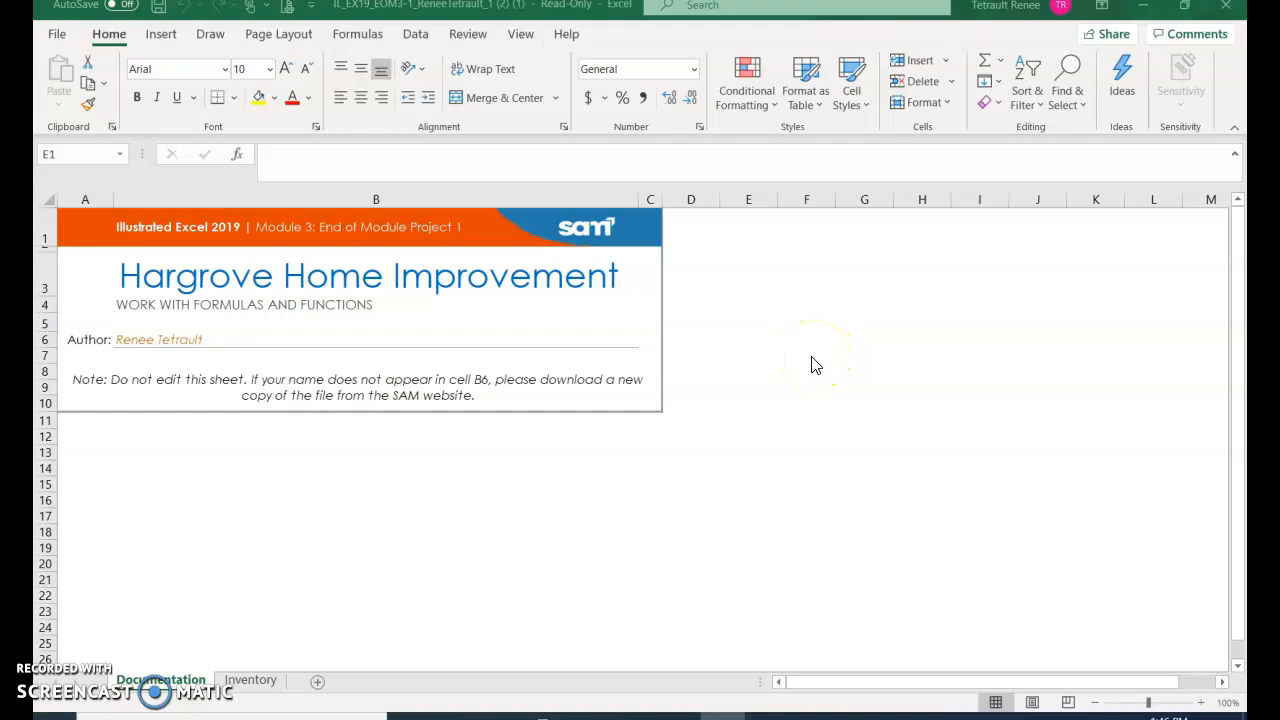
pyautogui.moveTo(358, 442)
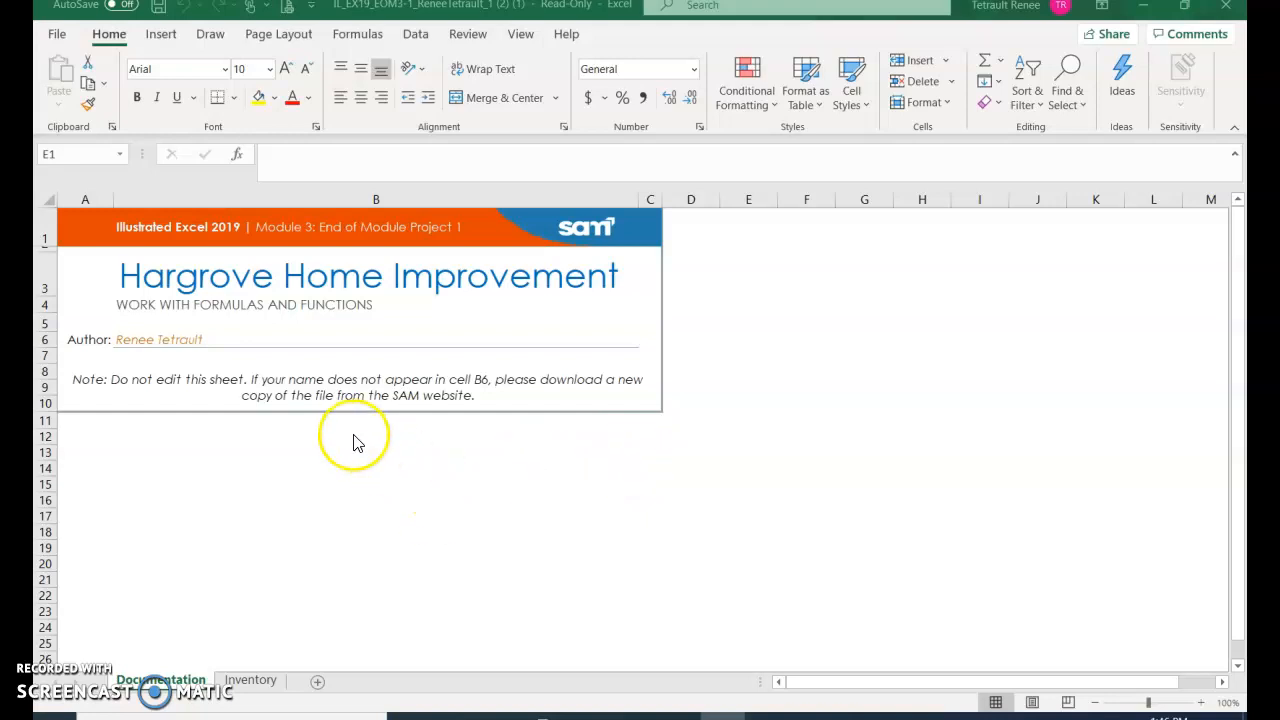
pyautogui.moveTo(237, 712)
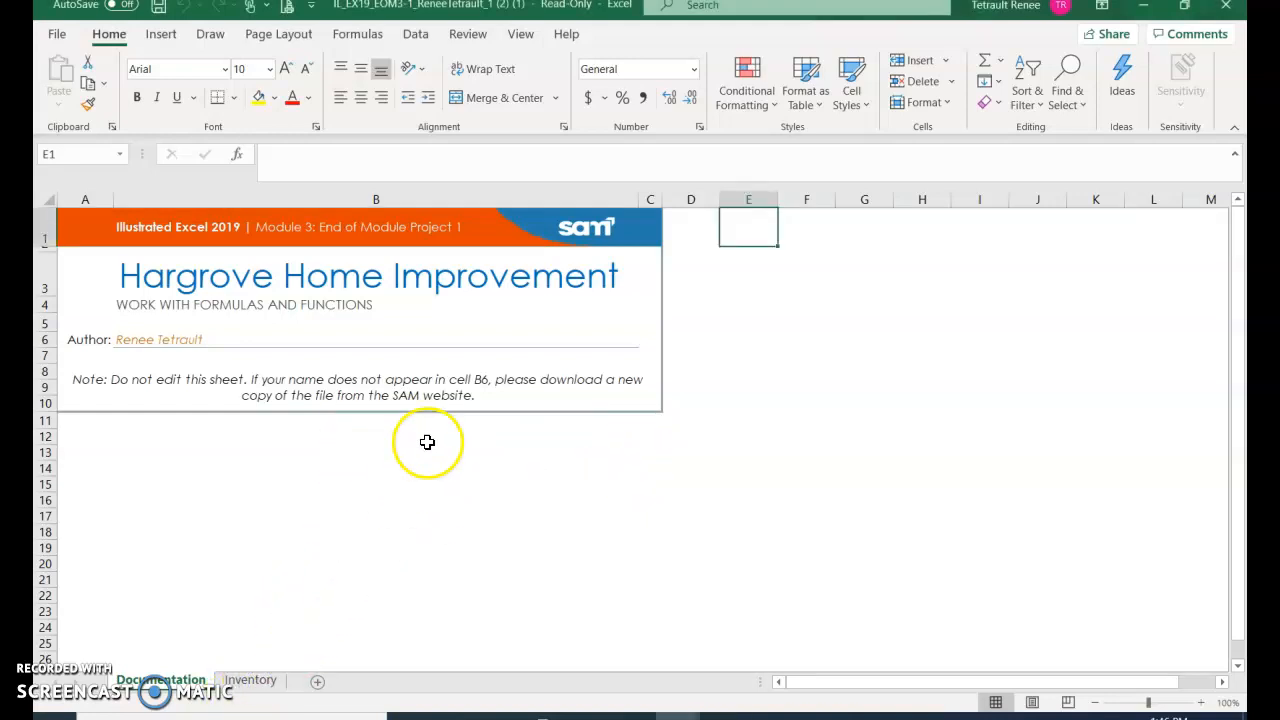
# - Switch to the Inventory sheet with the Lawn and Garden plant list
pyautogui.click(250, 680)
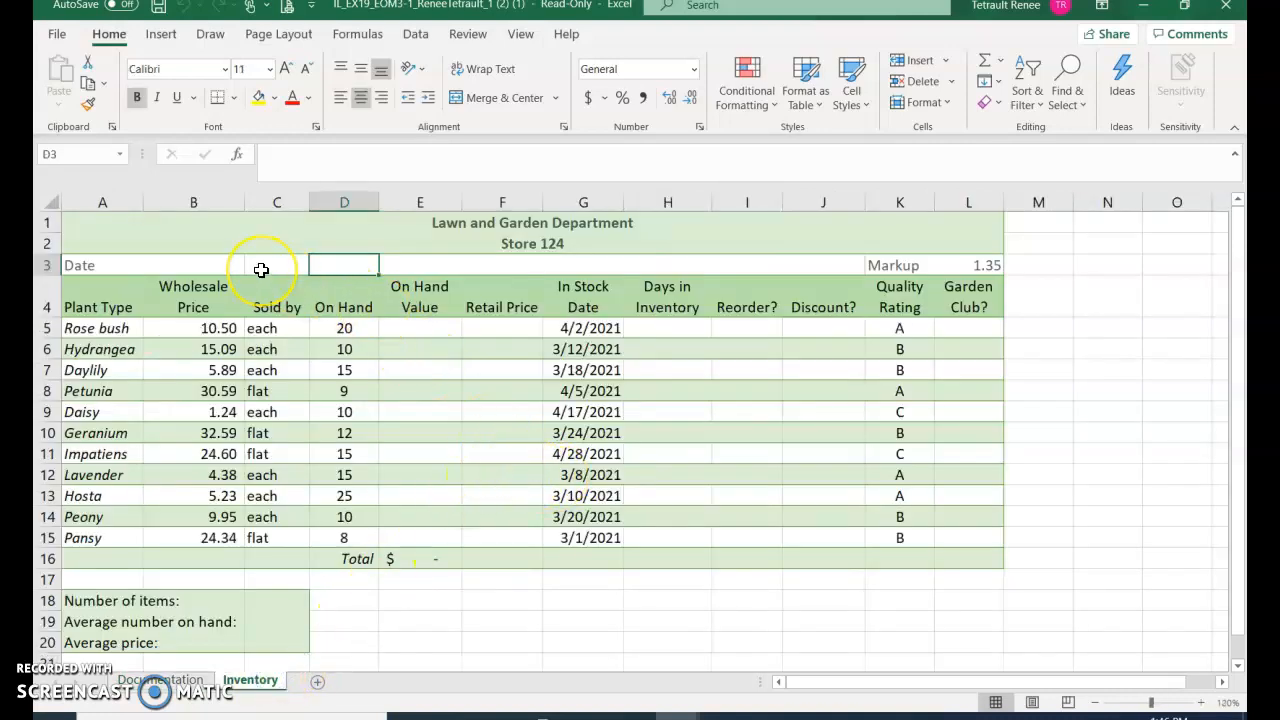
pyautogui.moveTo(235, 268)
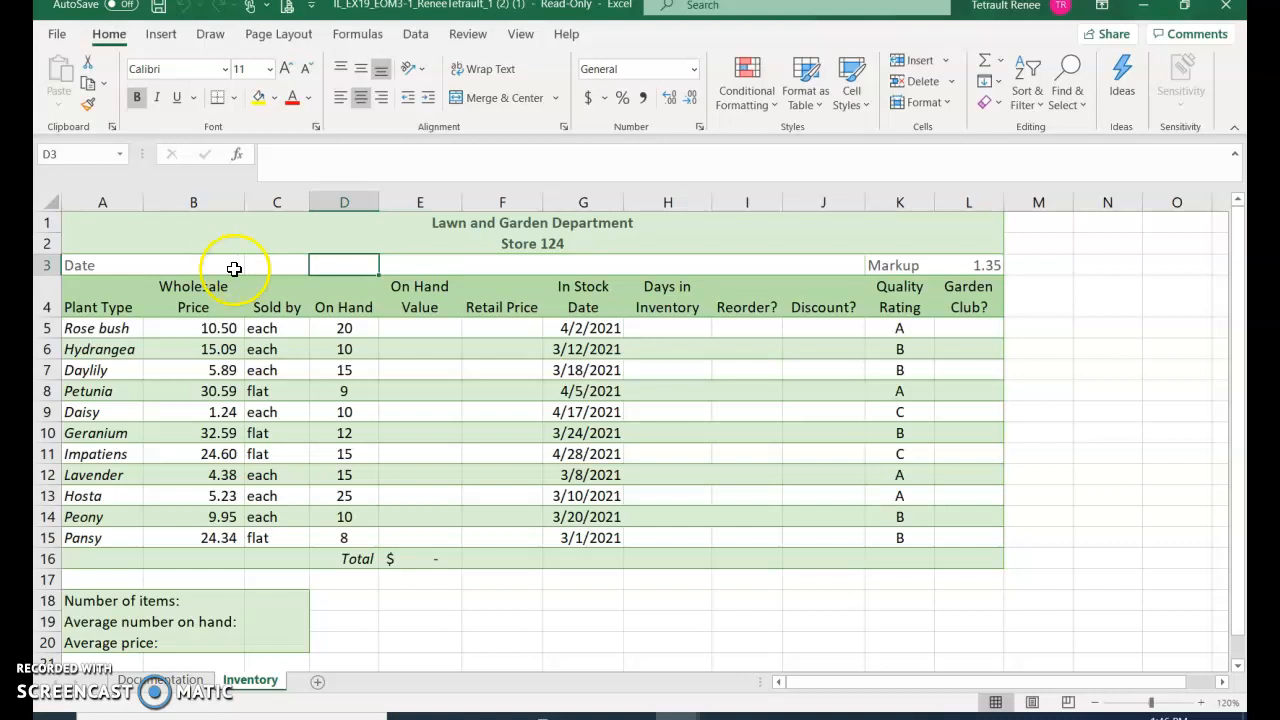
# - Put a DATE formula in B3 giving 5/5/2021 from year 2021, month 5, day 5
pyautogui.click(193, 265)
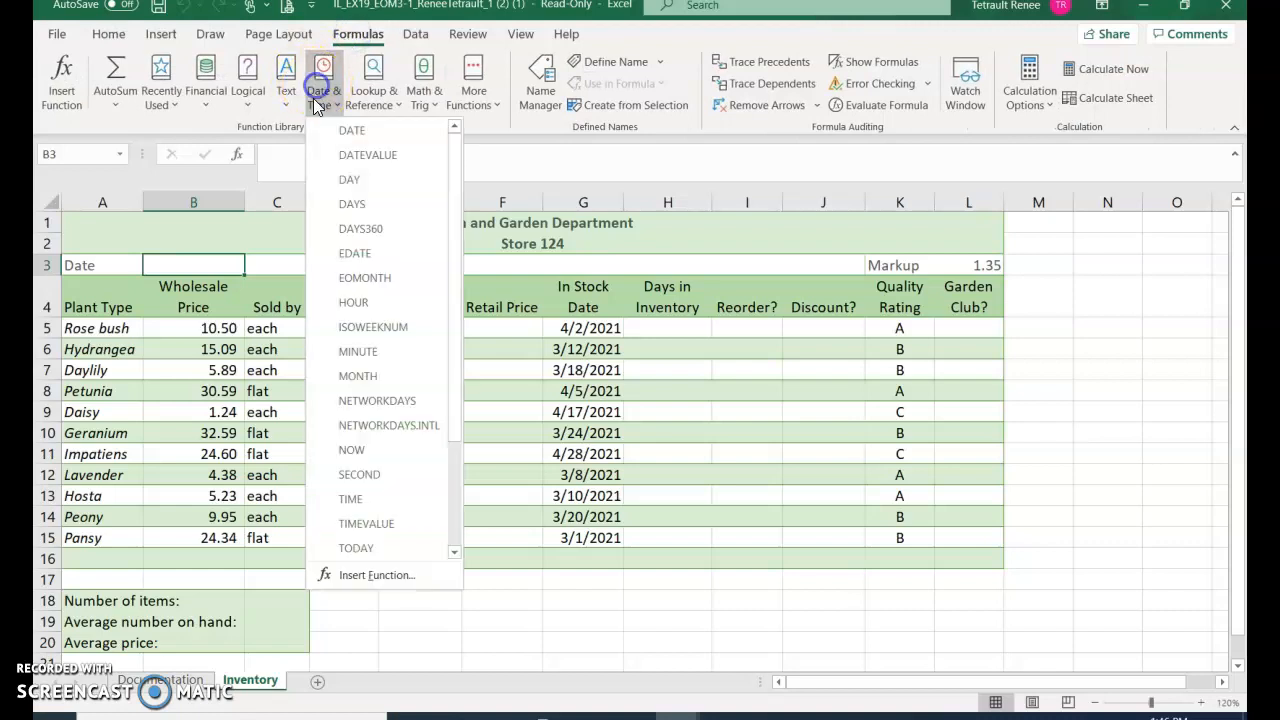
pyautogui.click(351, 130)
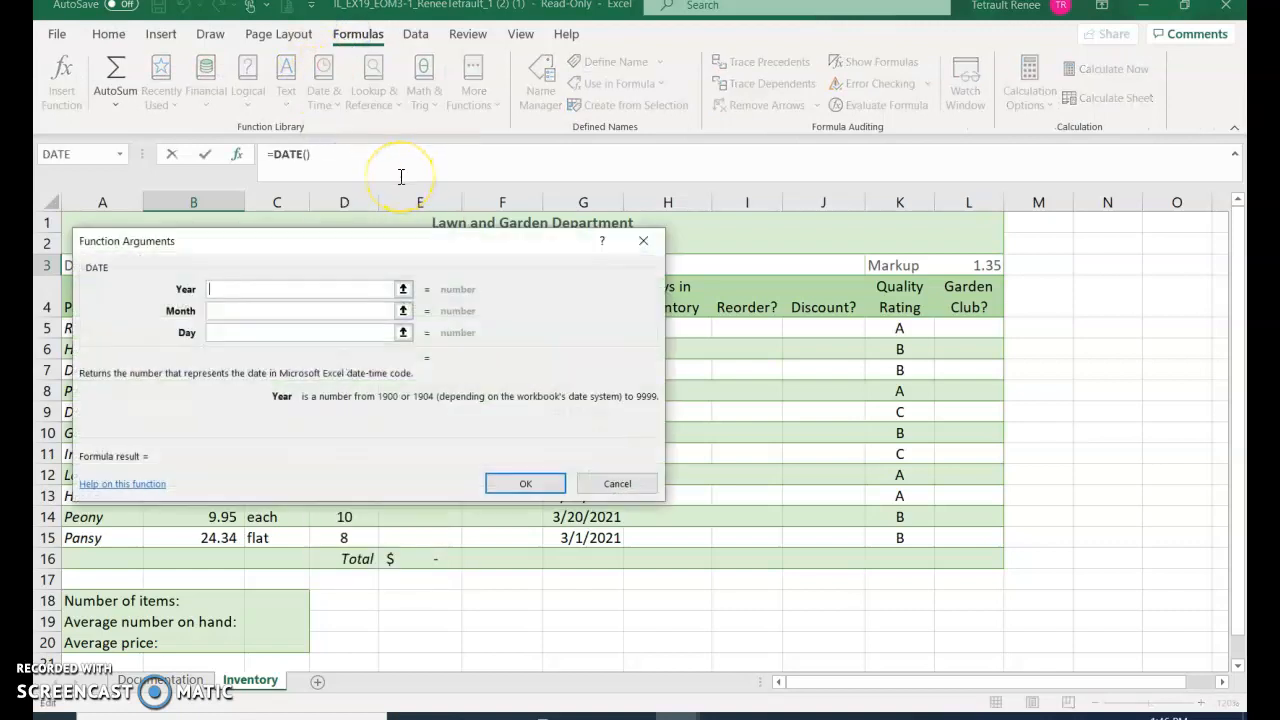
pyautogui.write('2021')
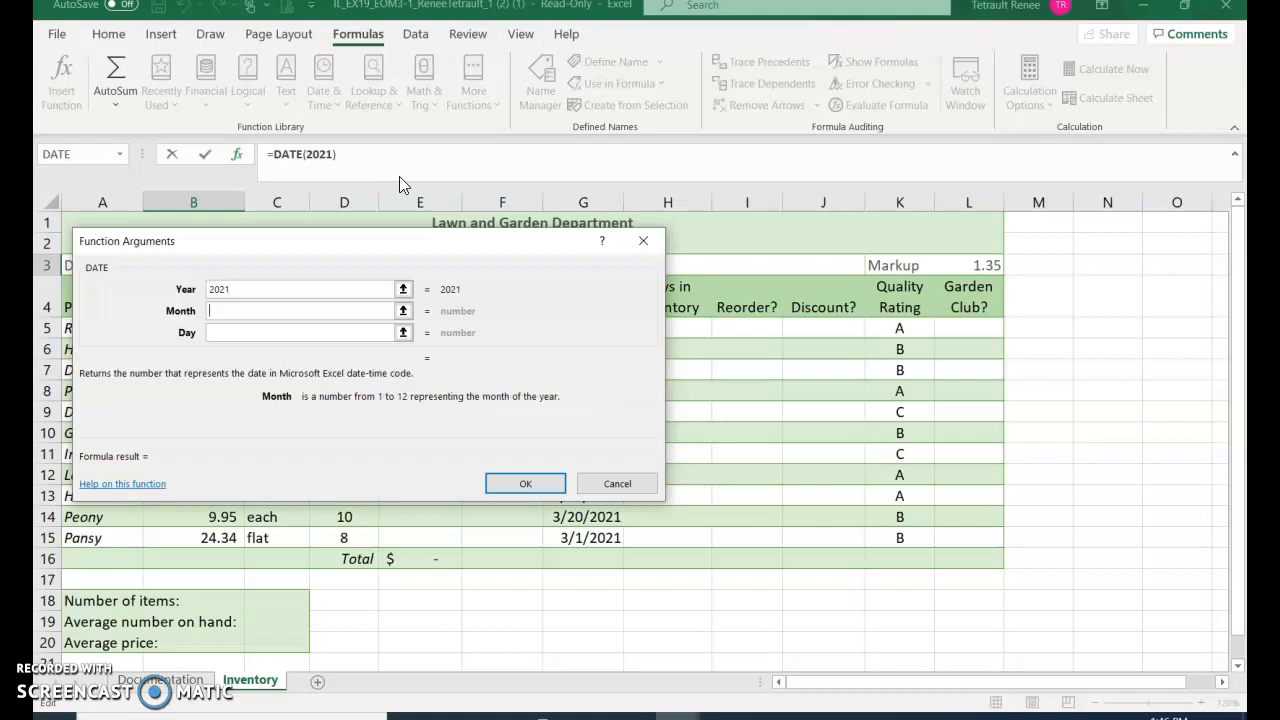
pyautogui.write('5')
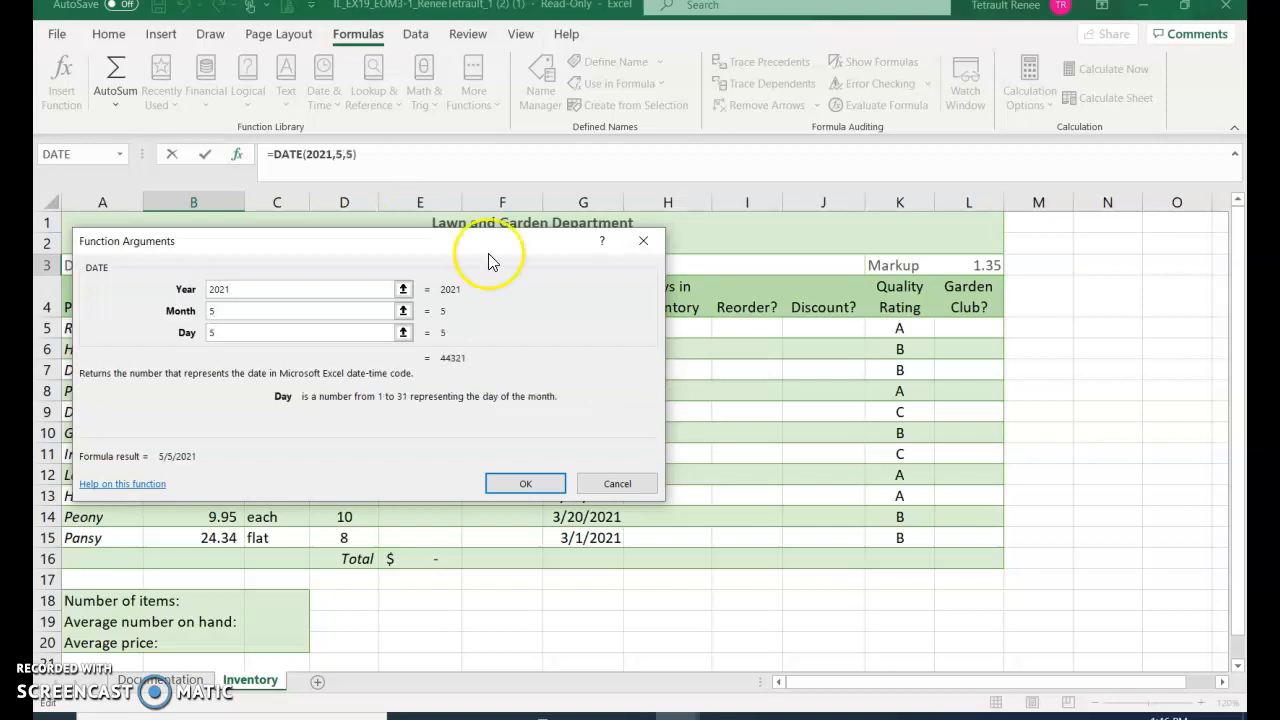
pyautogui.click(525, 483)
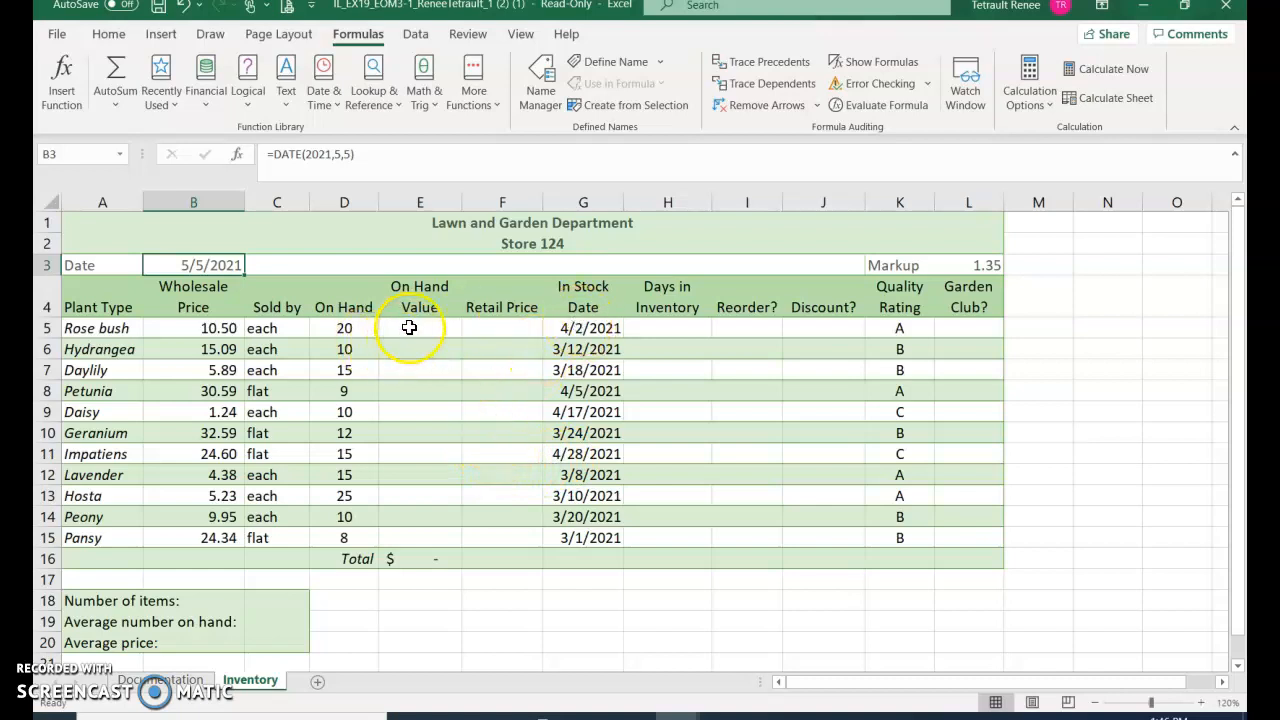
# - Compute On Hand Value as =D5*B5 and fill to E15 without formatting, totalling $1,987.71
pyautogui.click(419, 328)
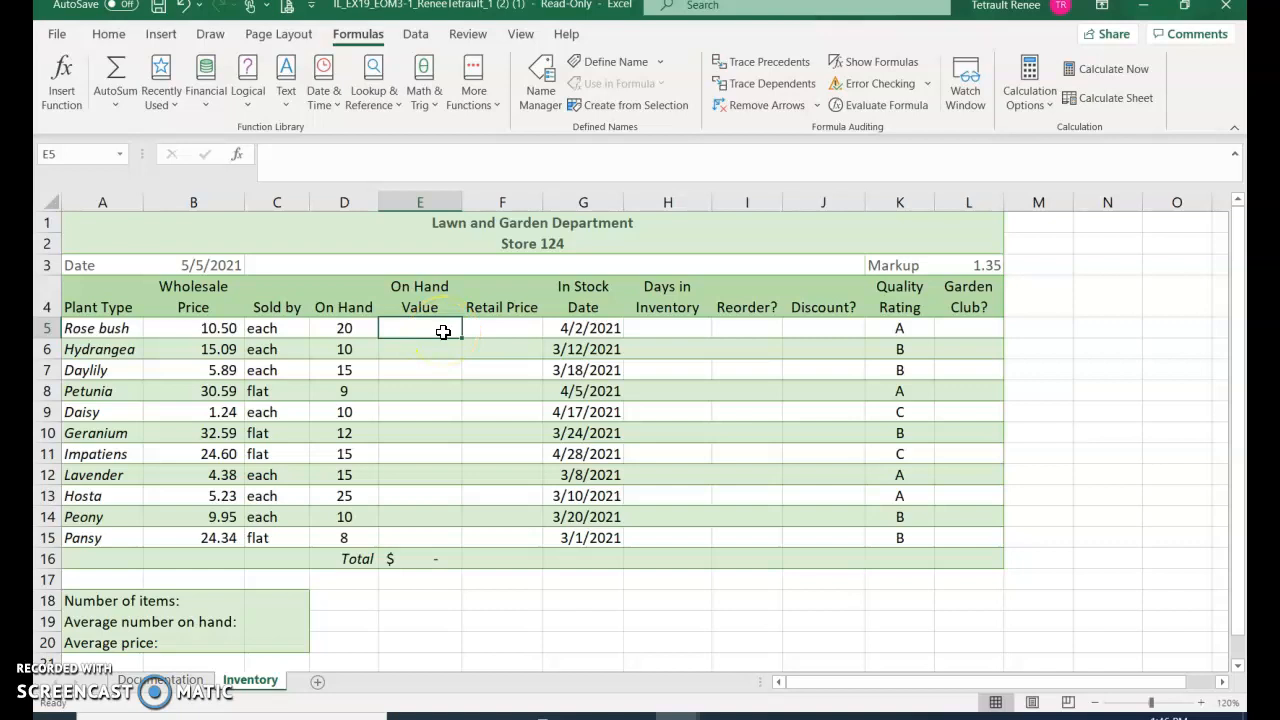
pyautogui.write('=')
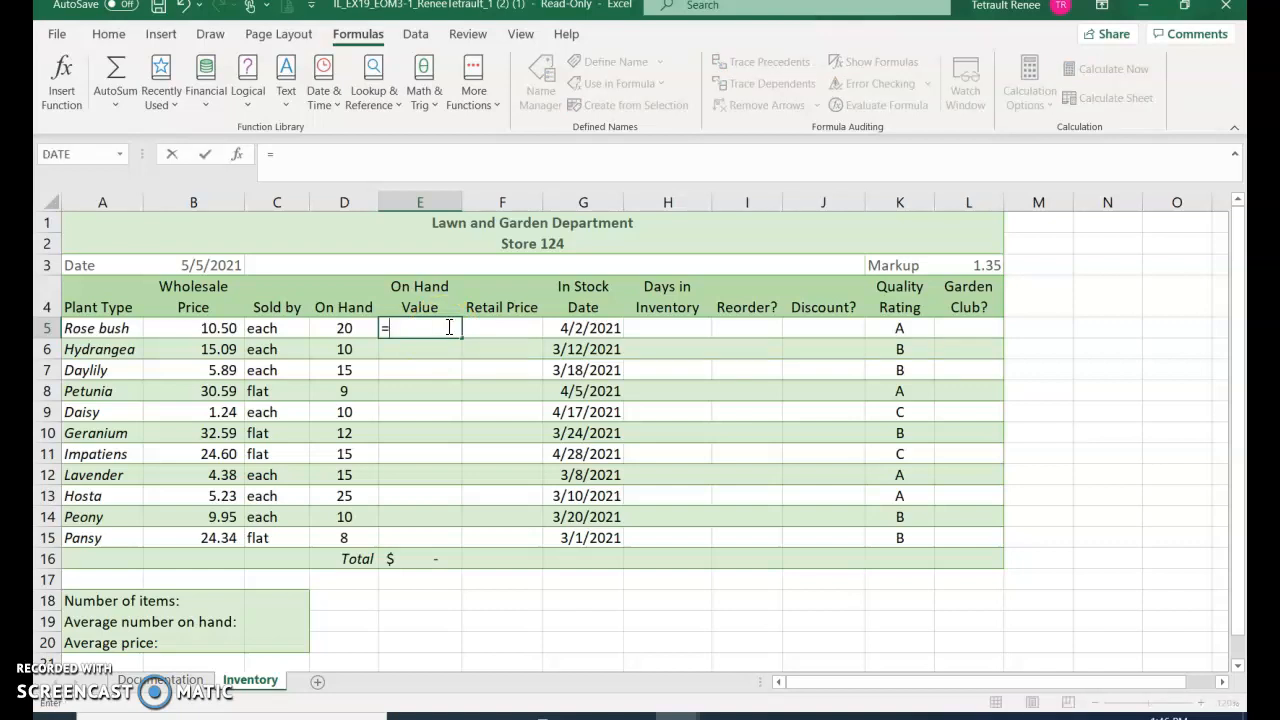
pyautogui.click(344, 328)
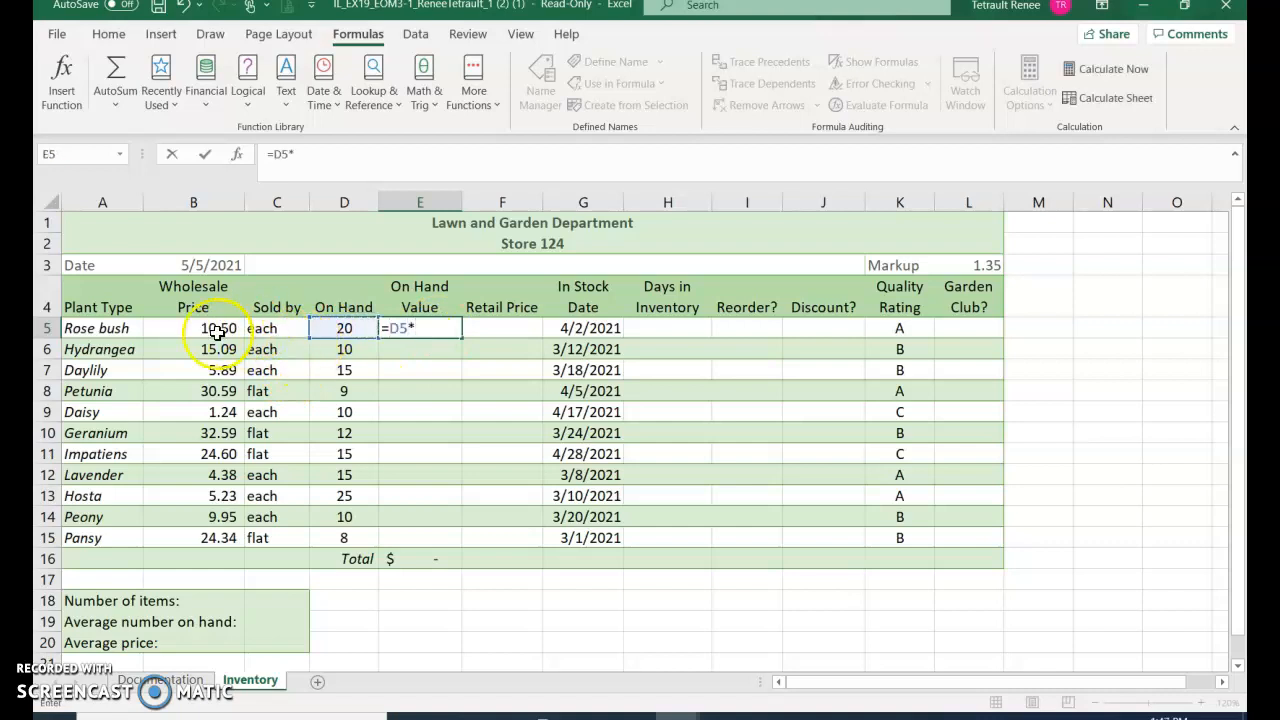
pyautogui.click(217, 328)
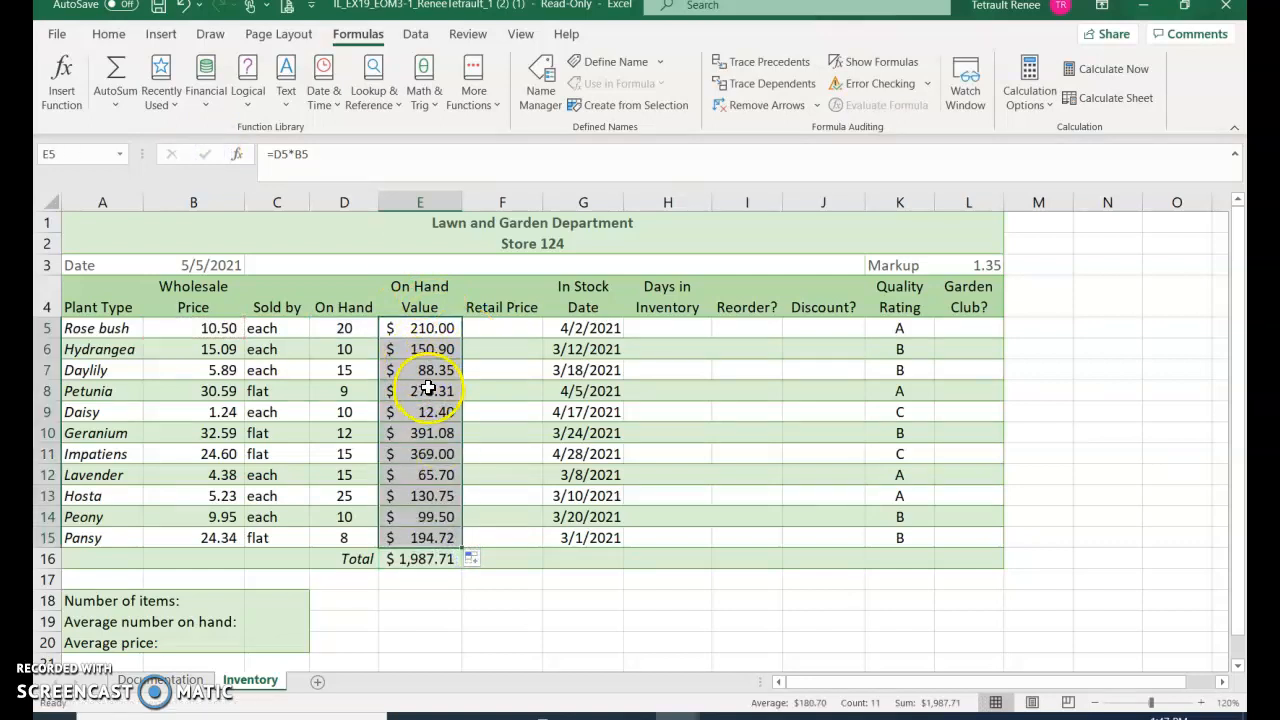
pyautogui.click(474, 559)
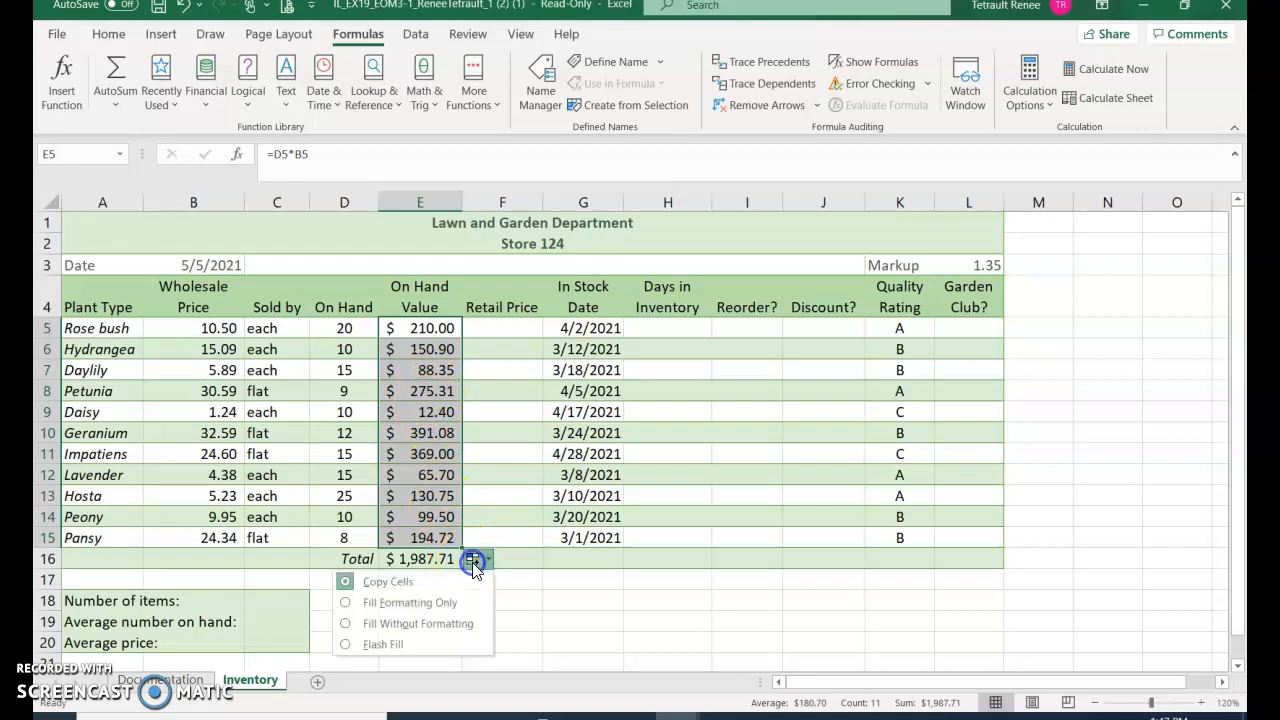
pyautogui.moveTo(435, 635)
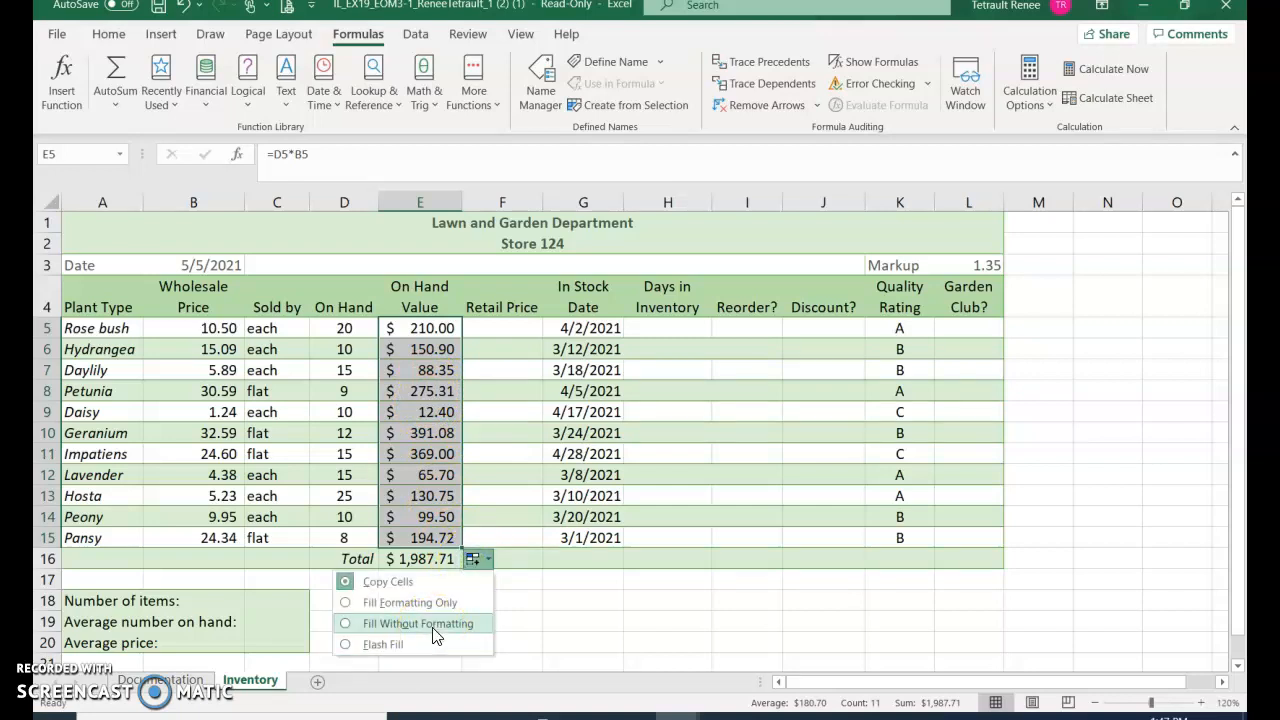
pyautogui.click(418, 623)
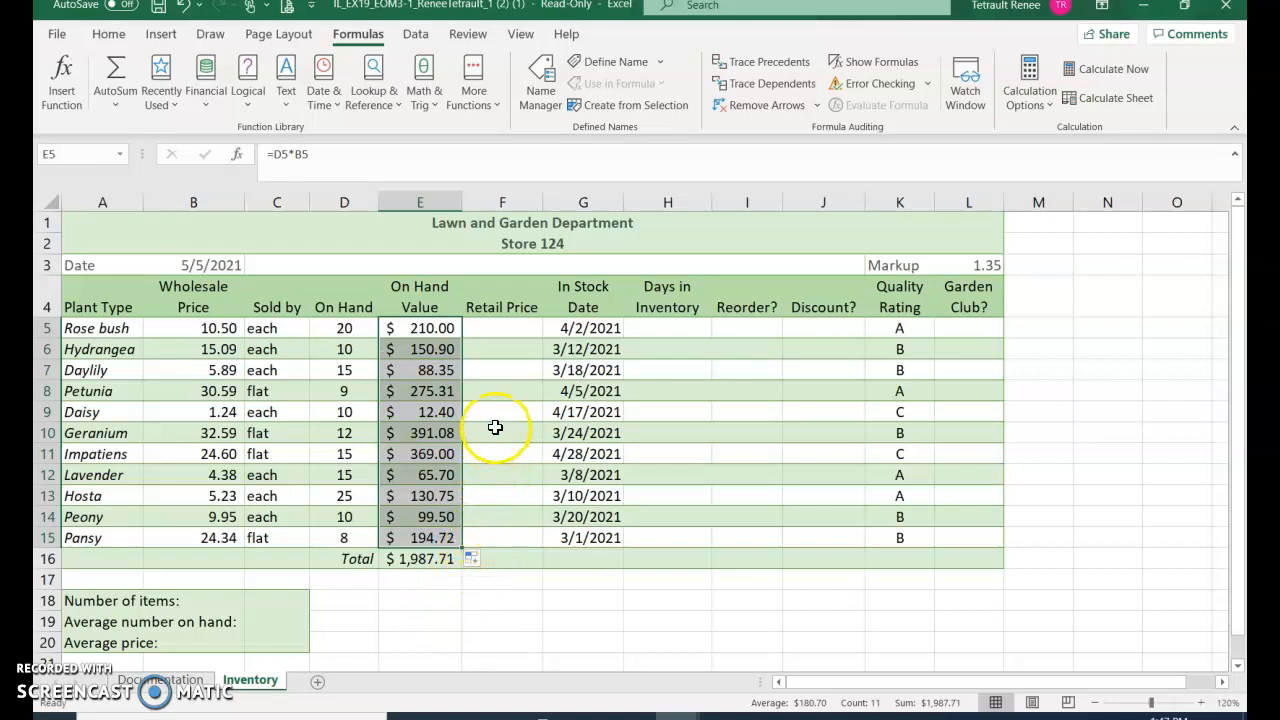
pyautogui.click(502, 328)
pyautogui.write('=')
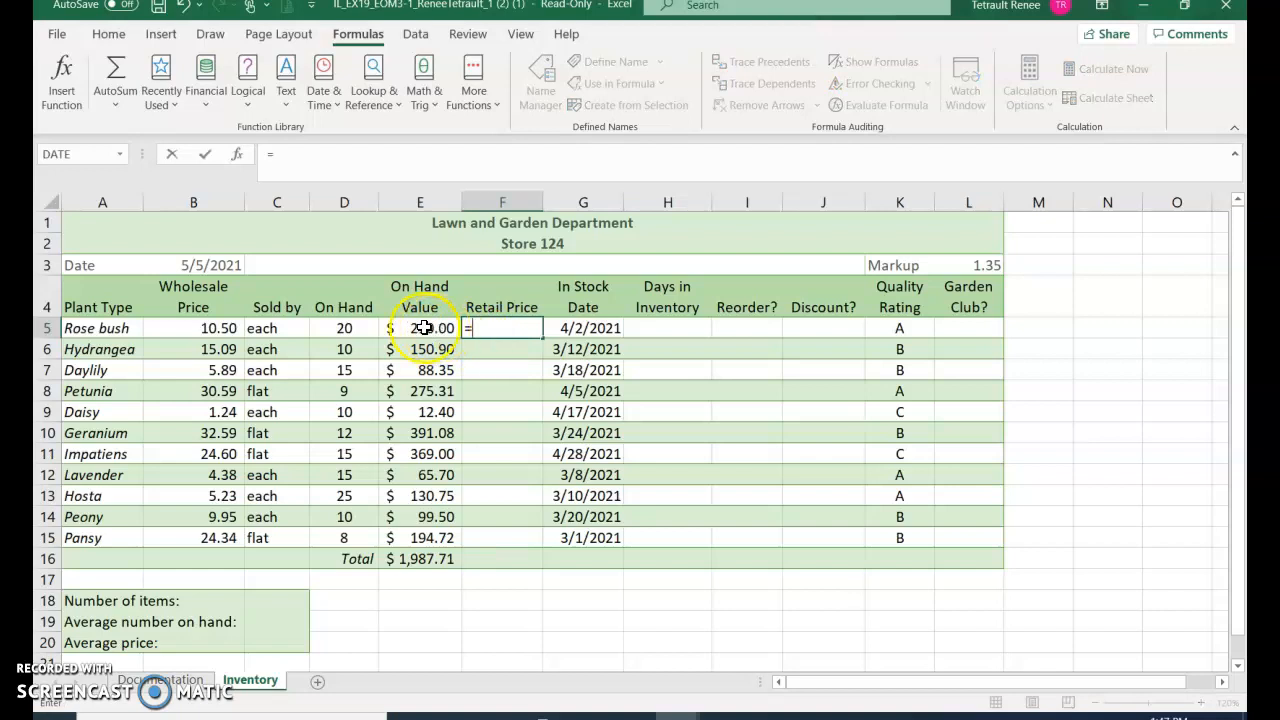
# - Enter the Retail Price formula =B5*$L$3 in F5 using the 1.35 markup
pyautogui.click(193, 328)
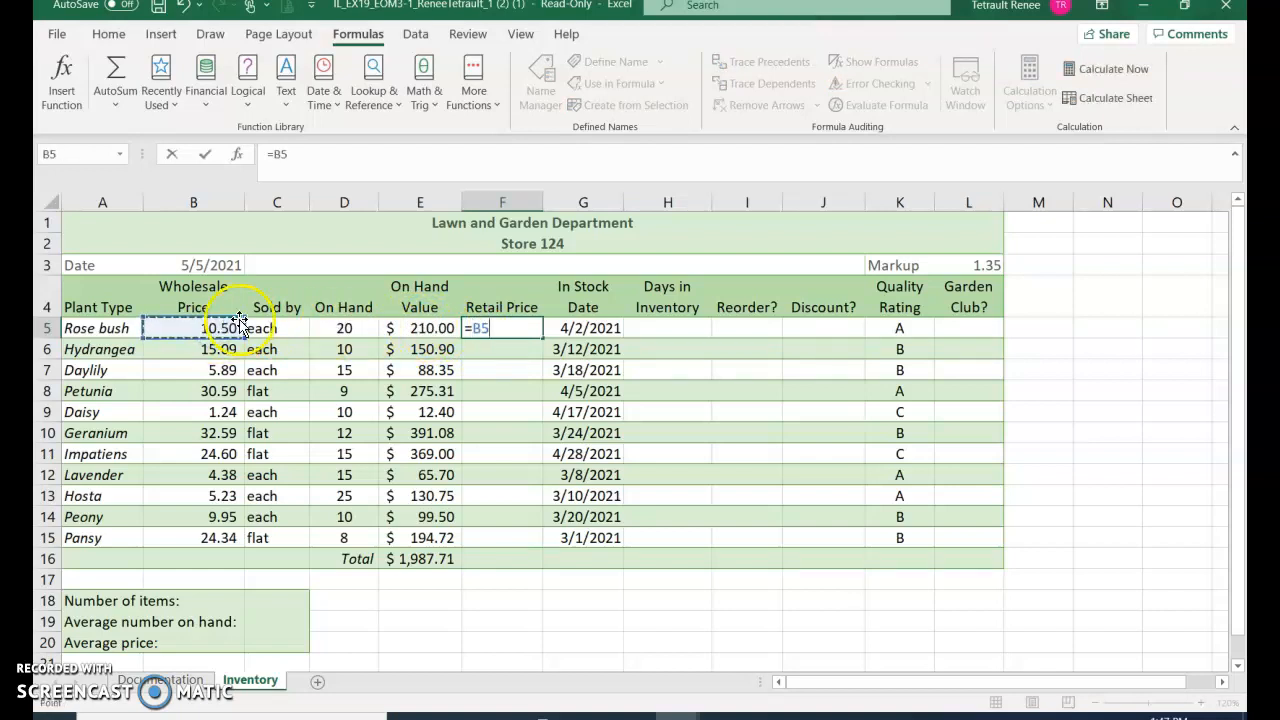
pyautogui.click(968, 265)
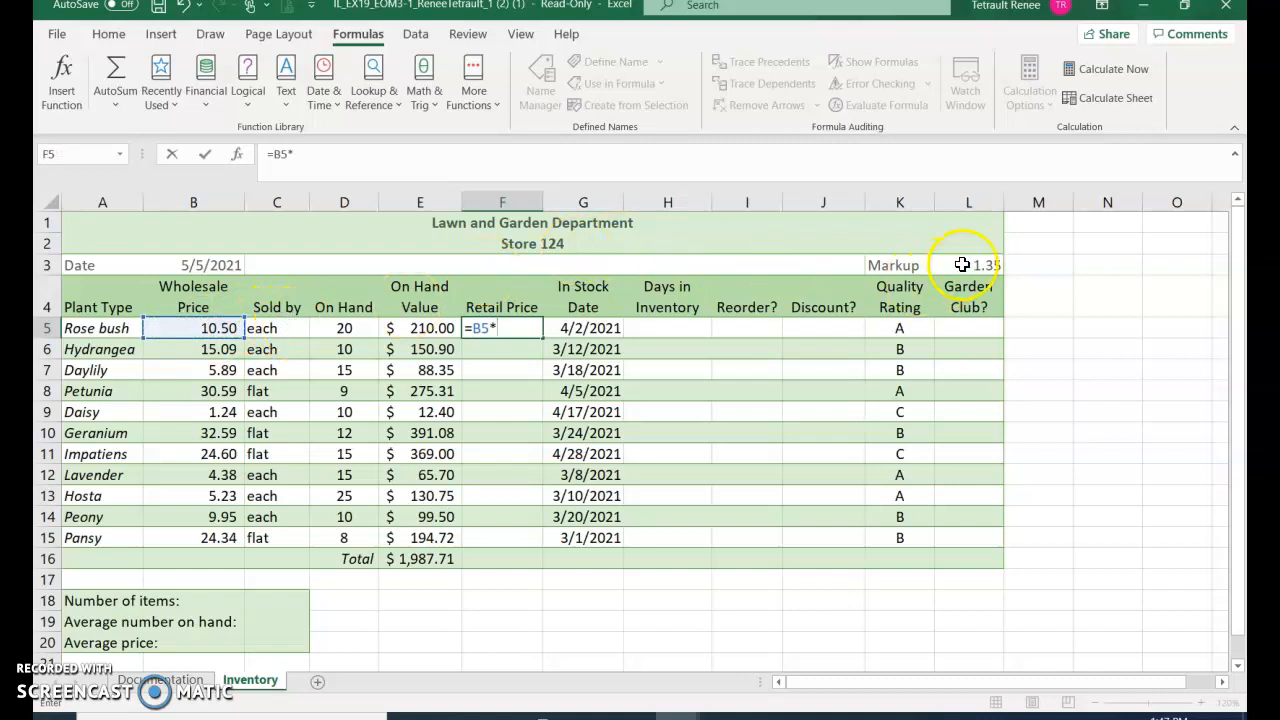
pyautogui.click(968, 264)
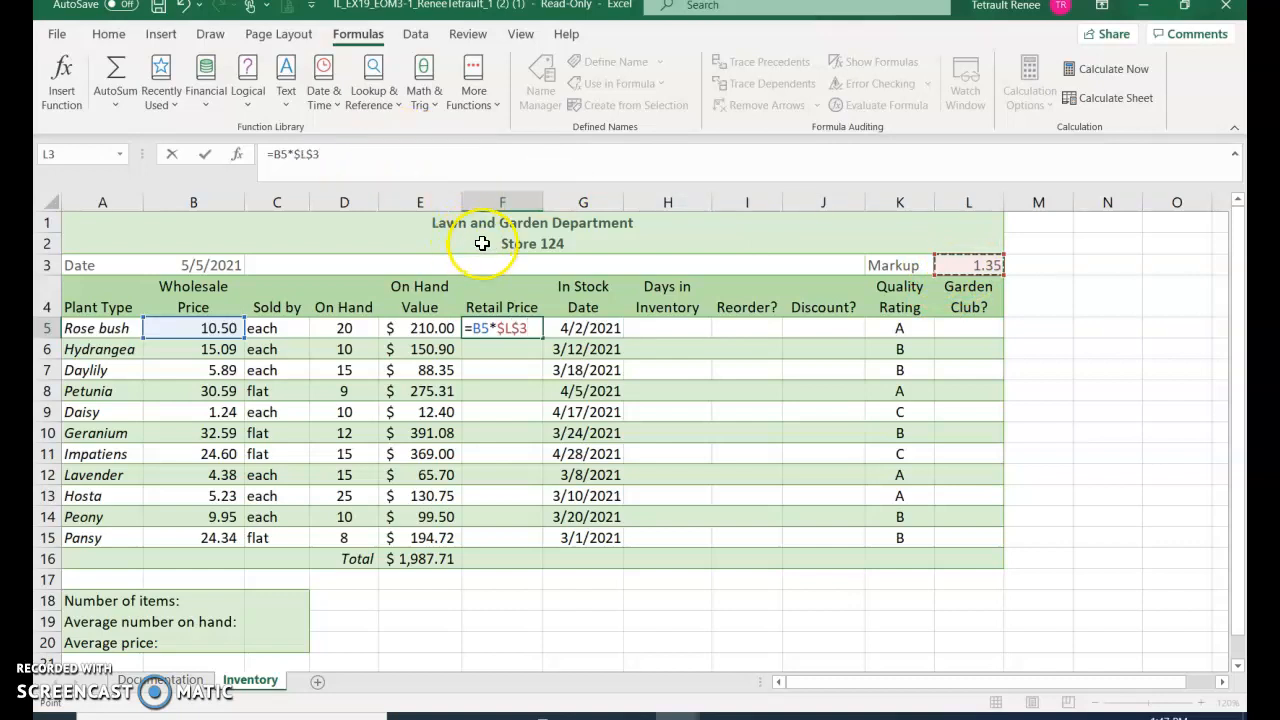
pyautogui.moveTo(537, 257)
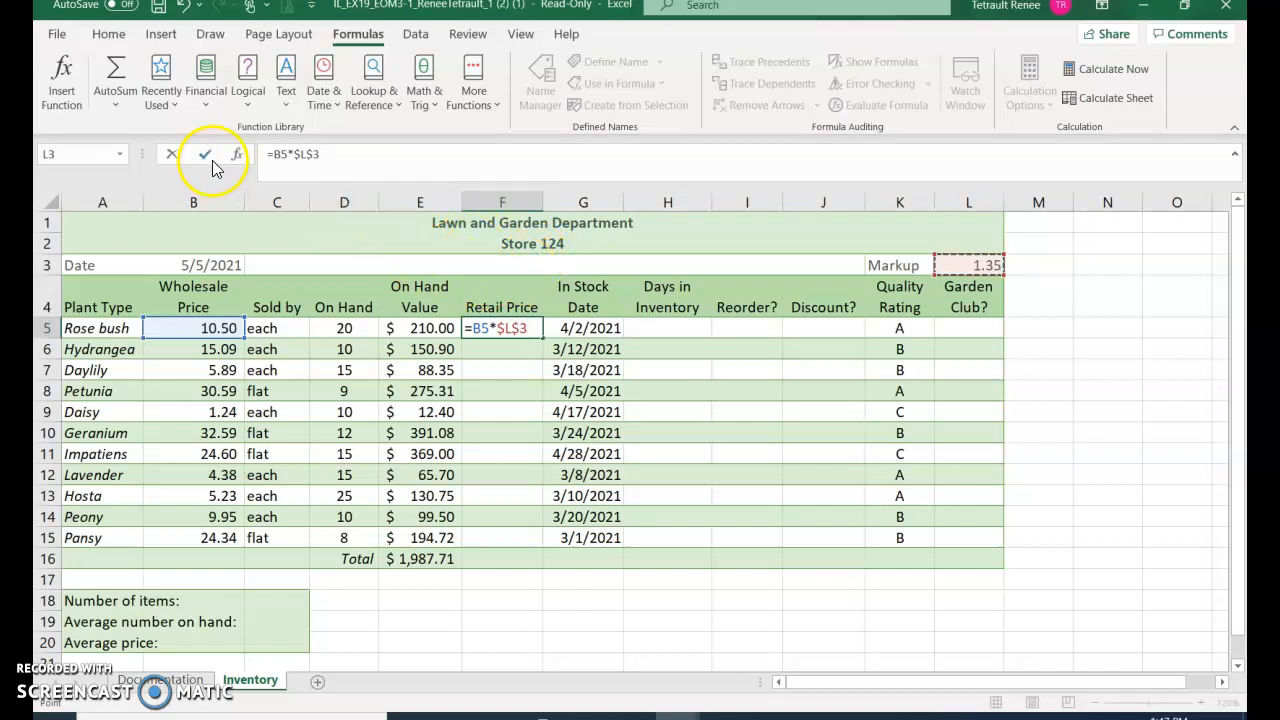
pyautogui.click(205, 155)
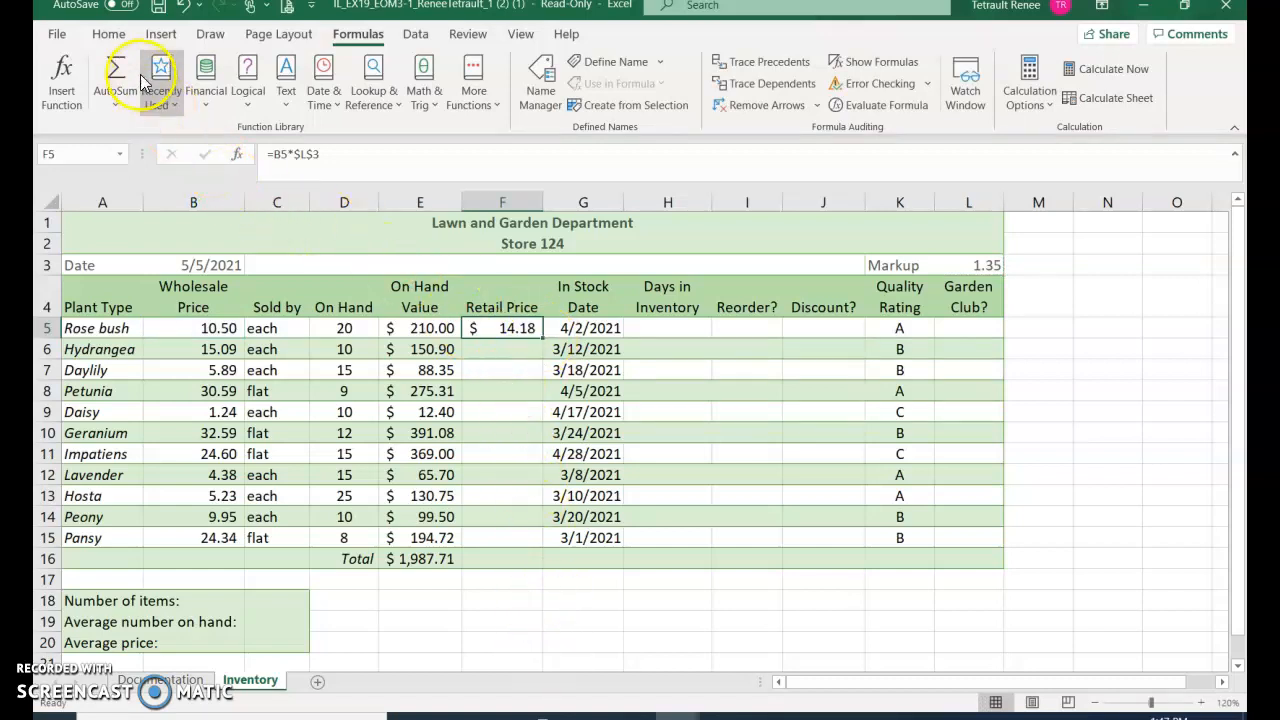
# - Copy F5 to F6:F15 pasting formulas and number formatting only
pyautogui.click(109, 33)
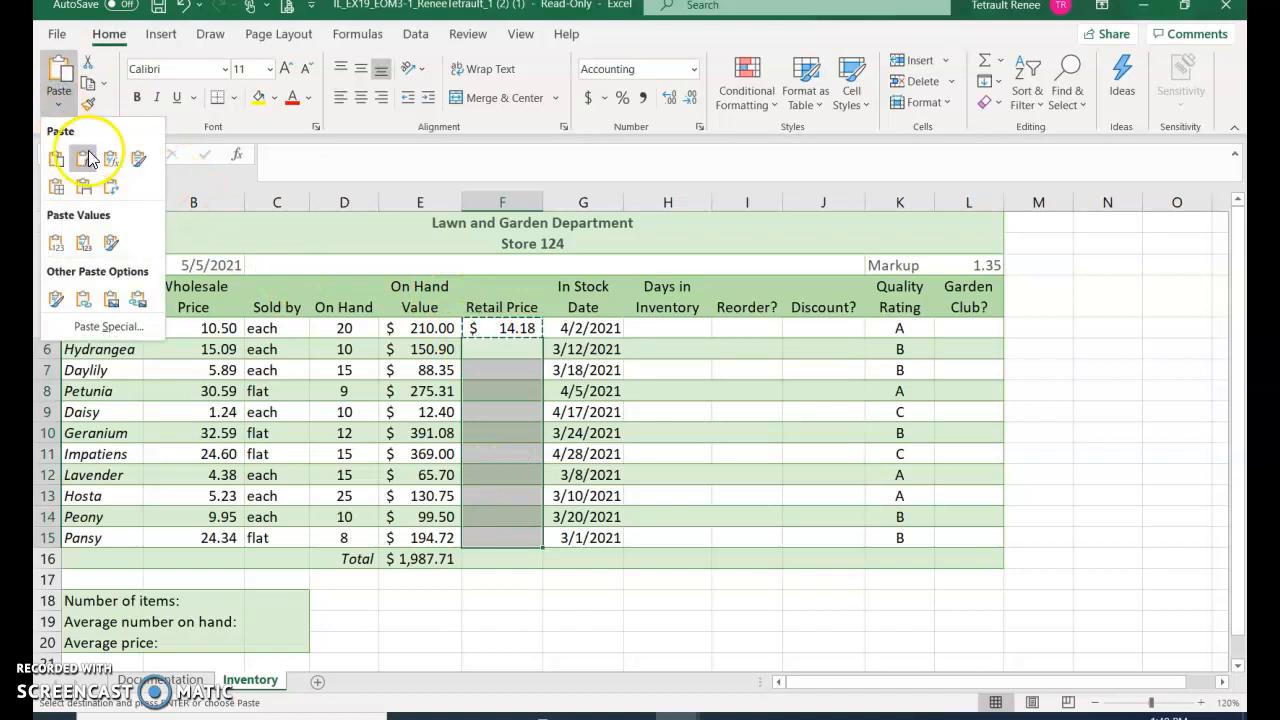
pyautogui.click(110, 159)
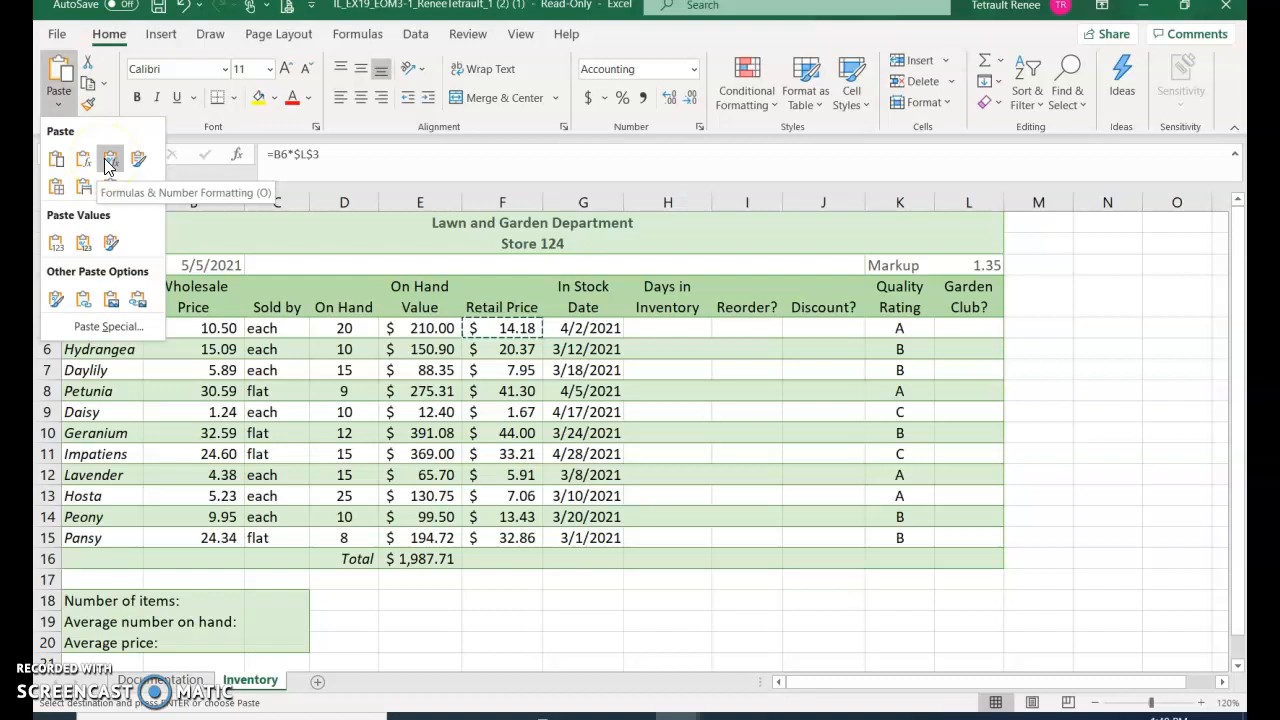
pyautogui.click(110, 160)
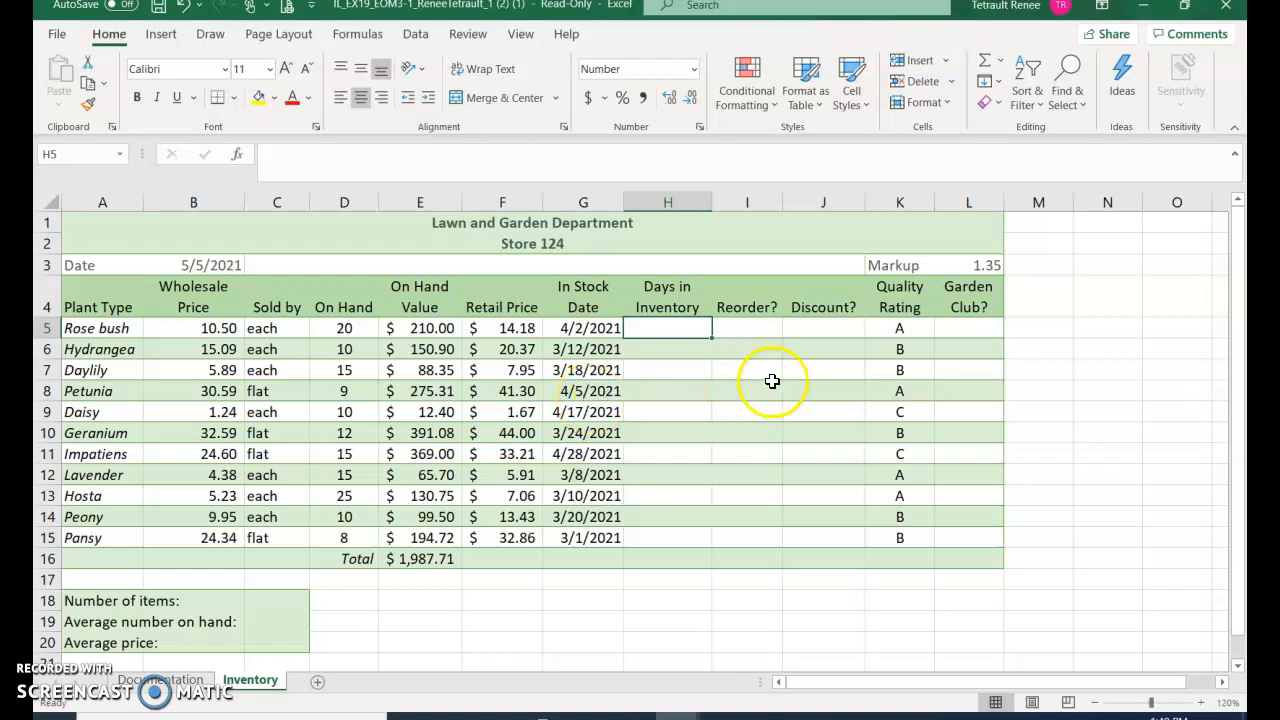
pyautogui.moveTo(230, 266)
pyautogui.write('=')
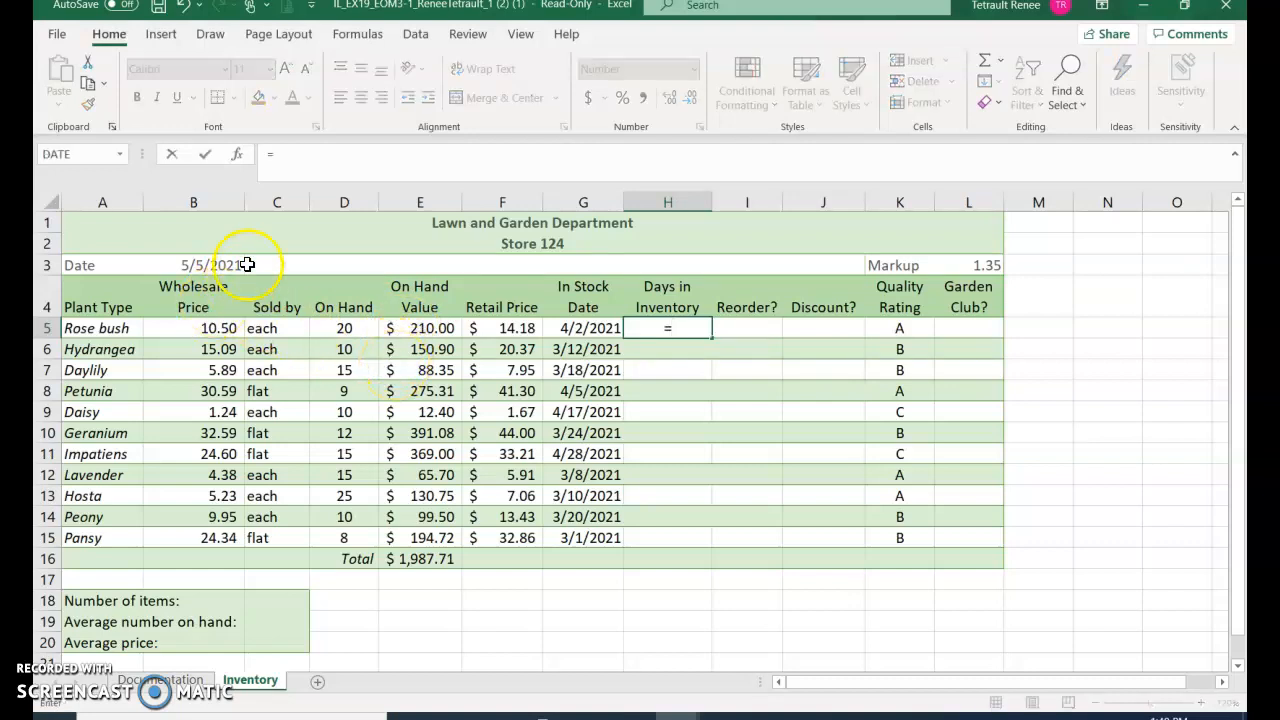
# - Enter =$B$3-G5 in H5 for days between 5/5/2021 and the stock date
pyautogui.click(193, 264)
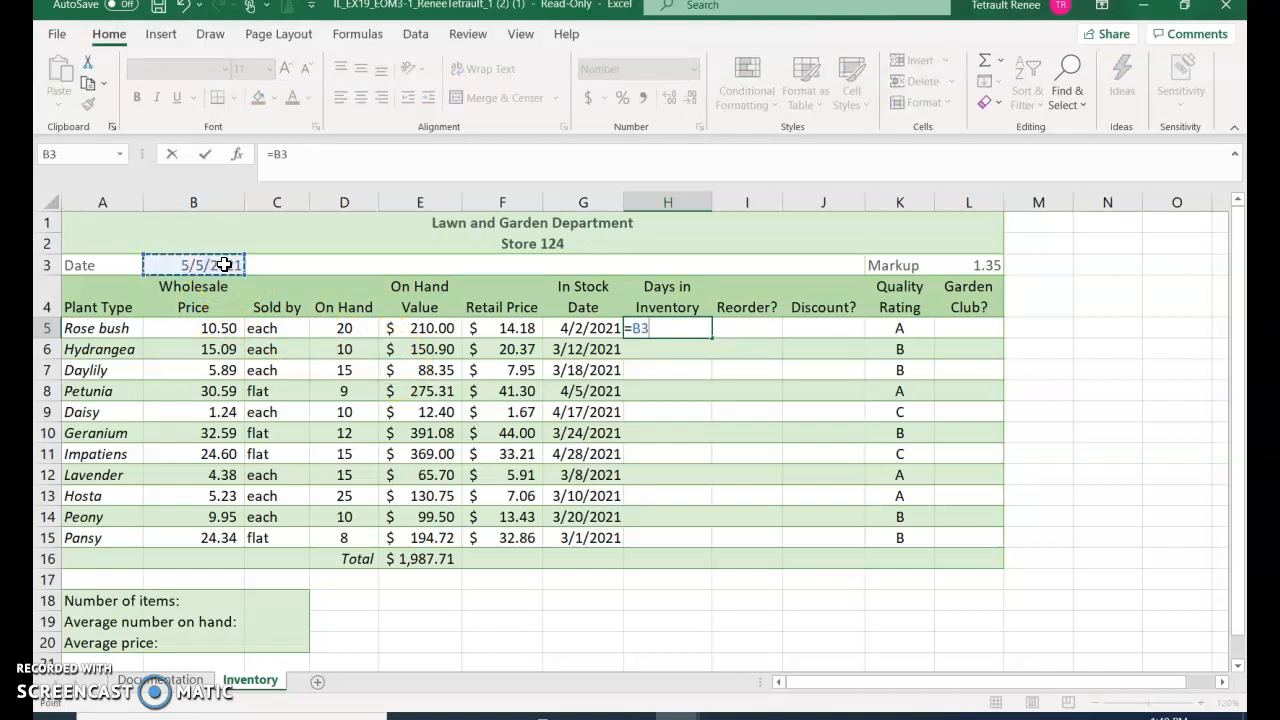
pyautogui.press('f4')
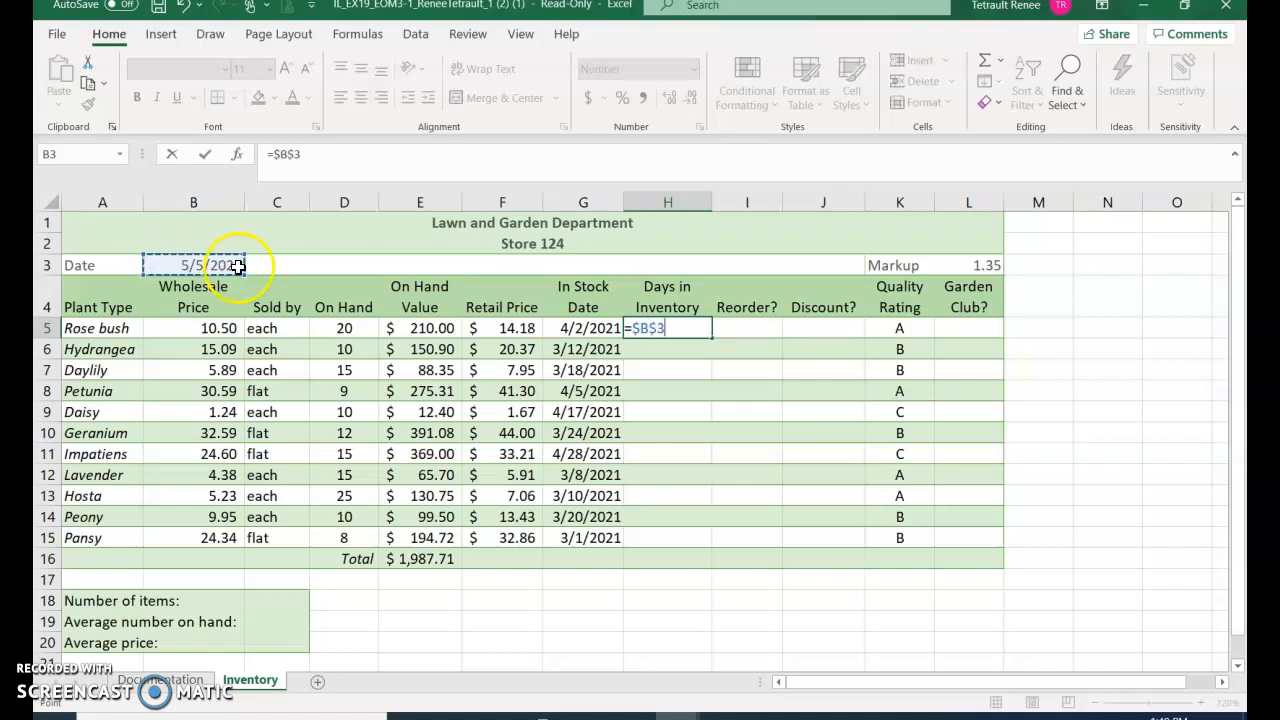
pyautogui.write('-')
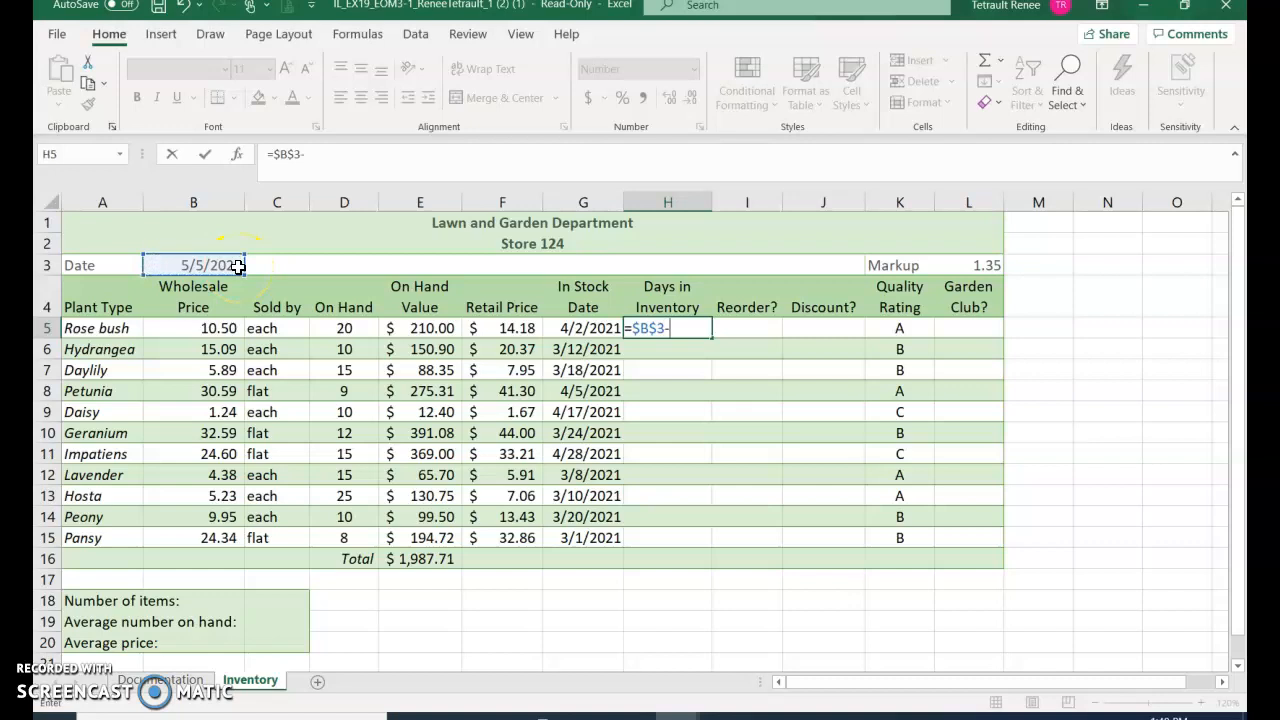
pyautogui.moveTo(288, 260)
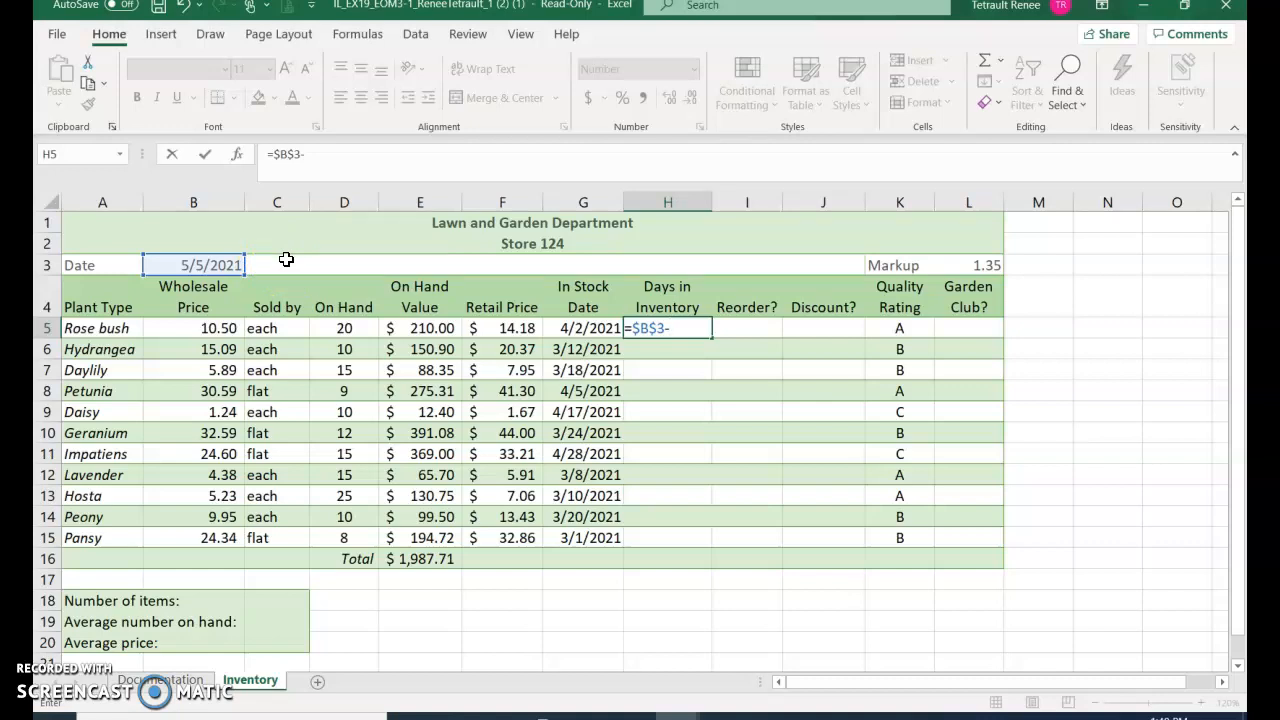
pyautogui.moveTo(420, 590)
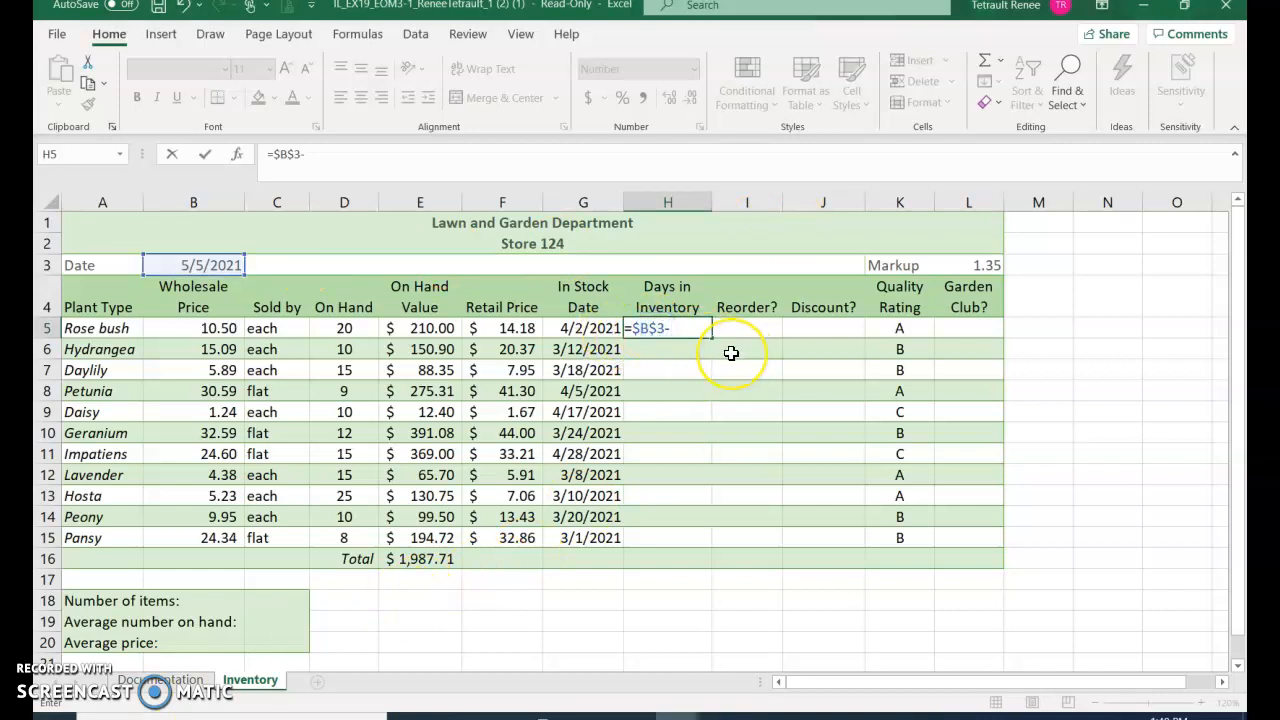
pyautogui.click(583, 328)
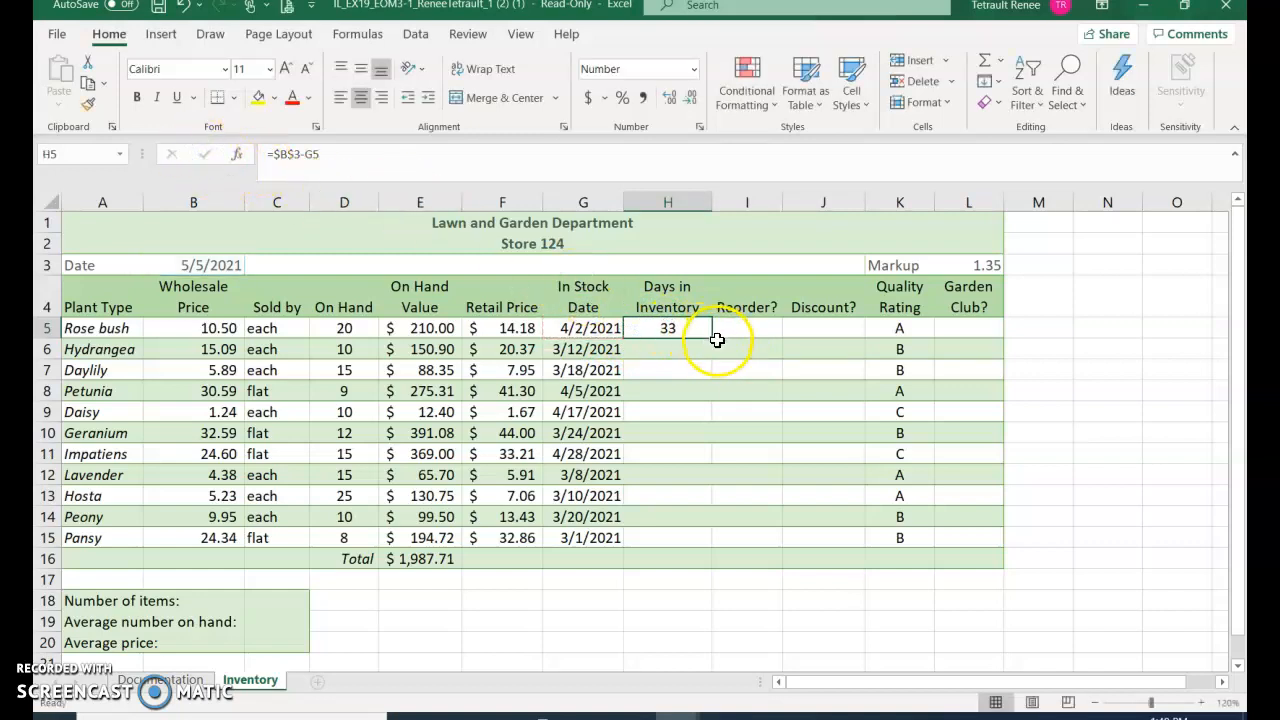
# - Fill the days formula down to H15 giving 33 through 65, leaving fill options unchanged
pyautogui.moveTo(667, 328); pyautogui.dragTo(718, 514)
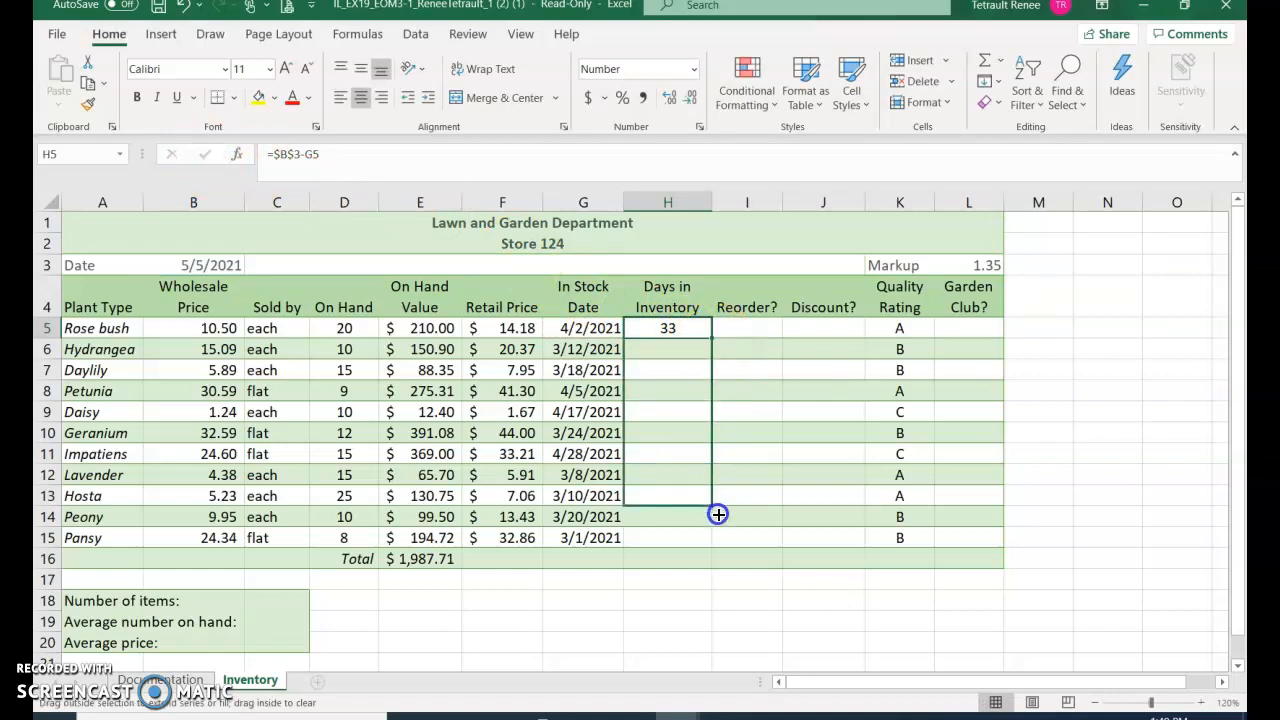
pyautogui.moveTo(667, 328); pyautogui.dragTo(667, 537)
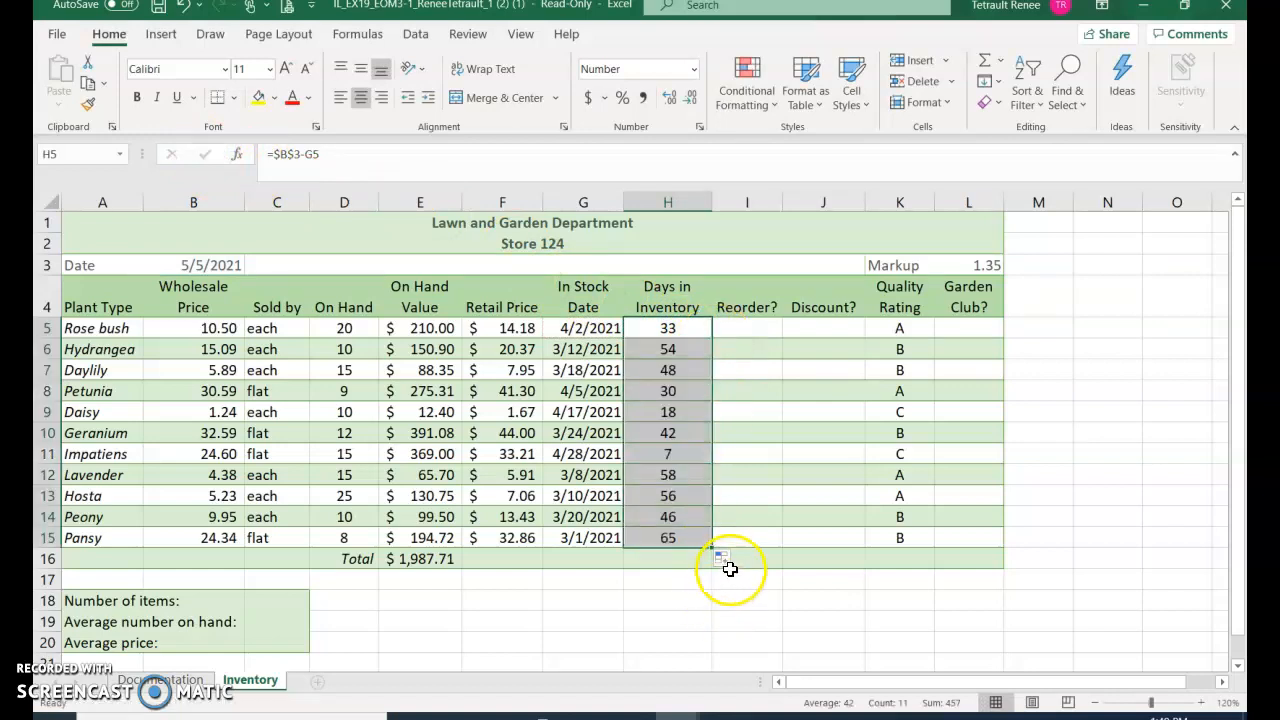
pyautogui.click(723, 557)
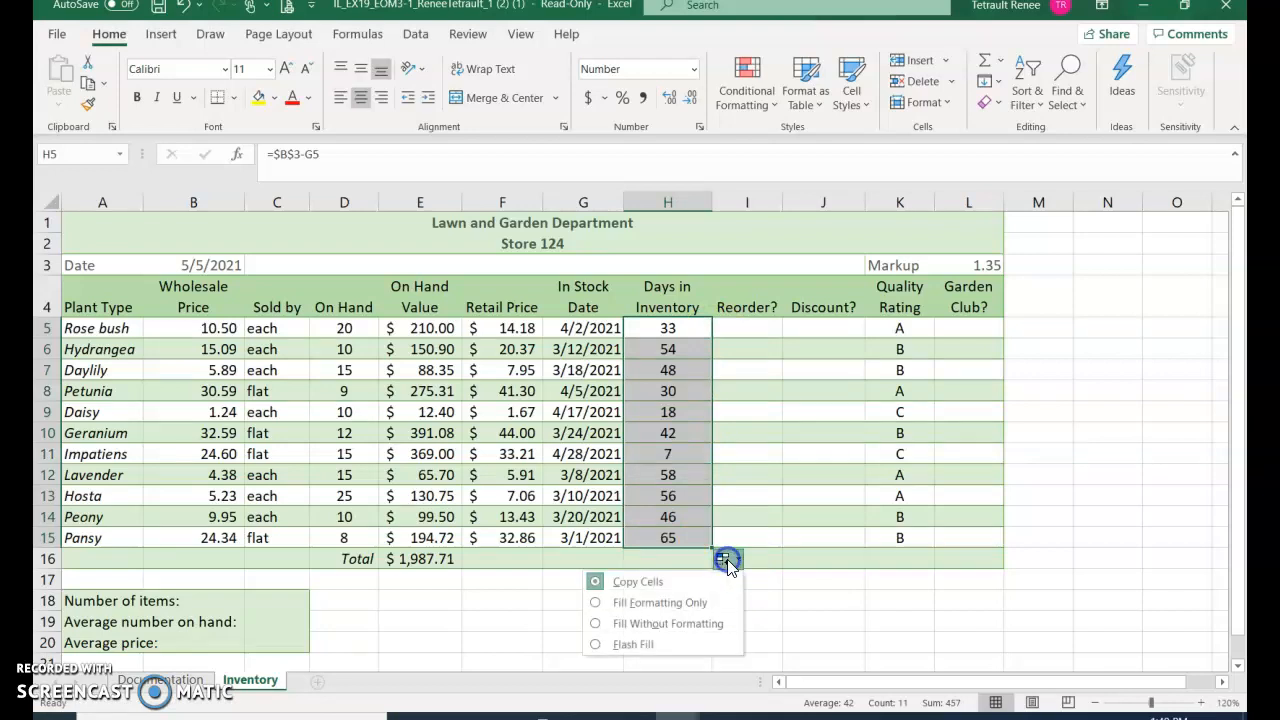
pyautogui.click(678, 625)
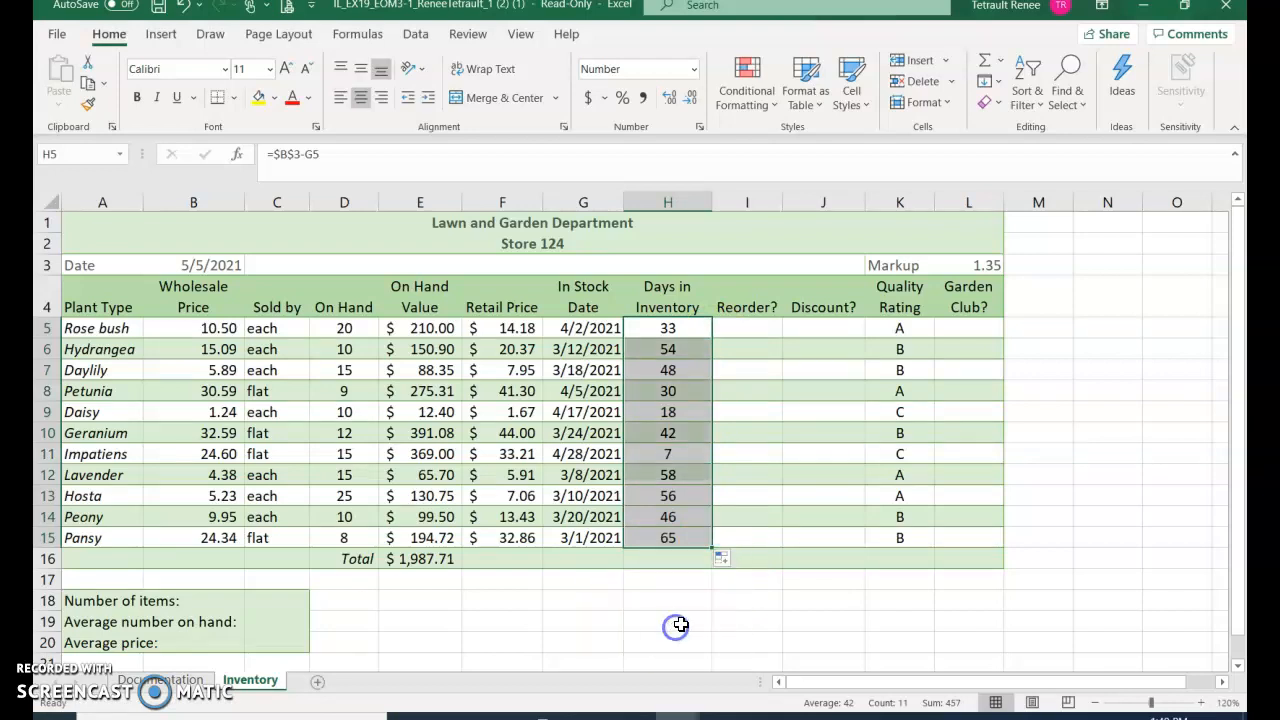
pyautogui.click(746, 328)
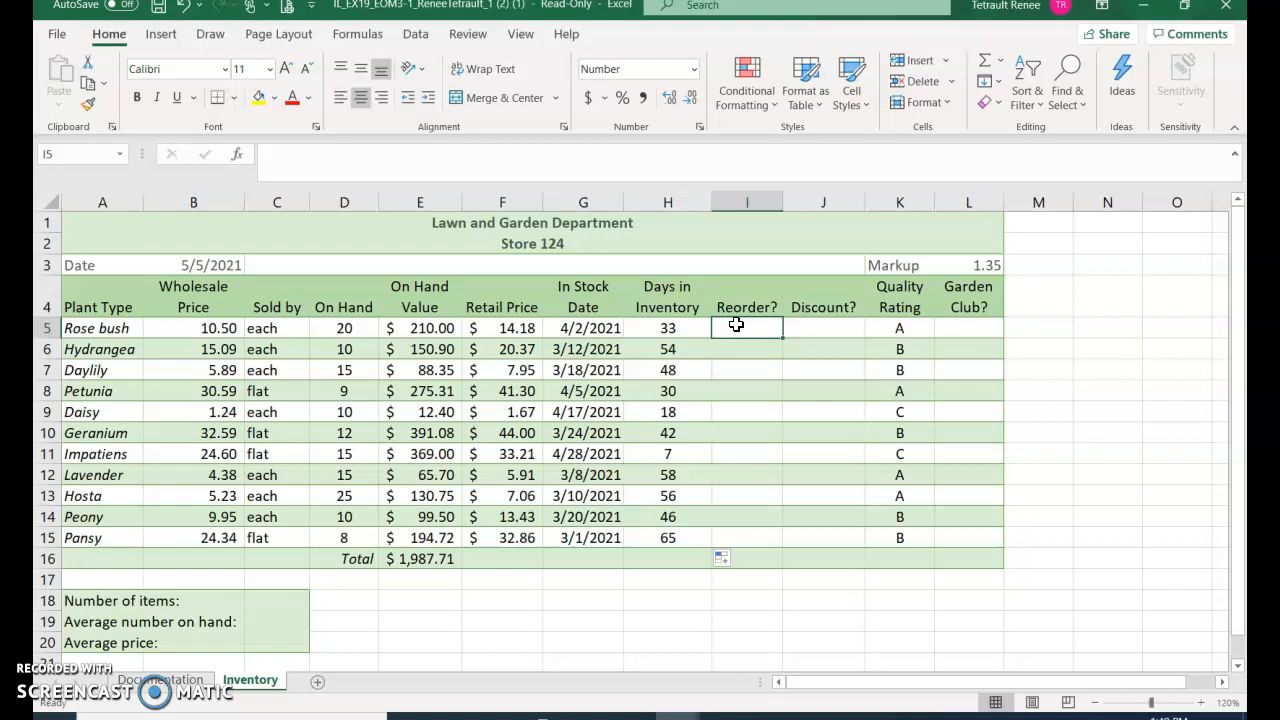
# - Insert IF(D5<=10,"Y","N") in I5 from the Logical function category
pyautogui.click(239, 154)
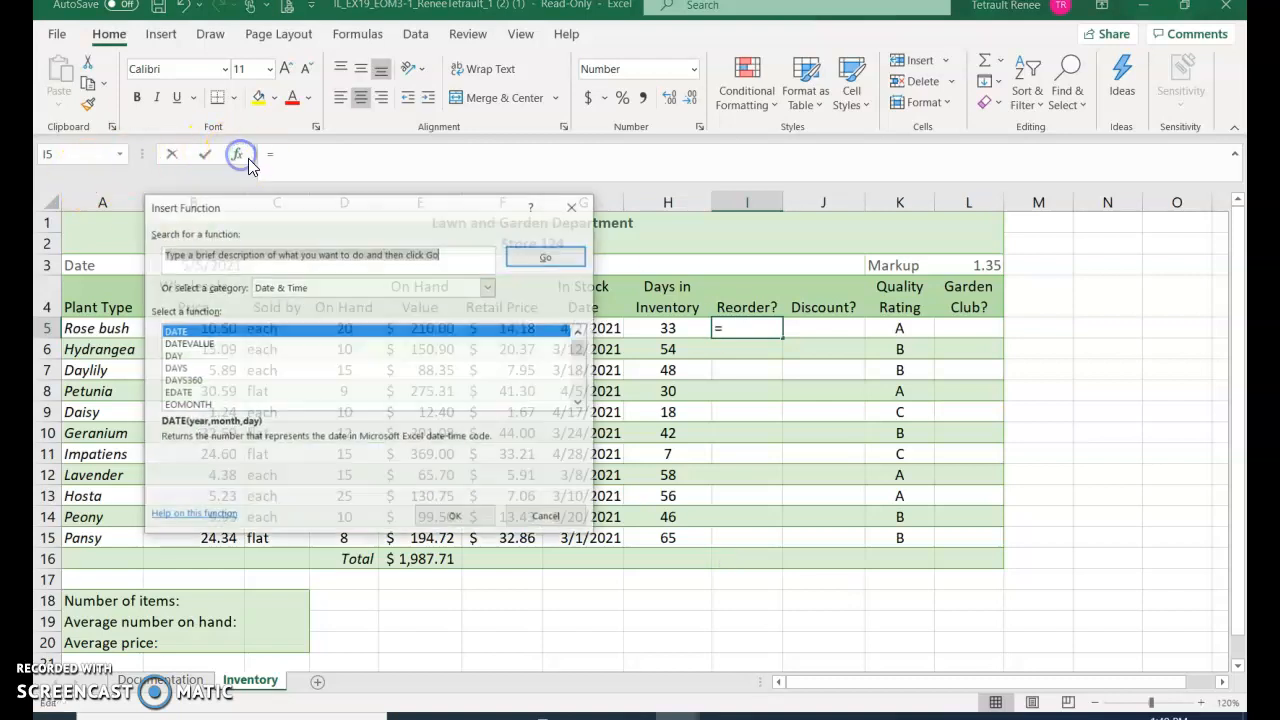
pyautogui.moveTo(487, 287)
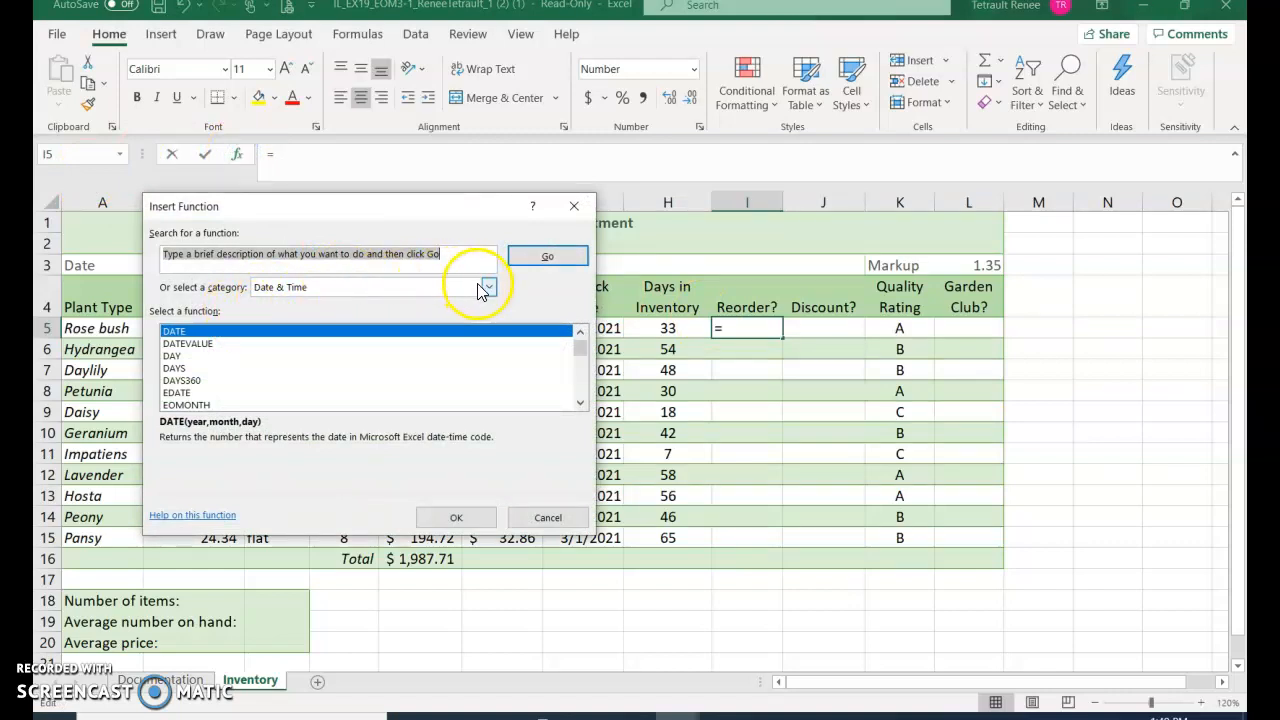
pyautogui.click(488, 287)
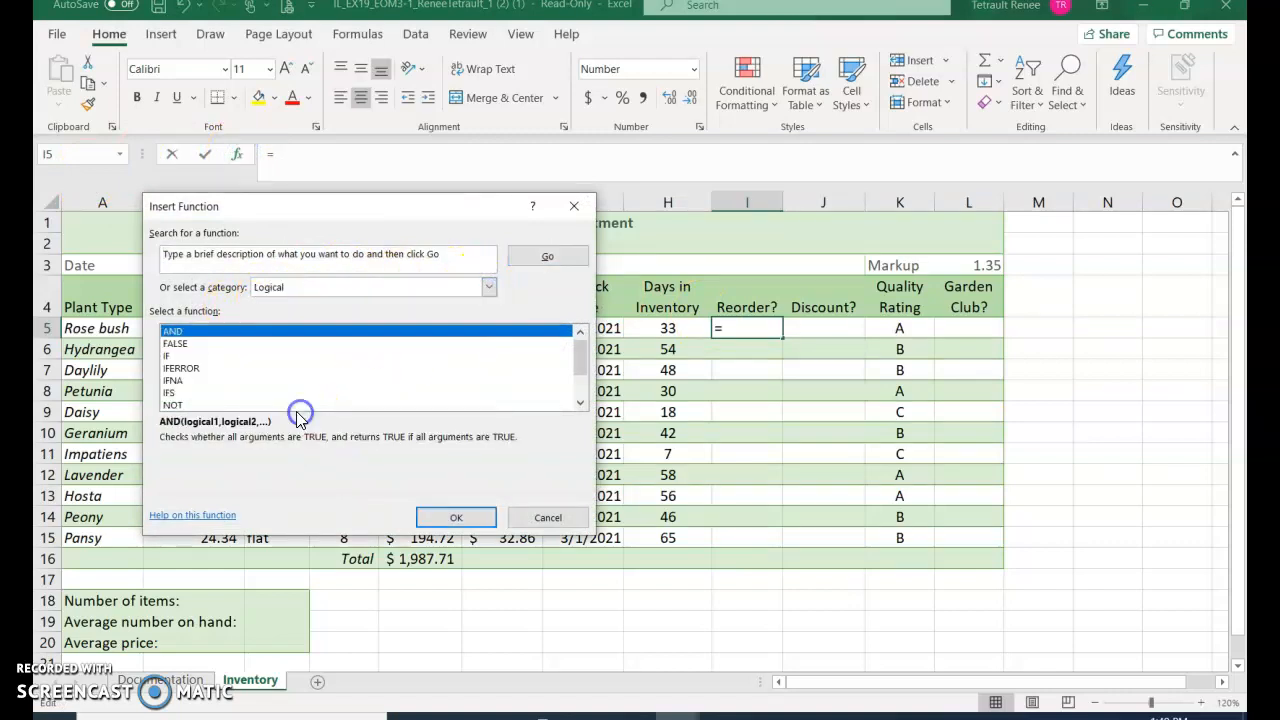
pyautogui.click(456, 517)
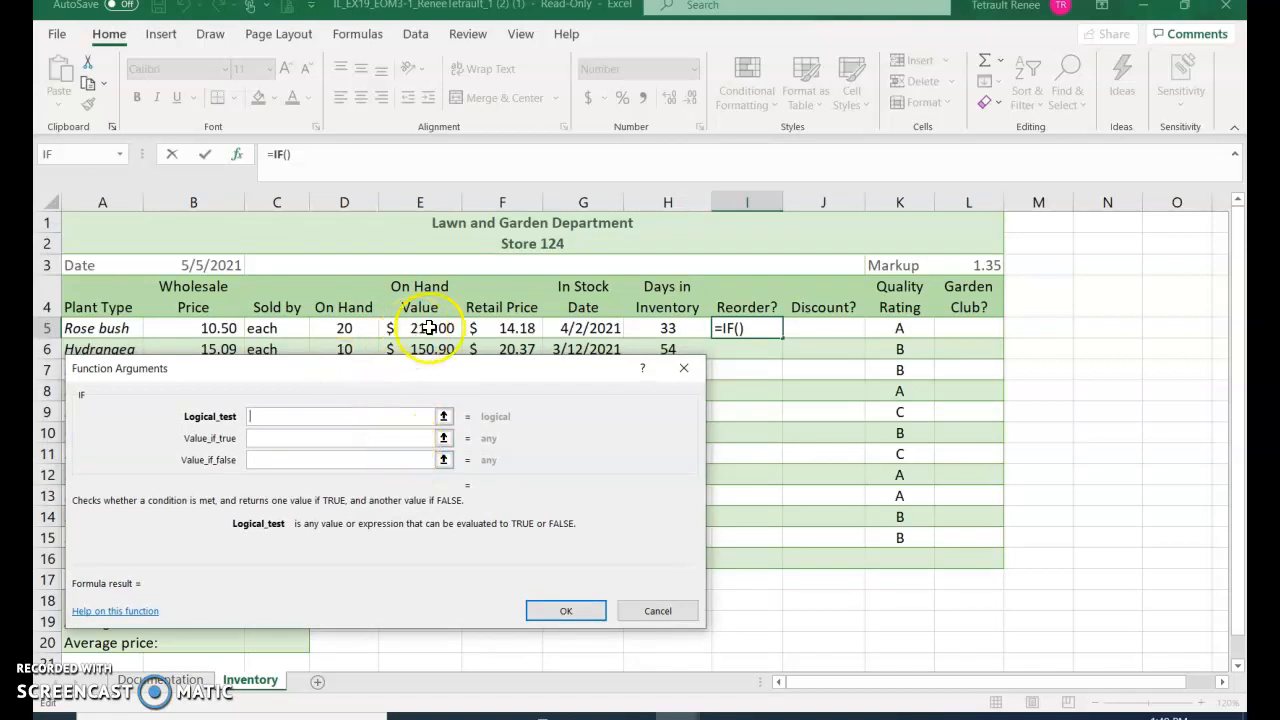
pyautogui.click(344, 328)
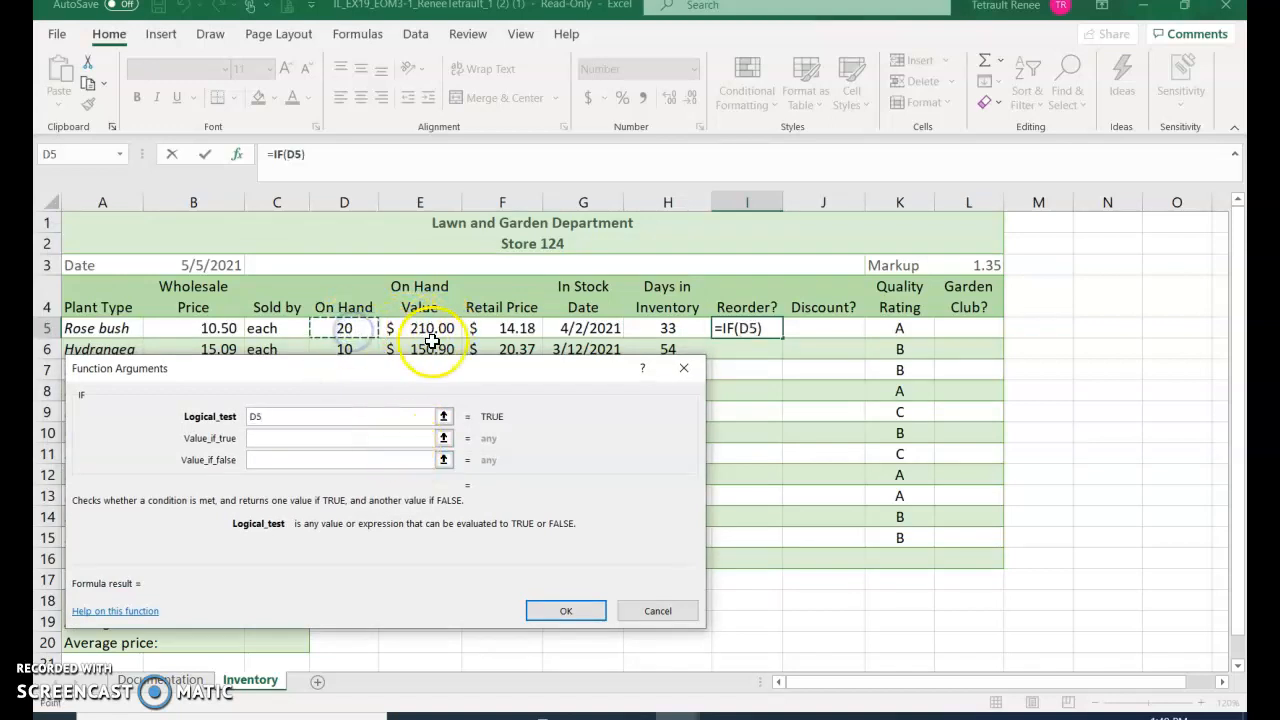
pyautogui.moveTo(365, 400)
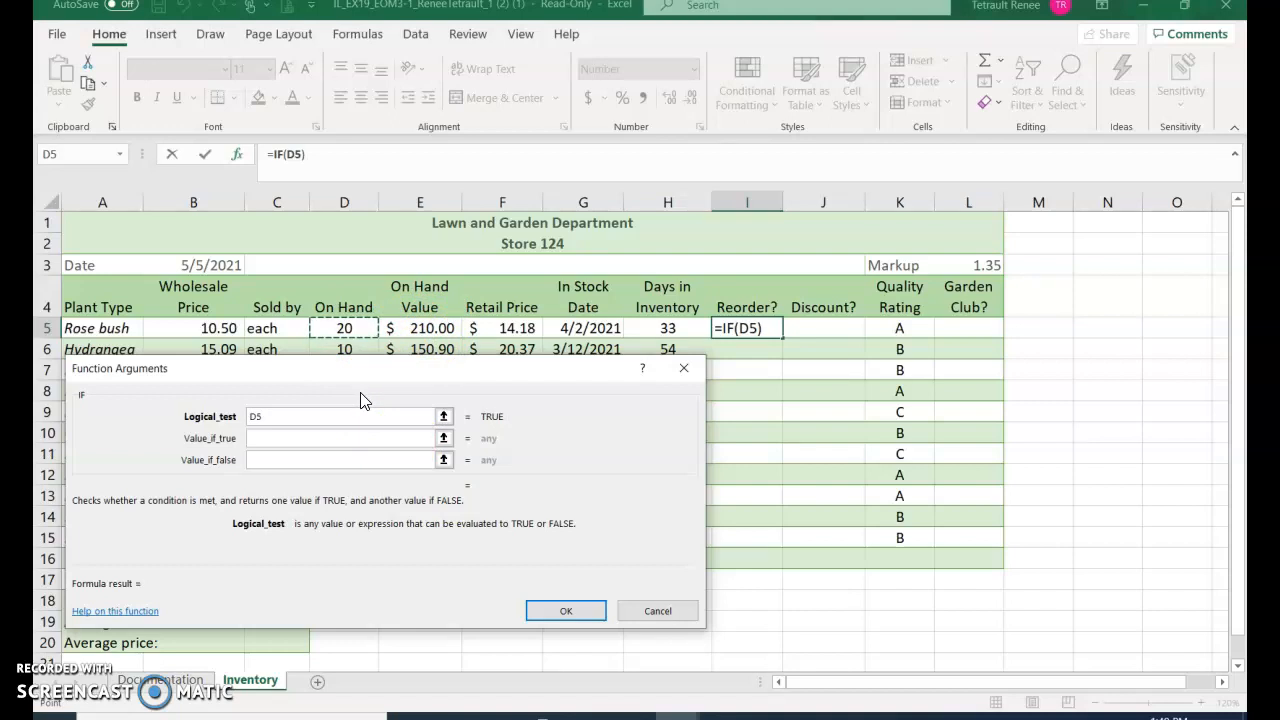
pyautogui.write('<')
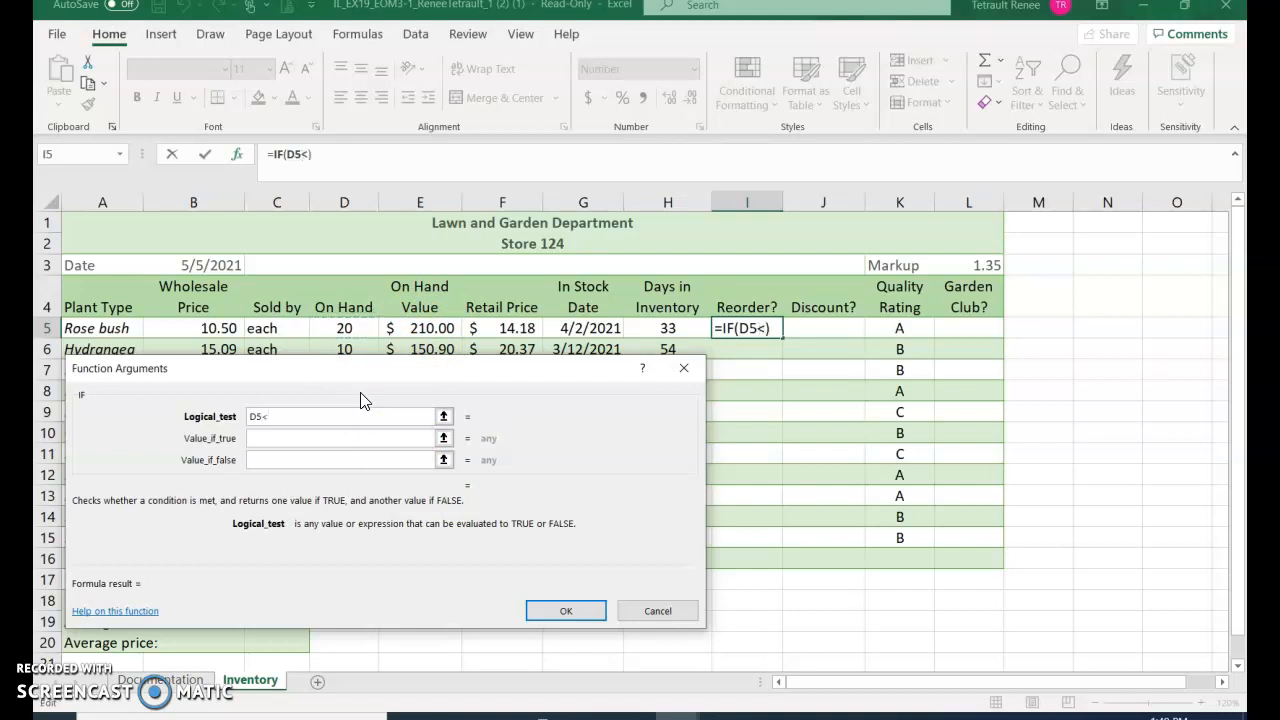
pyautogui.write('=')
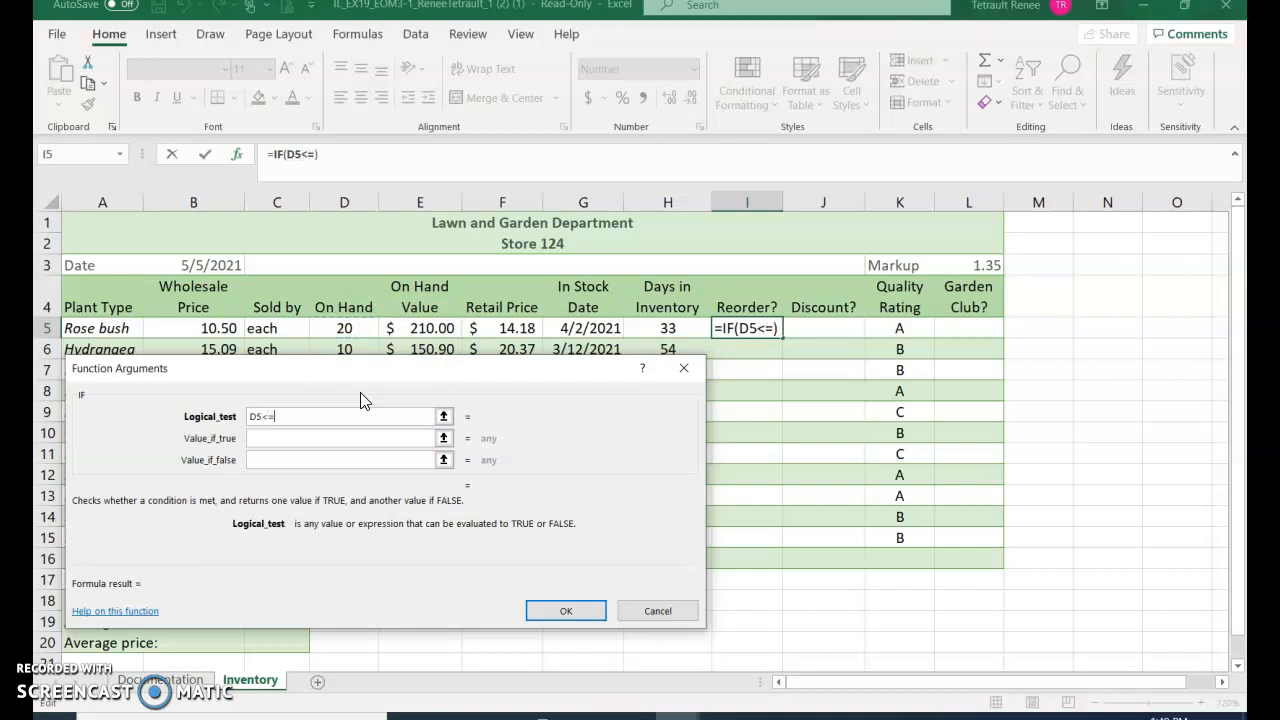
pyautogui.write('10')
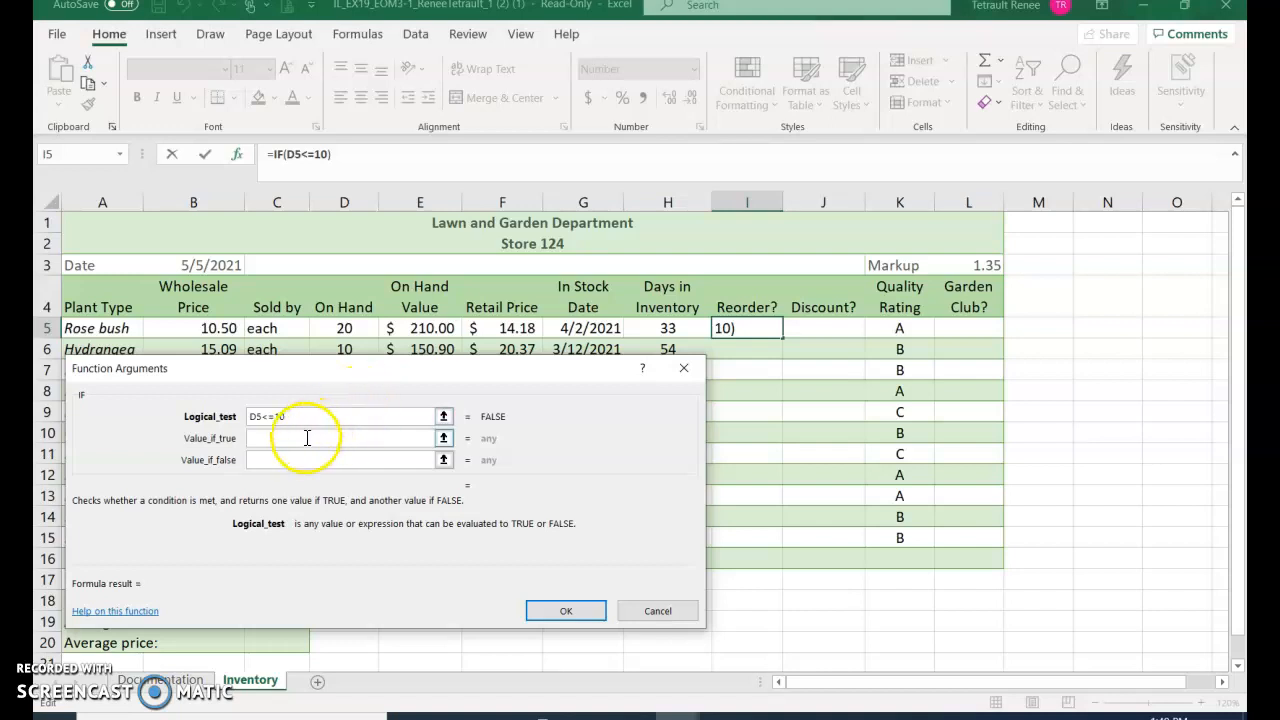
pyautogui.write('Y')
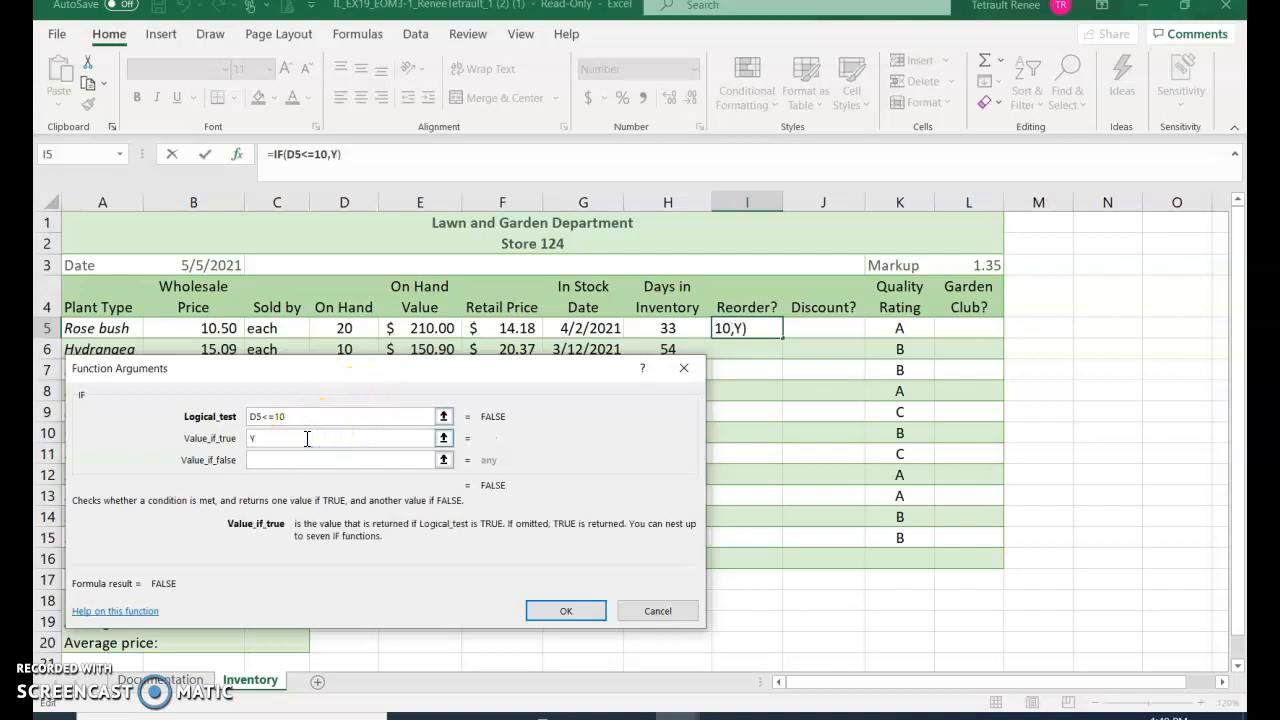
pyautogui.write('N"')
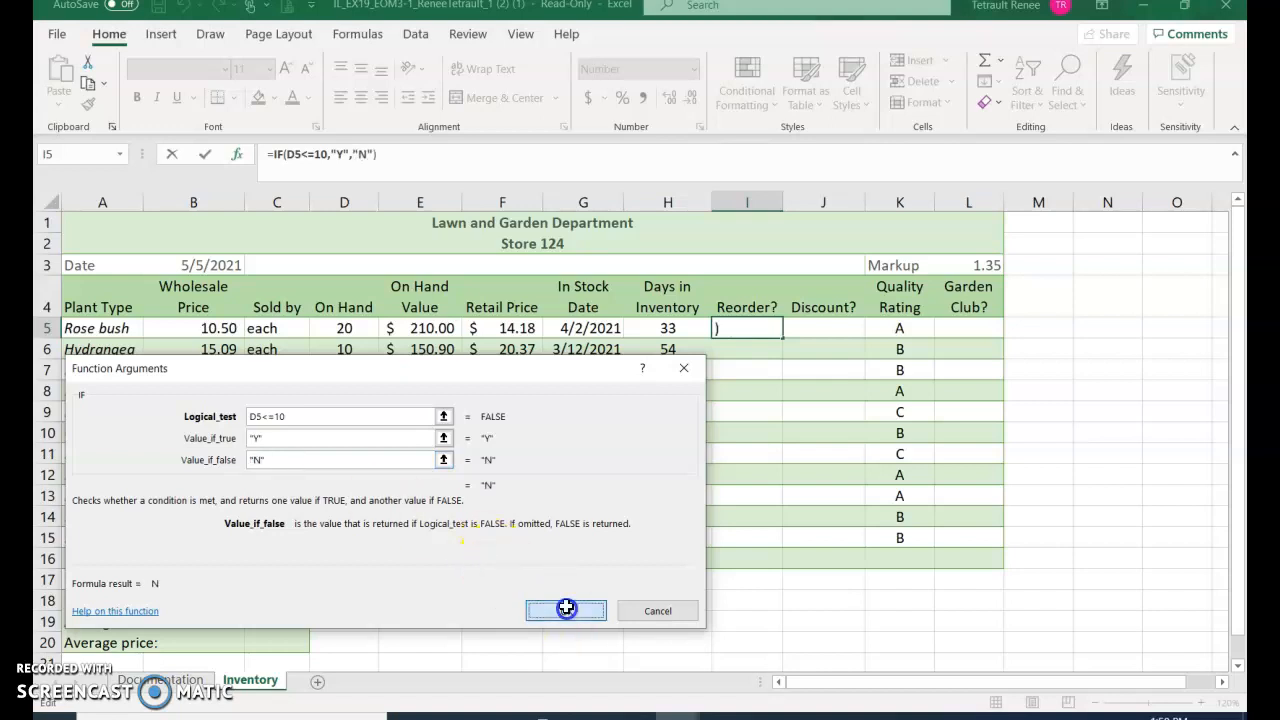
pyautogui.click(565, 610)
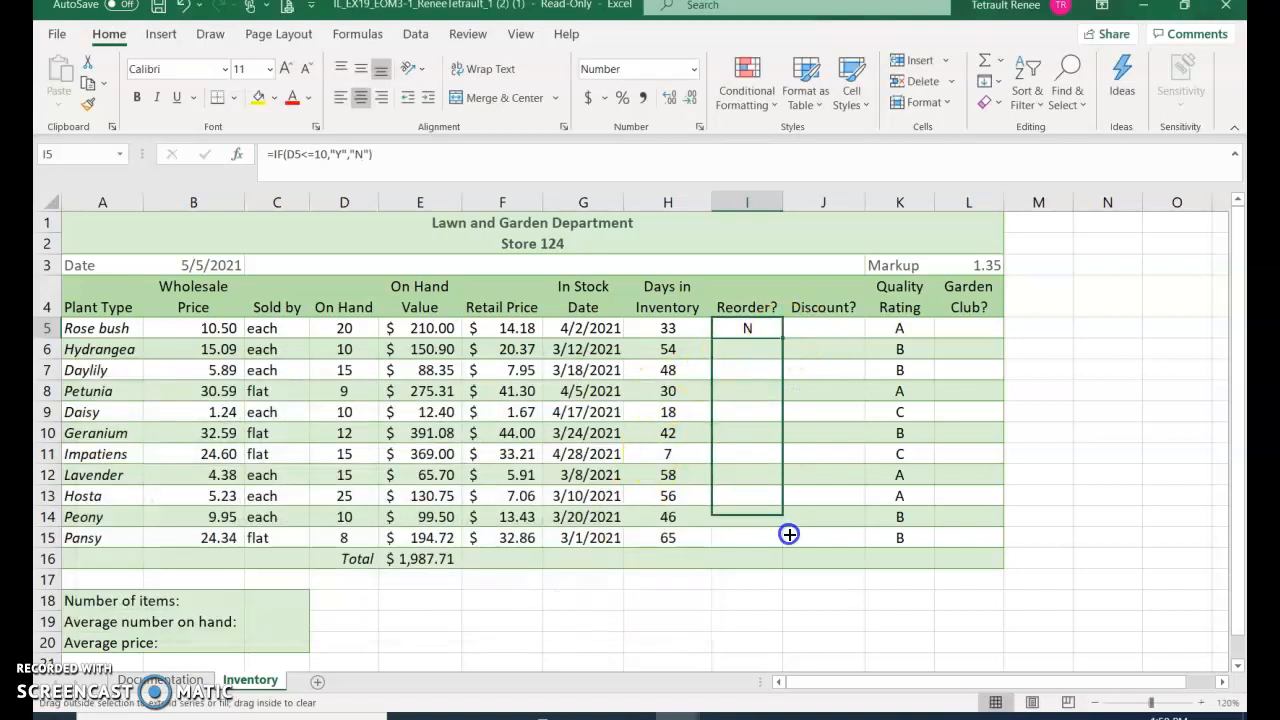
# - Fill the Reorder? formula down through I15 so low stock shows Y
pyautogui.moveTo(746, 328); pyautogui.dragTo(746, 537)
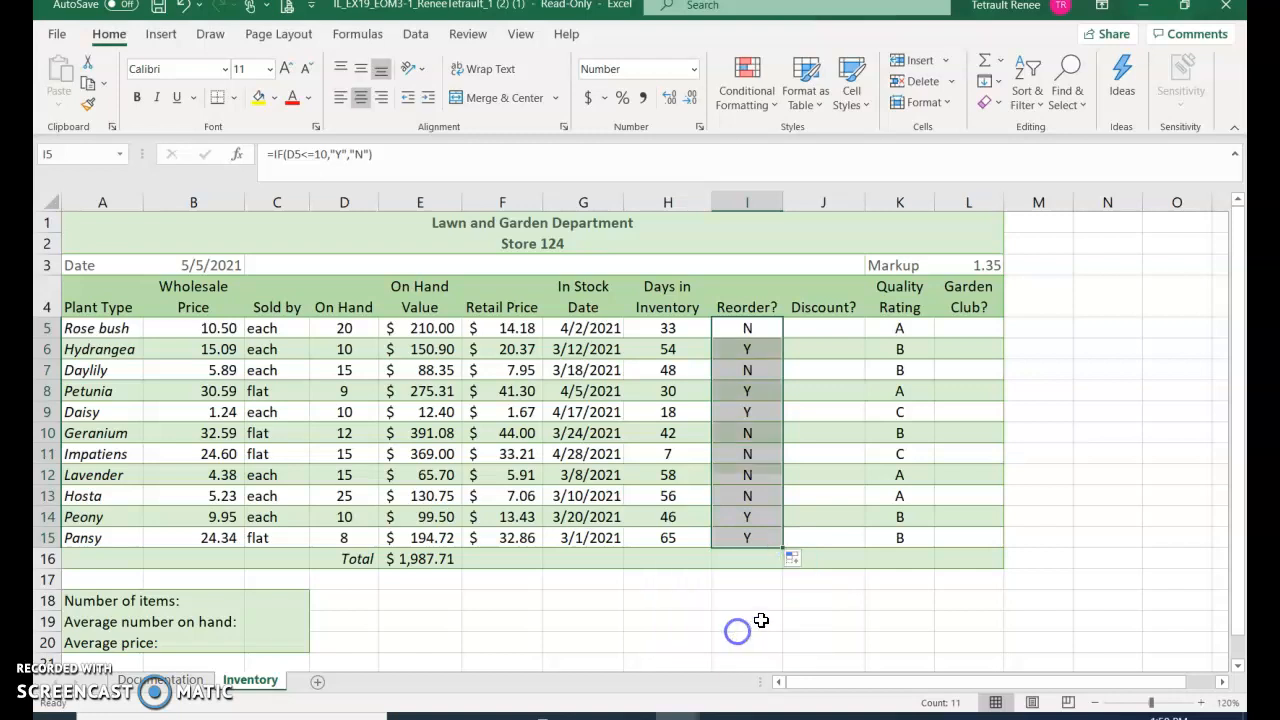
pyautogui.click(823, 328)
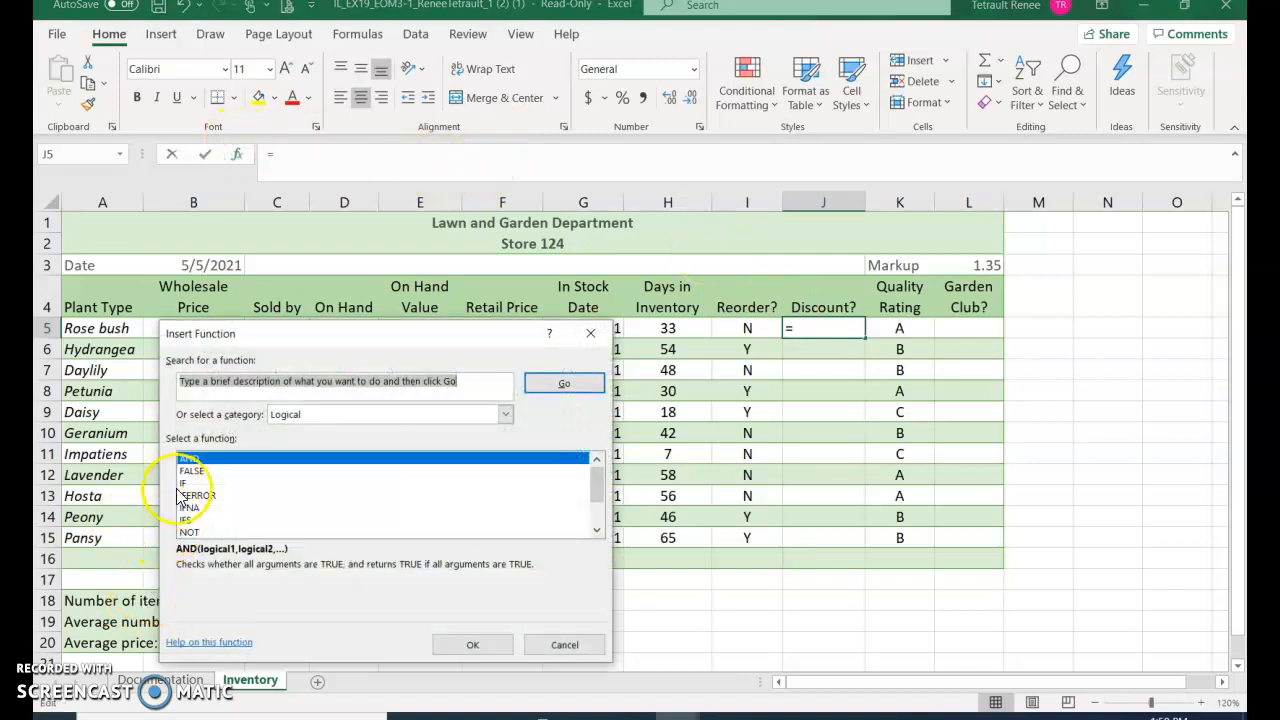
# - Insert AND(I5="N",H5>40) in J5 flagging unreordered plants over 40 days in inventory
pyautogui.click(472, 644)
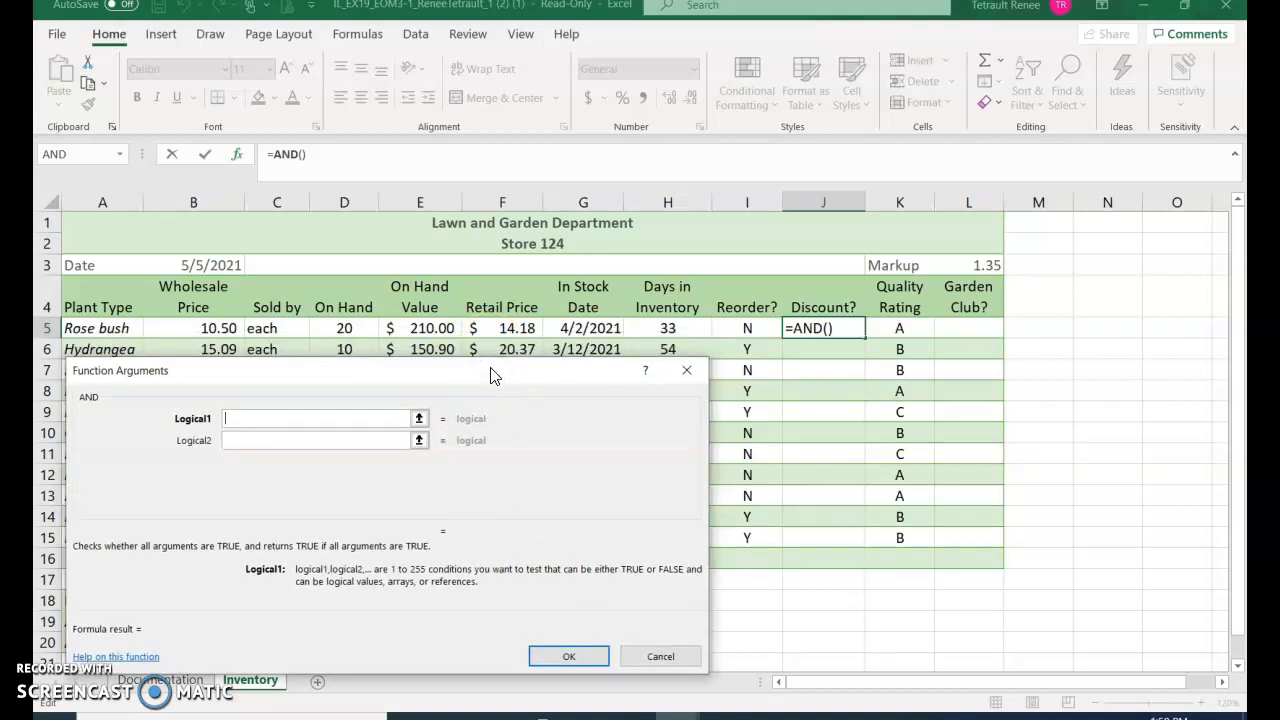
pyautogui.moveTo(778, 330)
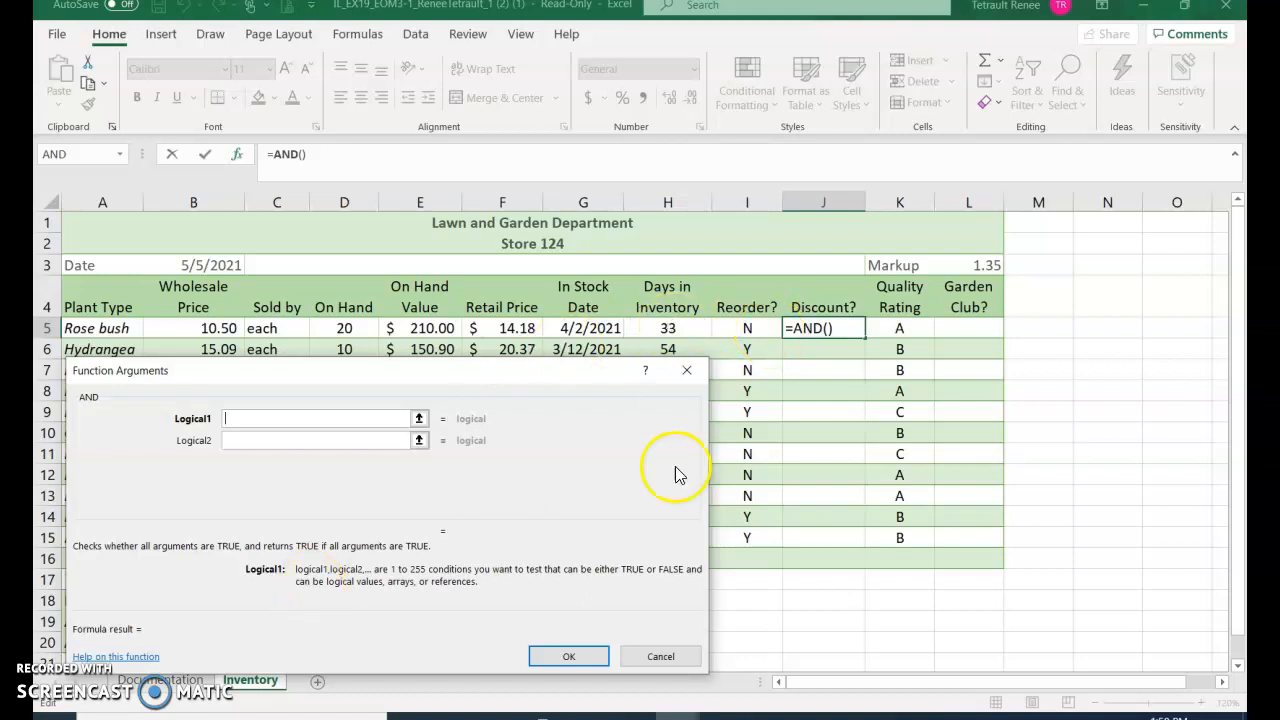
pyautogui.moveTo(891, 330)
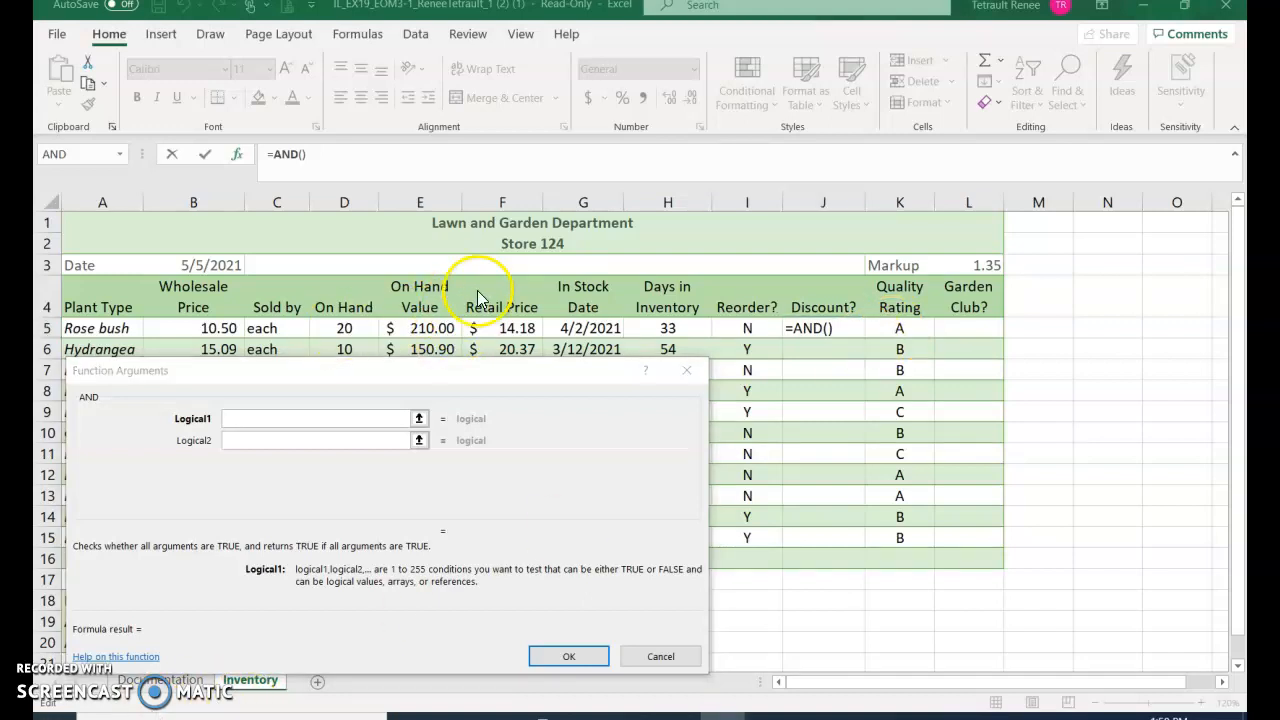
pyautogui.moveTo(862, 348)
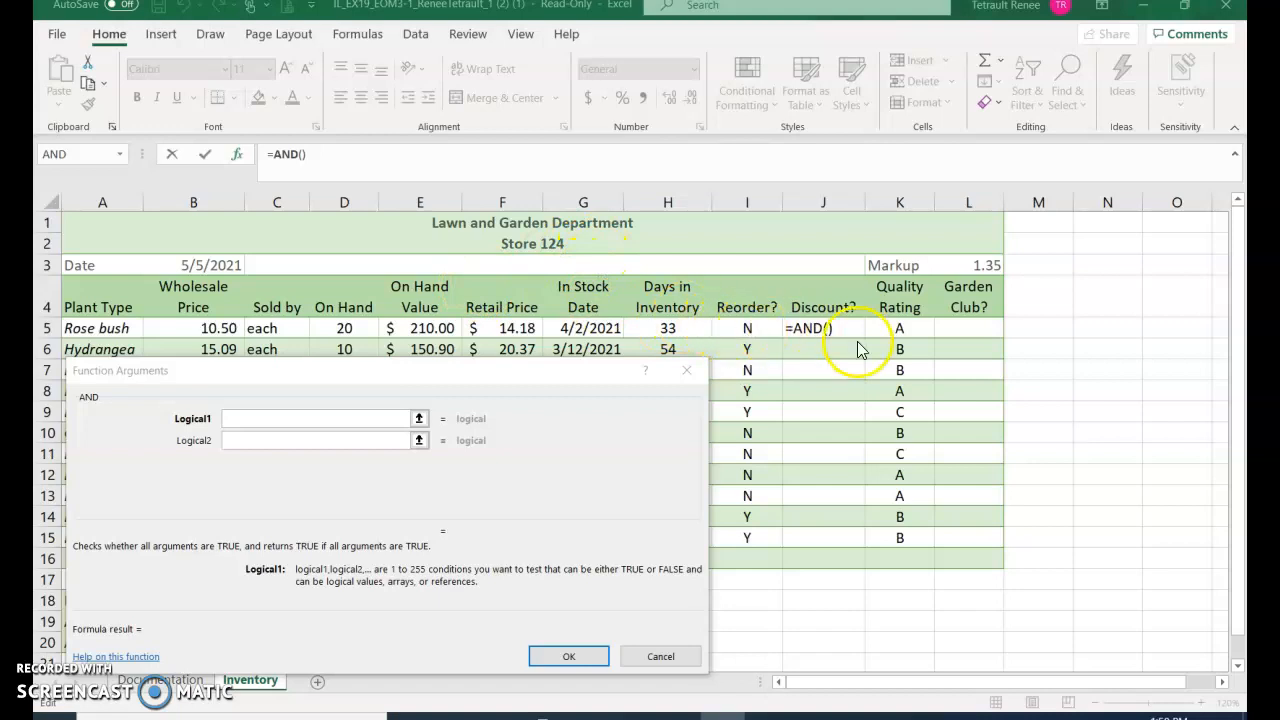
pyautogui.moveTo(747, 347)
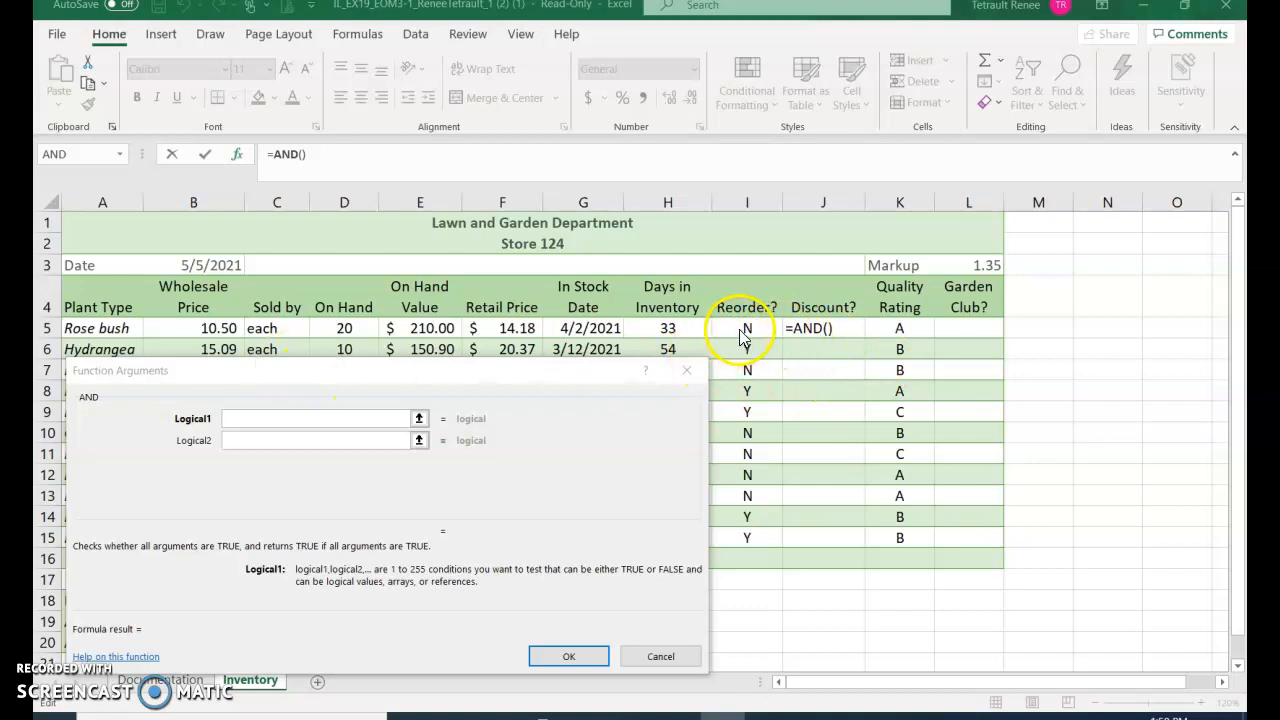
pyautogui.click(746, 328)
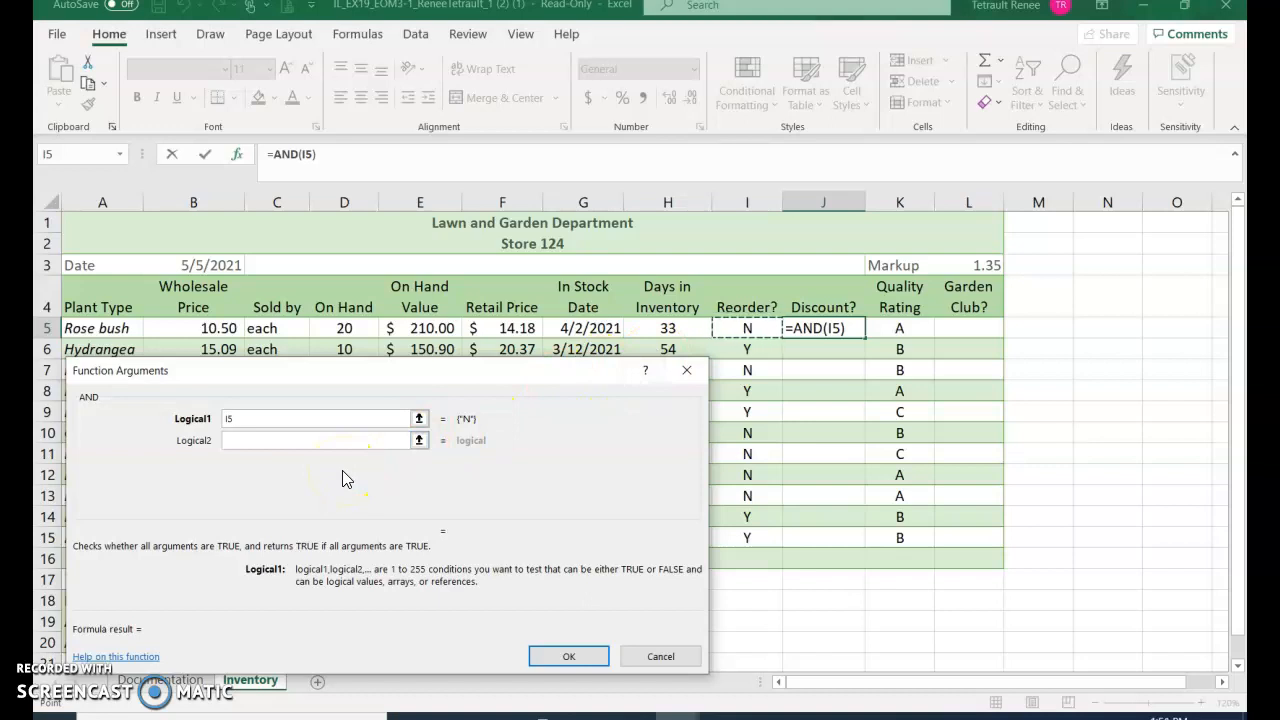
pyautogui.write('=')
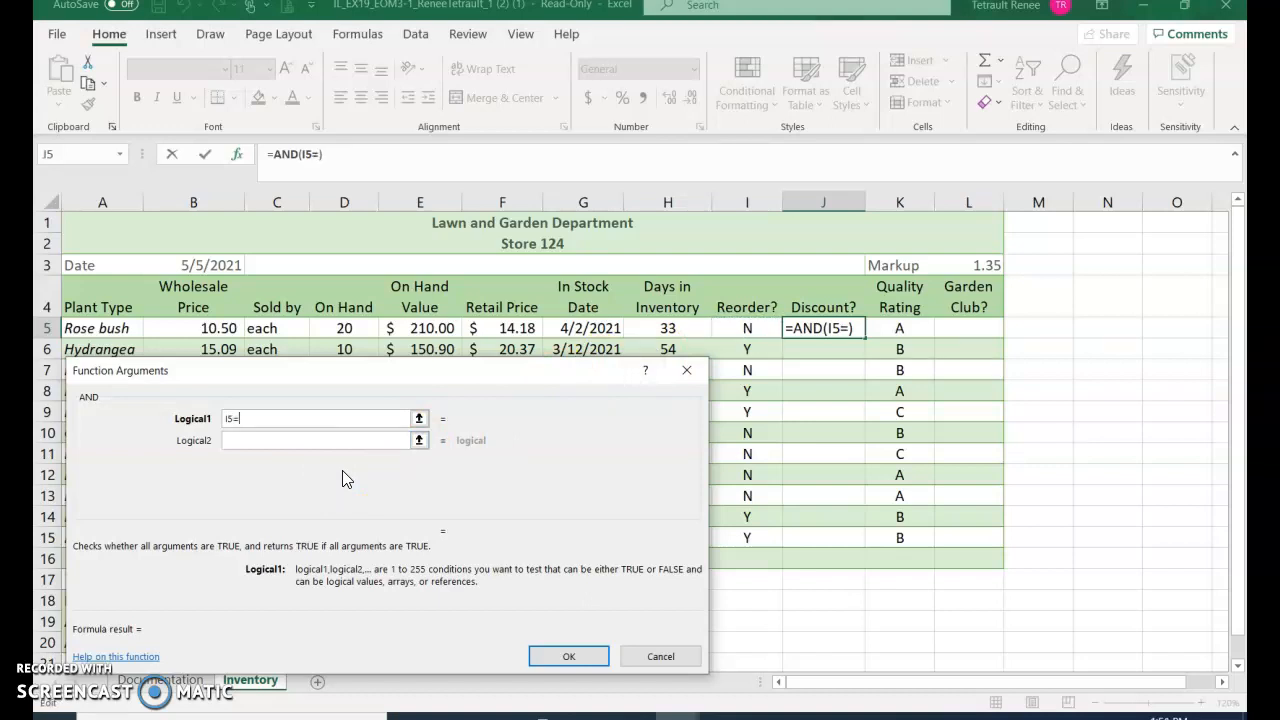
pyautogui.write('"')
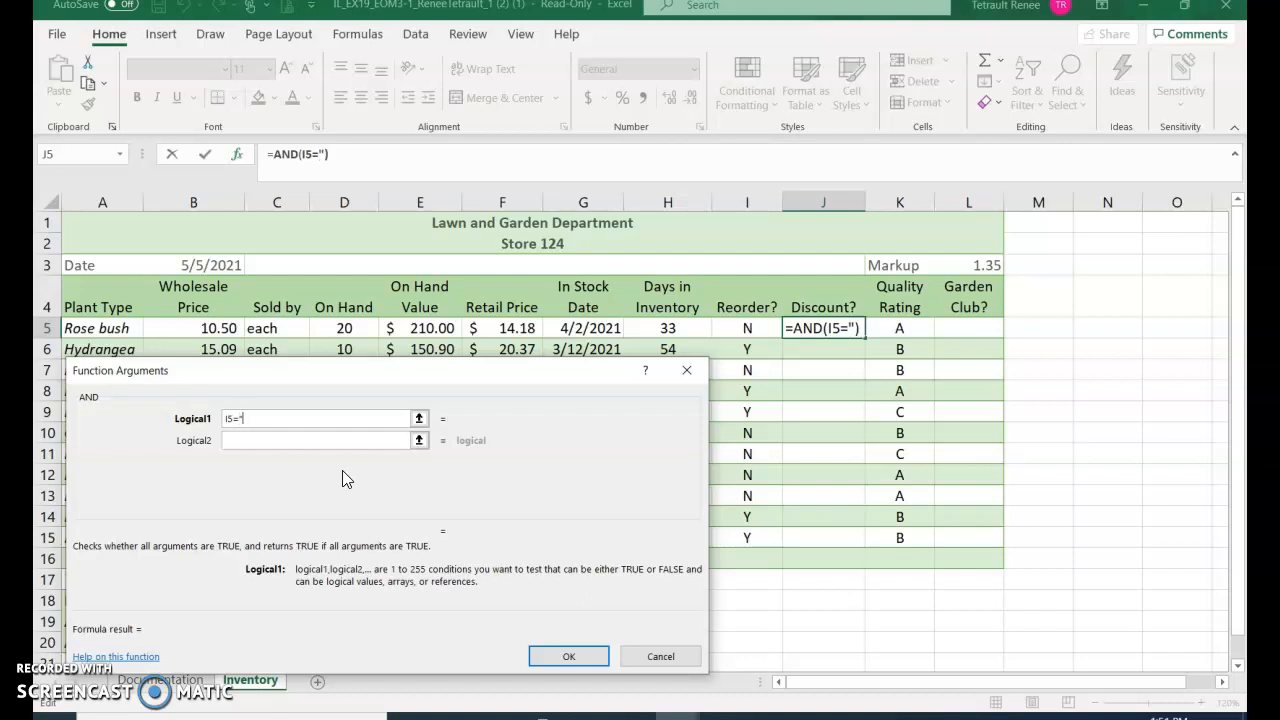
pyautogui.write('N')
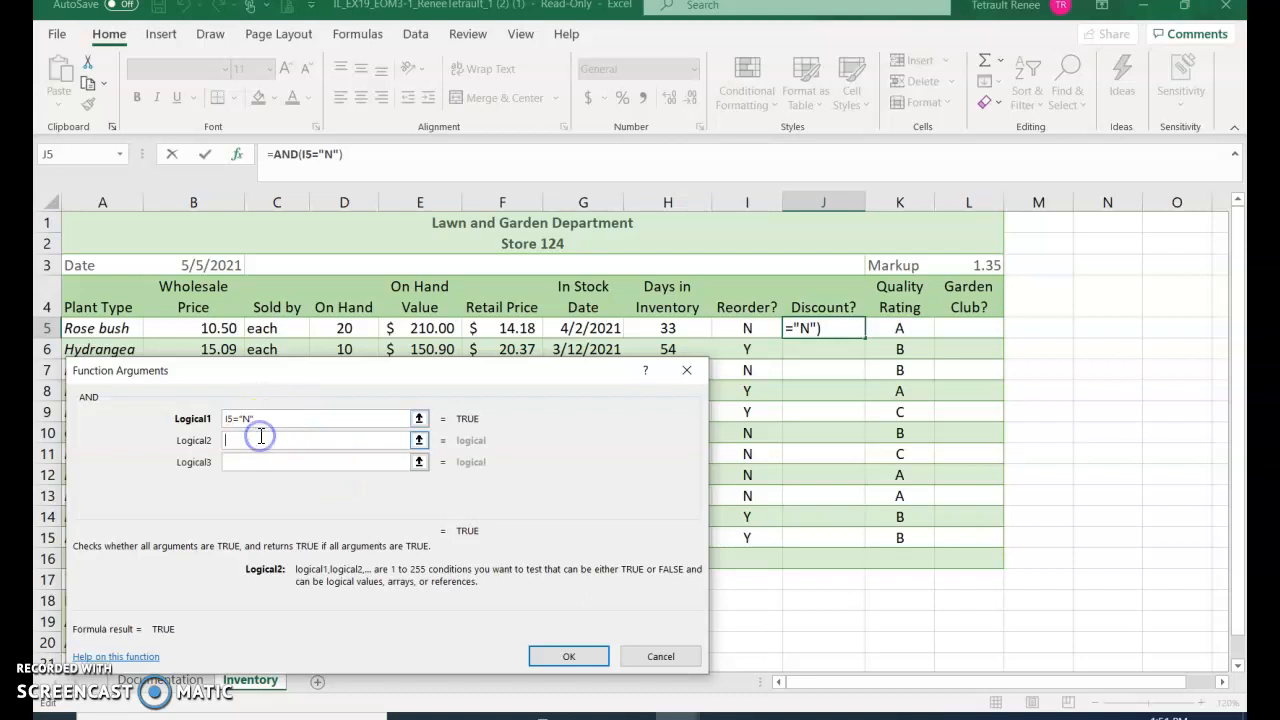
pyautogui.moveTo(311, 438)
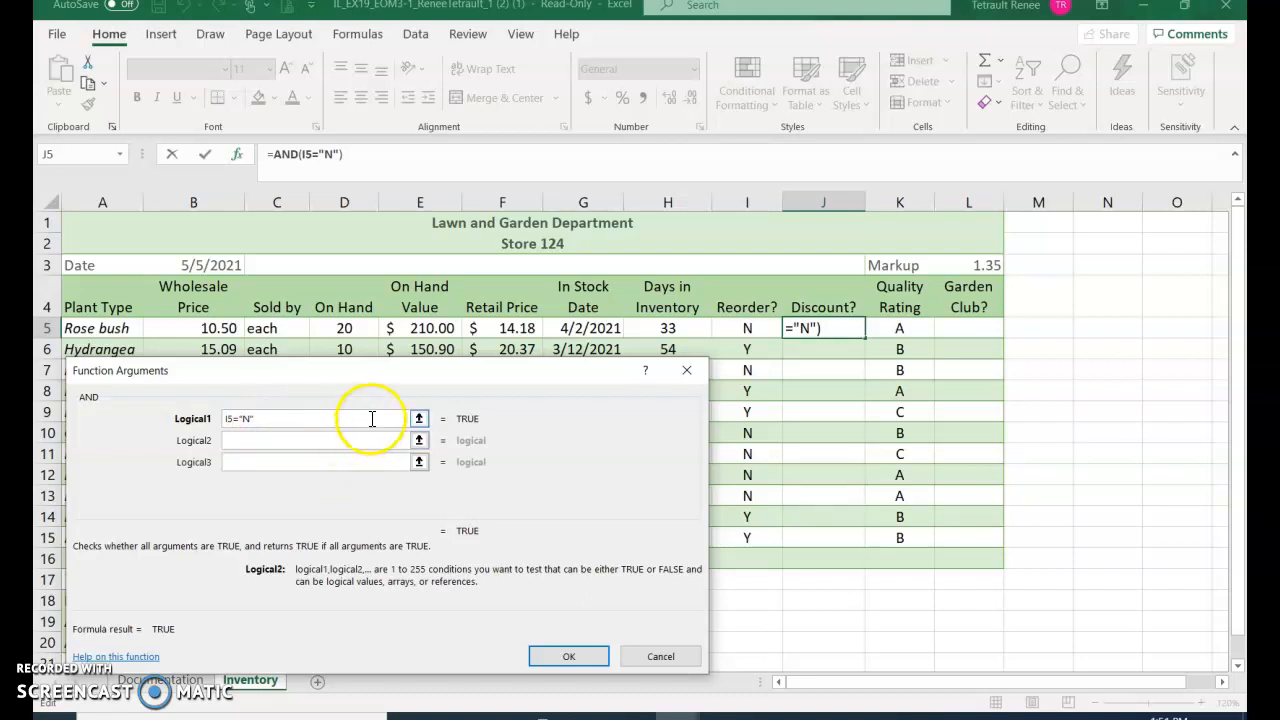
pyautogui.moveTo(710, 307)
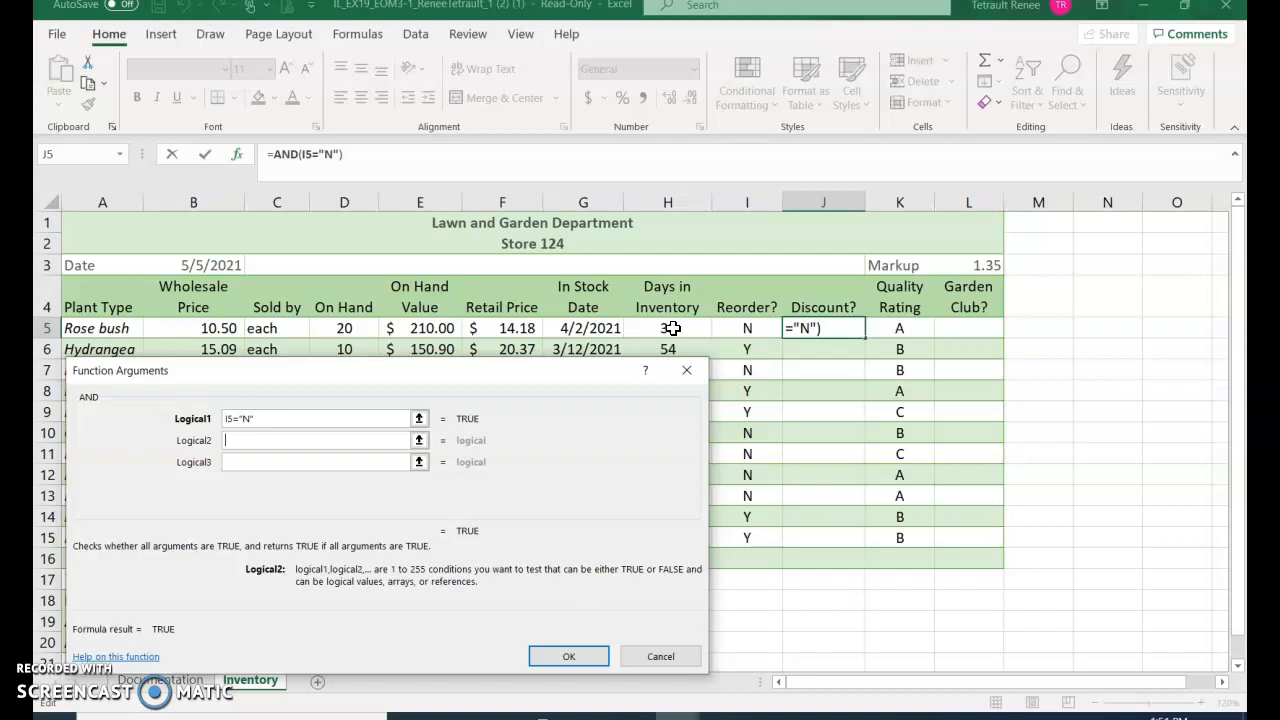
pyautogui.click(667, 328)
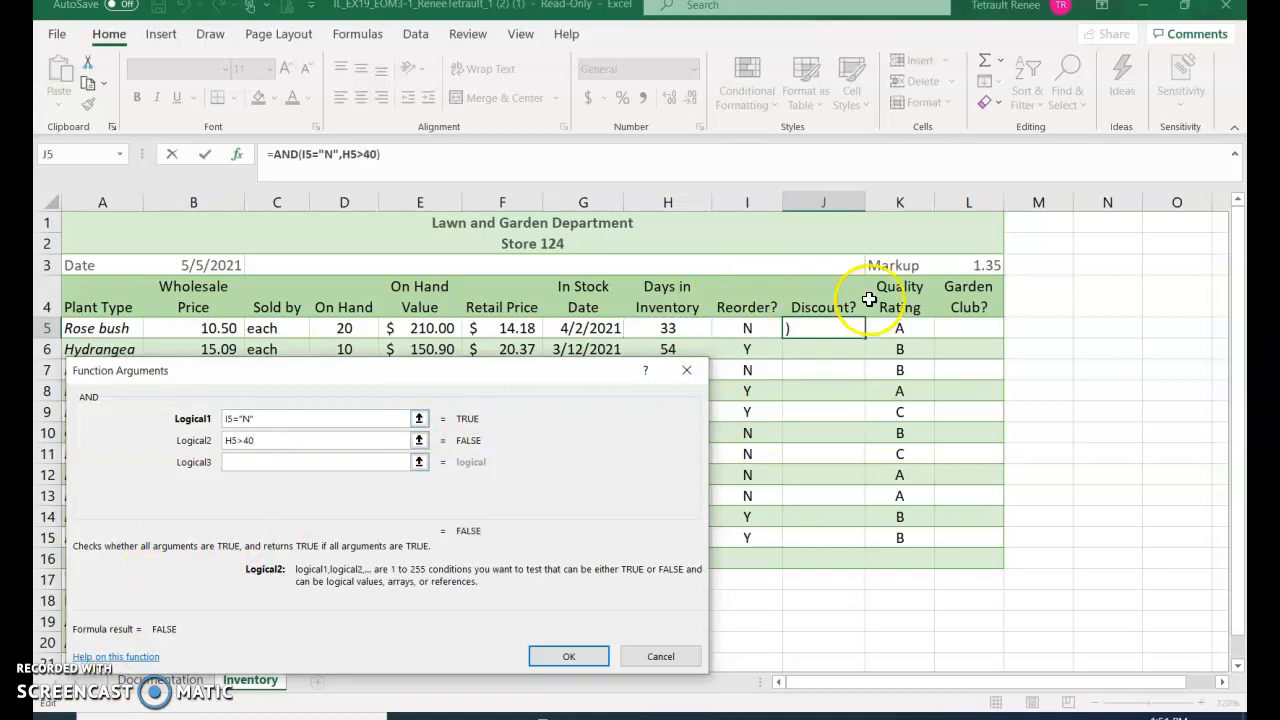
pyautogui.moveTo(768, 330)
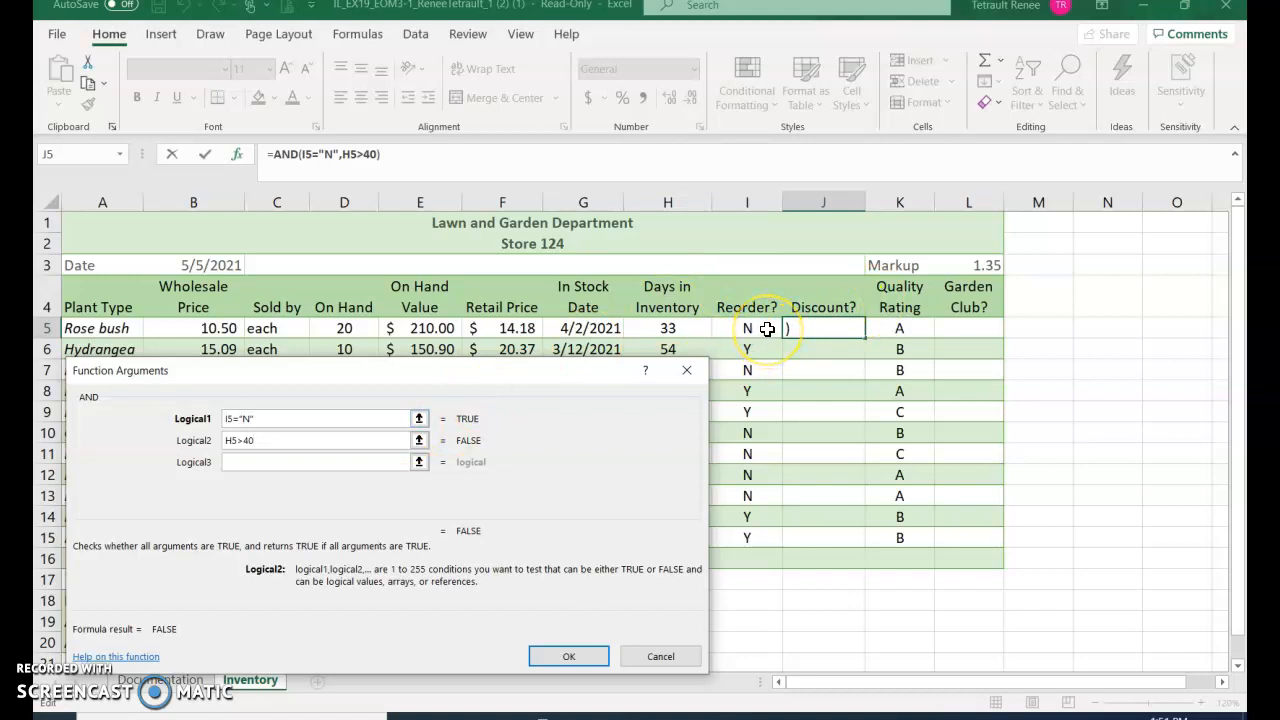
pyautogui.moveTo(358, 495)
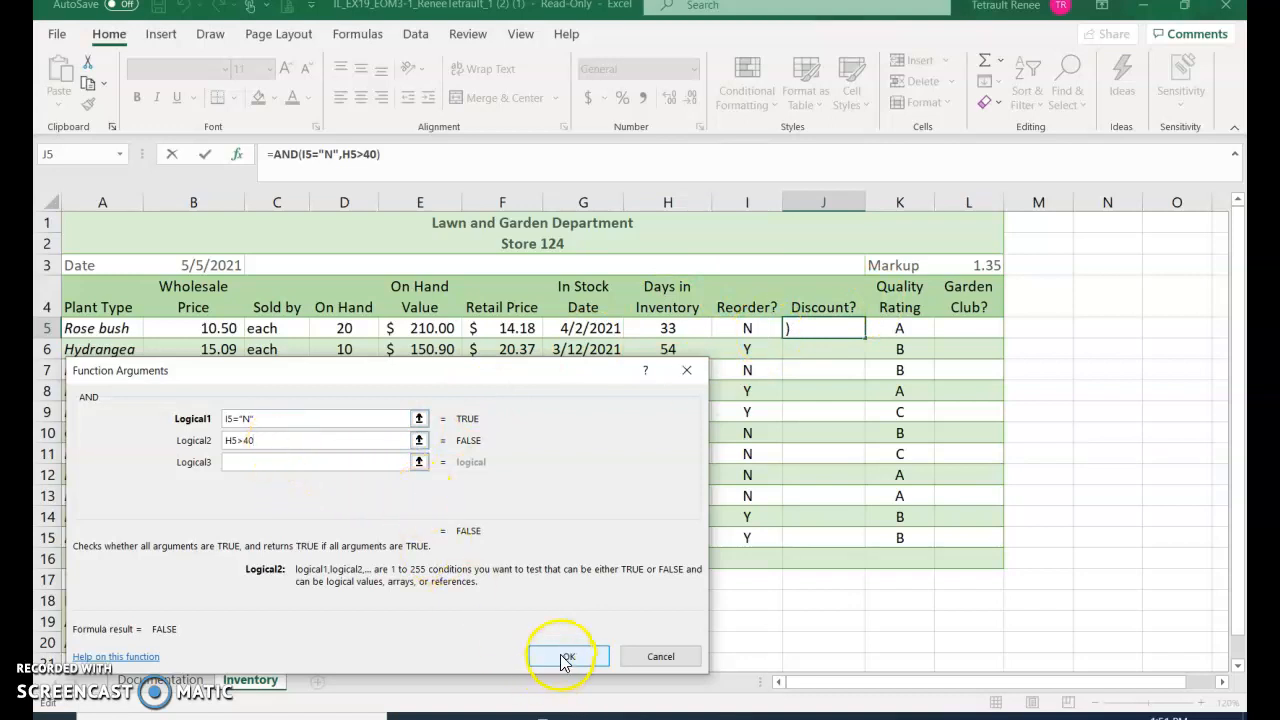
pyautogui.click(567, 656)
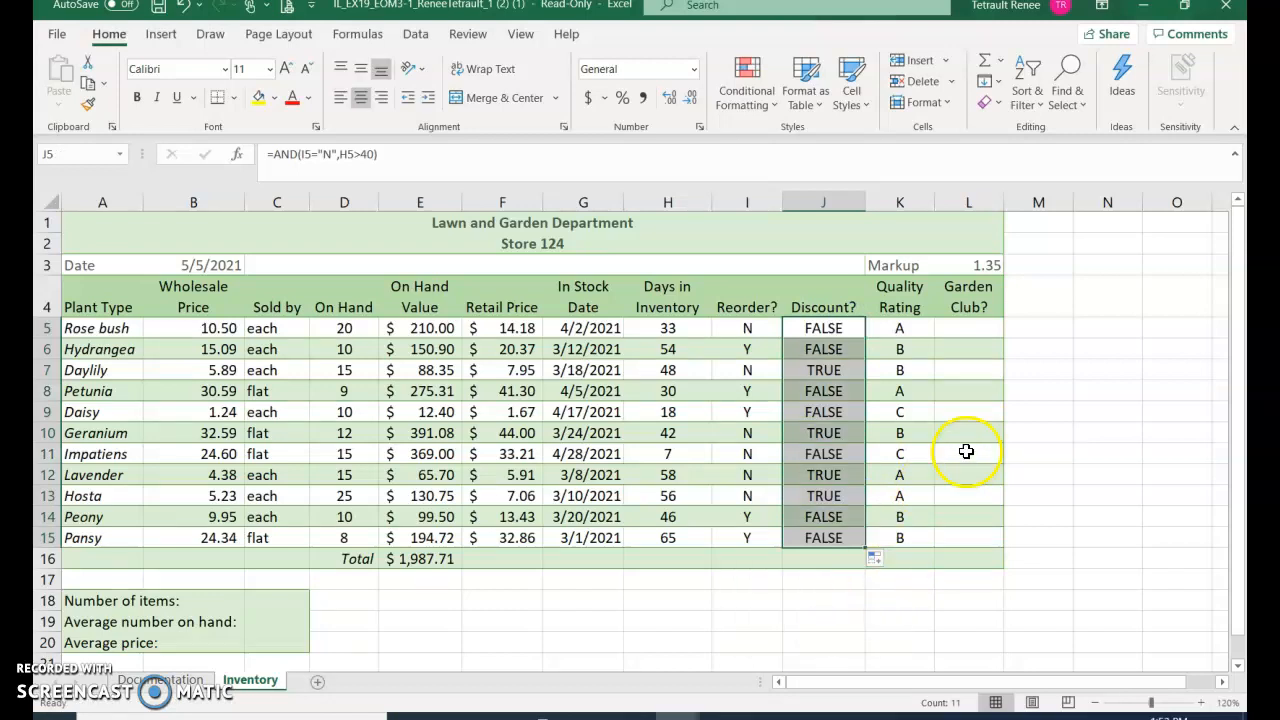
# - Insert OR(K5="A",I5="Y") in L5 and fill the Garden Club? column to L15
pyautogui.click(968, 328)
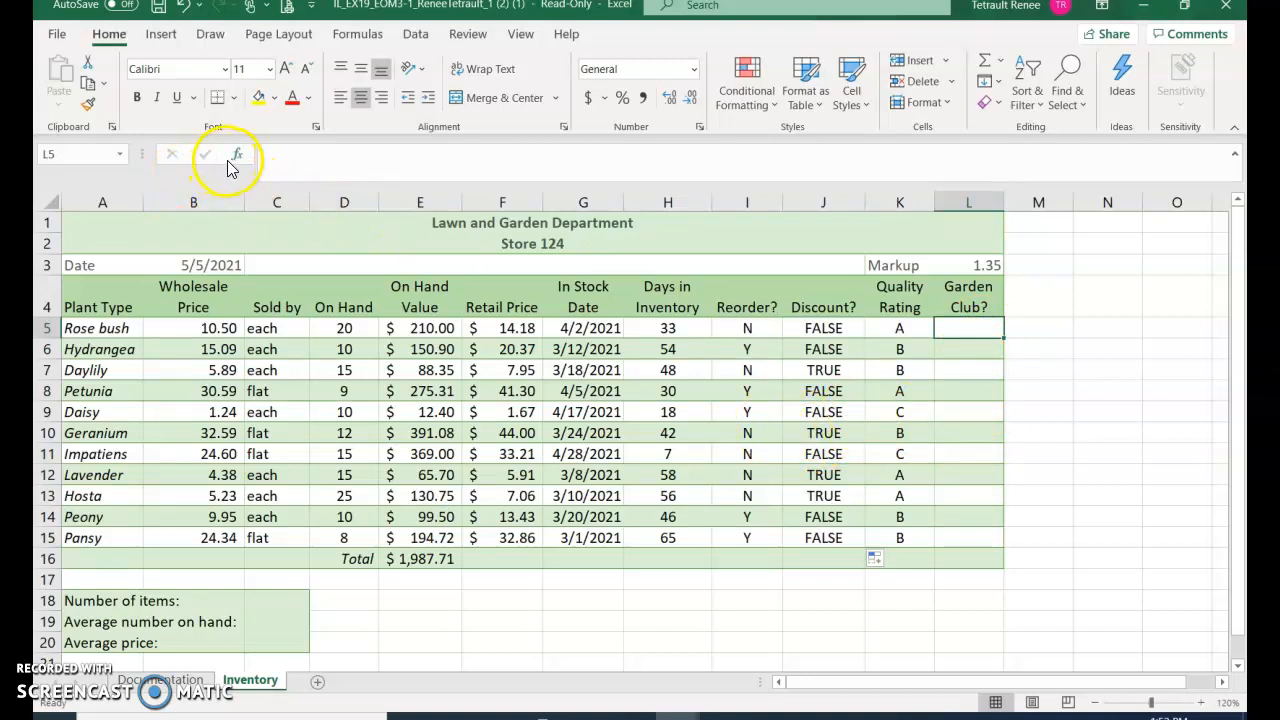
pyautogui.moveTo(237, 154)
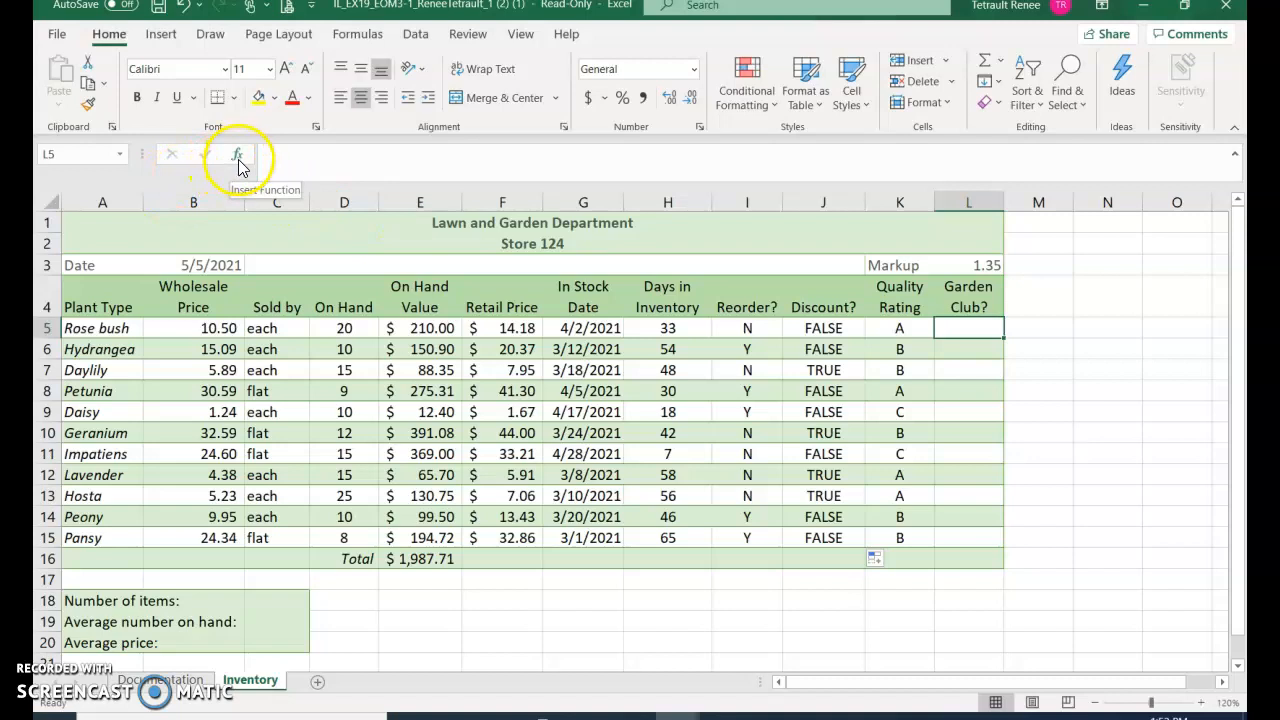
pyautogui.click(237, 156)
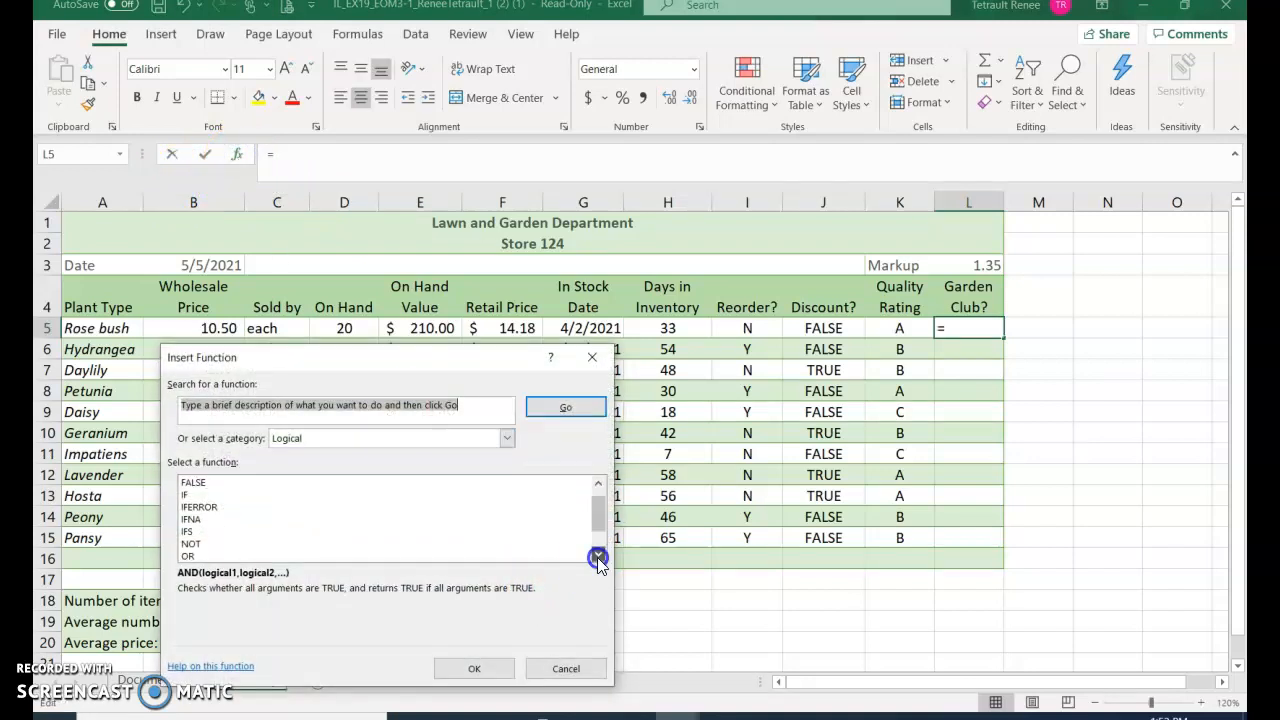
pyautogui.click(187, 556)
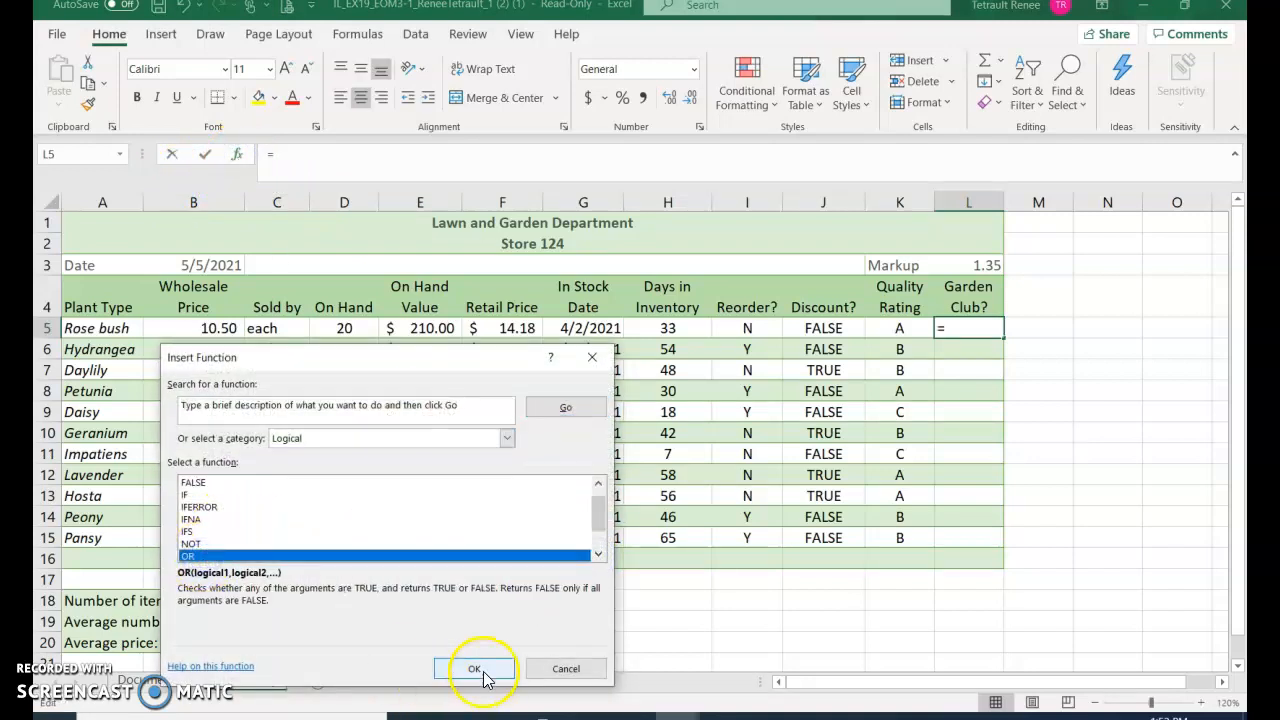
pyautogui.click(474, 668)
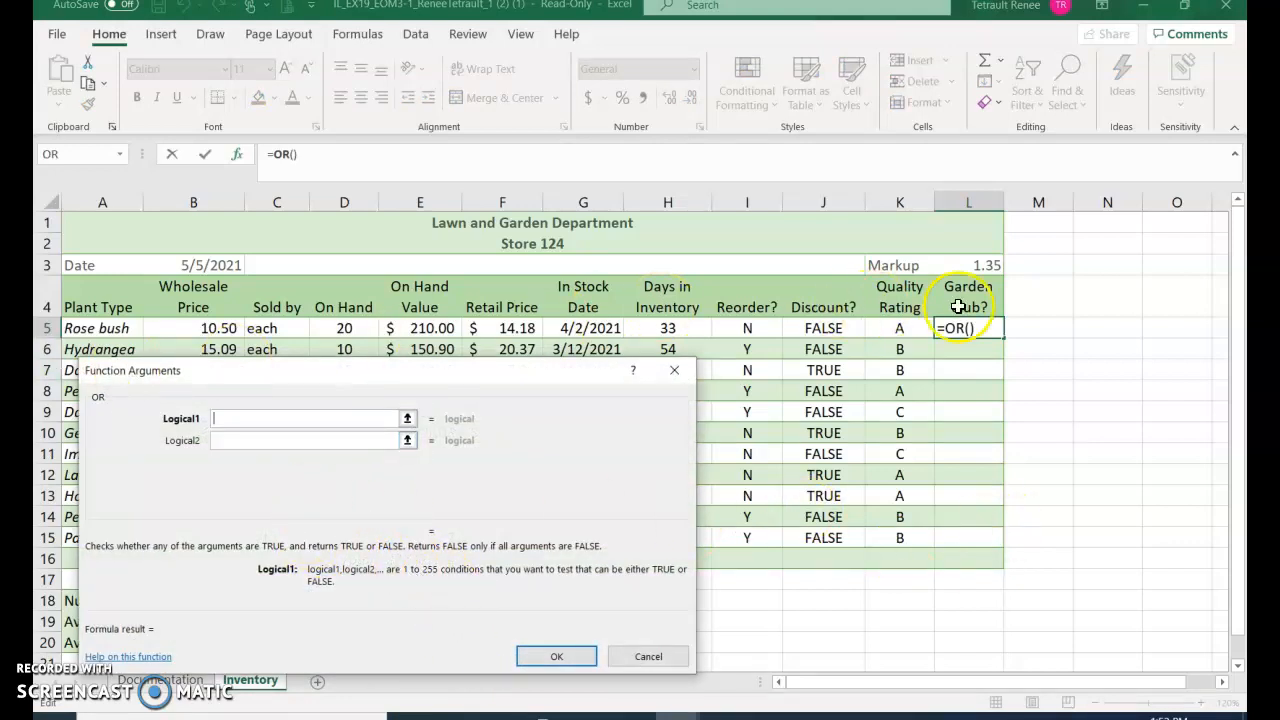
pyautogui.click(899, 327)
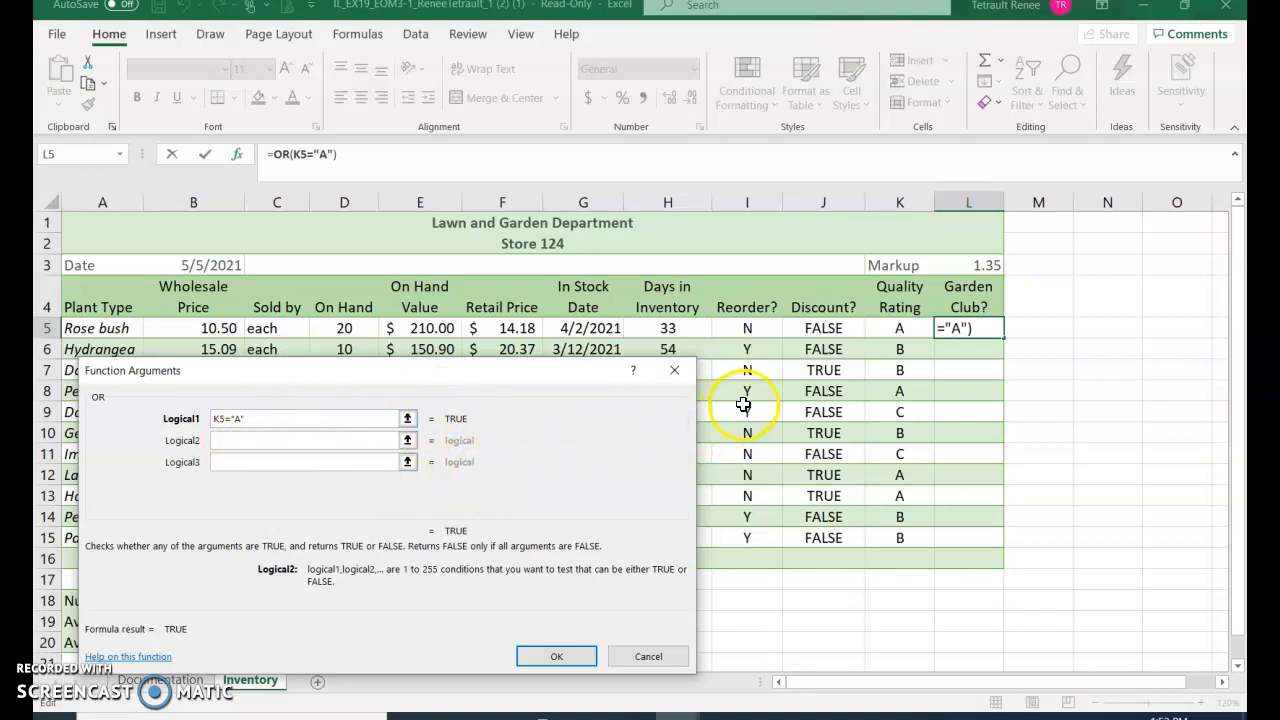
pyautogui.click(746, 328)
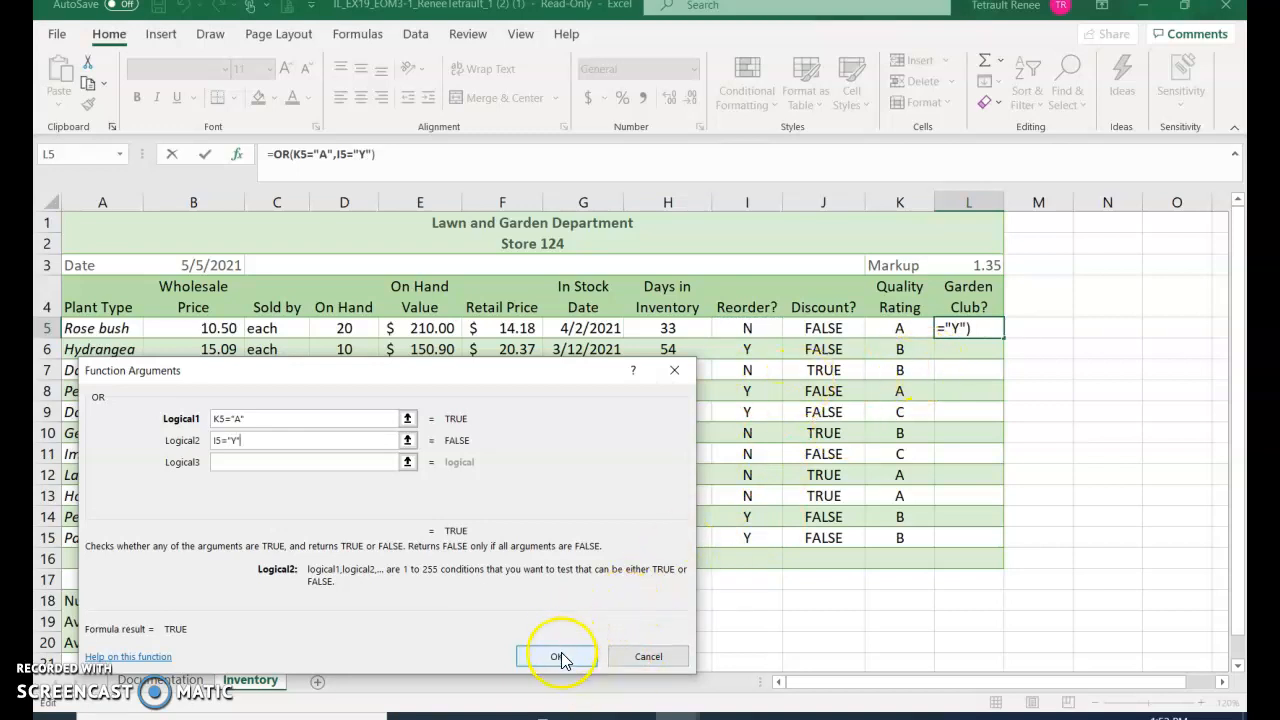
pyautogui.click(557, 656)
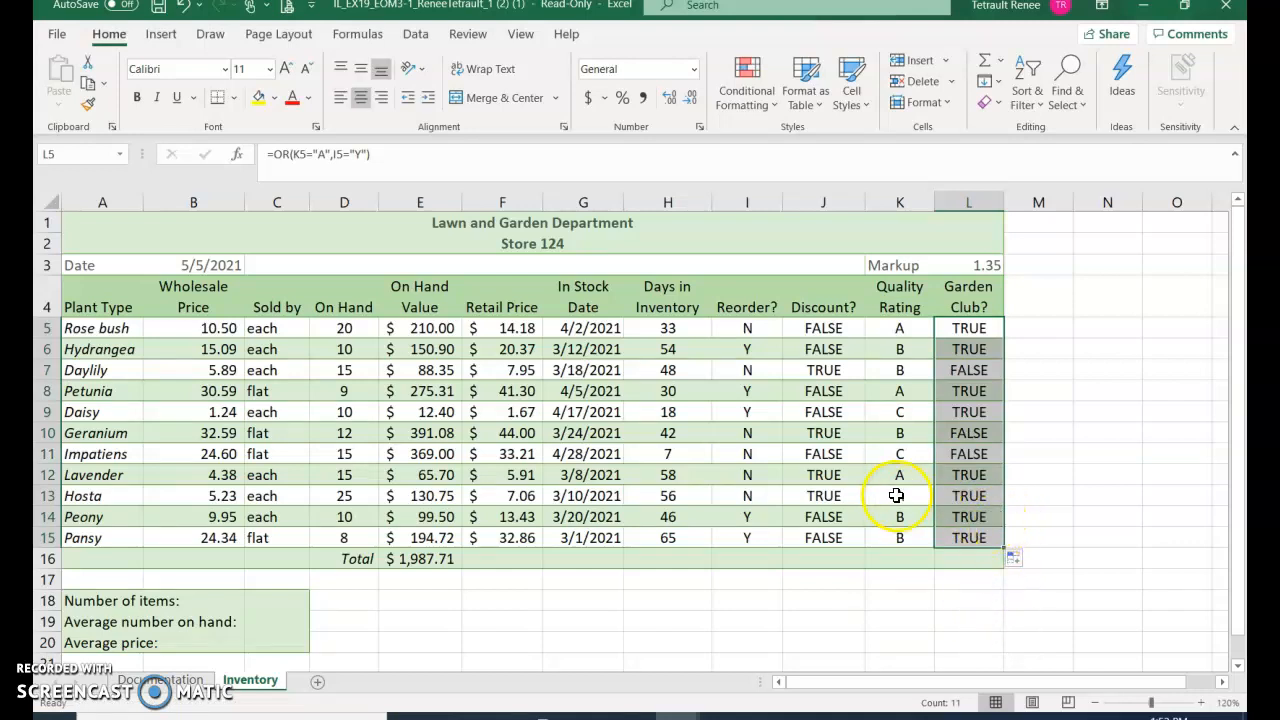
pyautogui.scroll(-3)
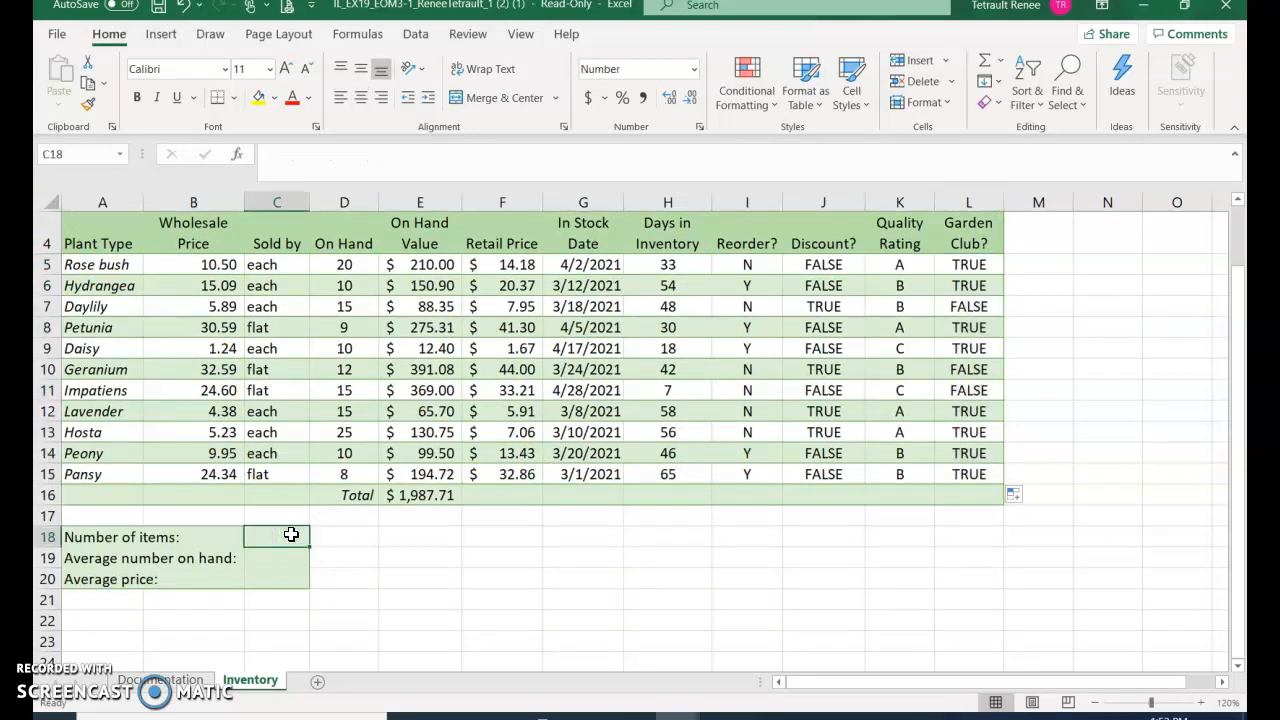
# - Count the plant names A5:A15 with COUNTA so Number of items shows 11
pyautogui.write('=co')
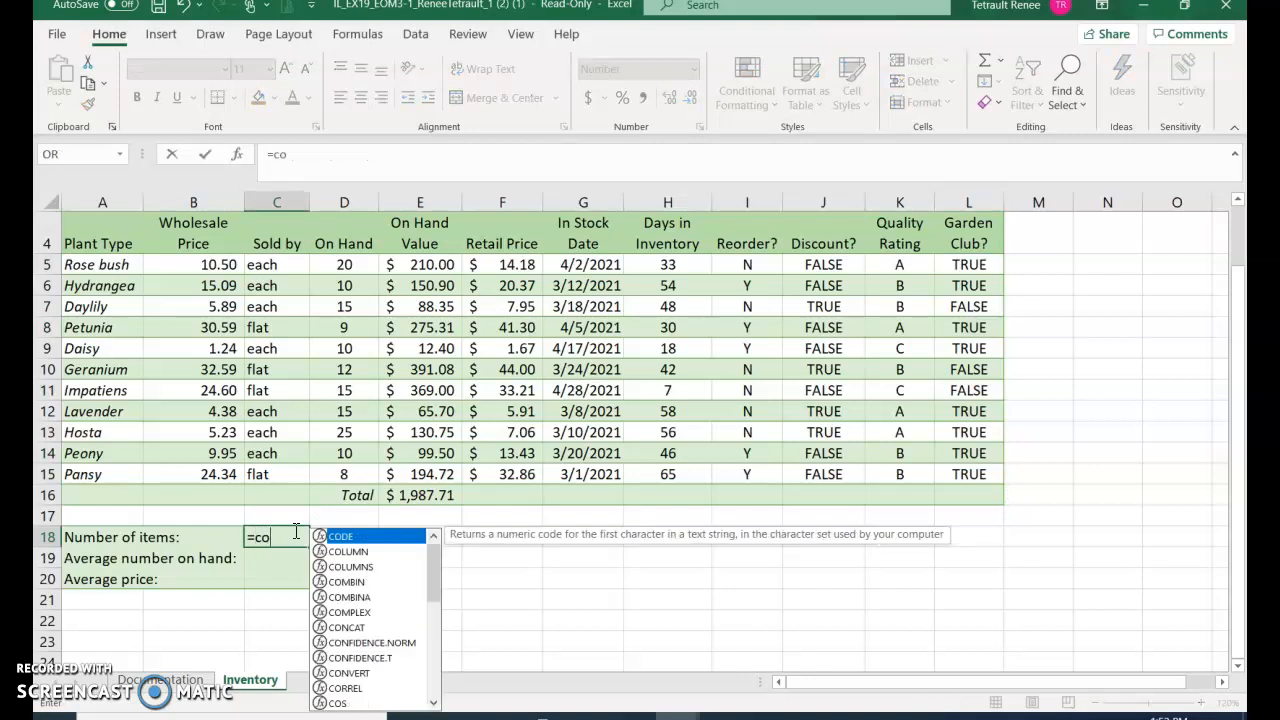
pyautogui.write('un')
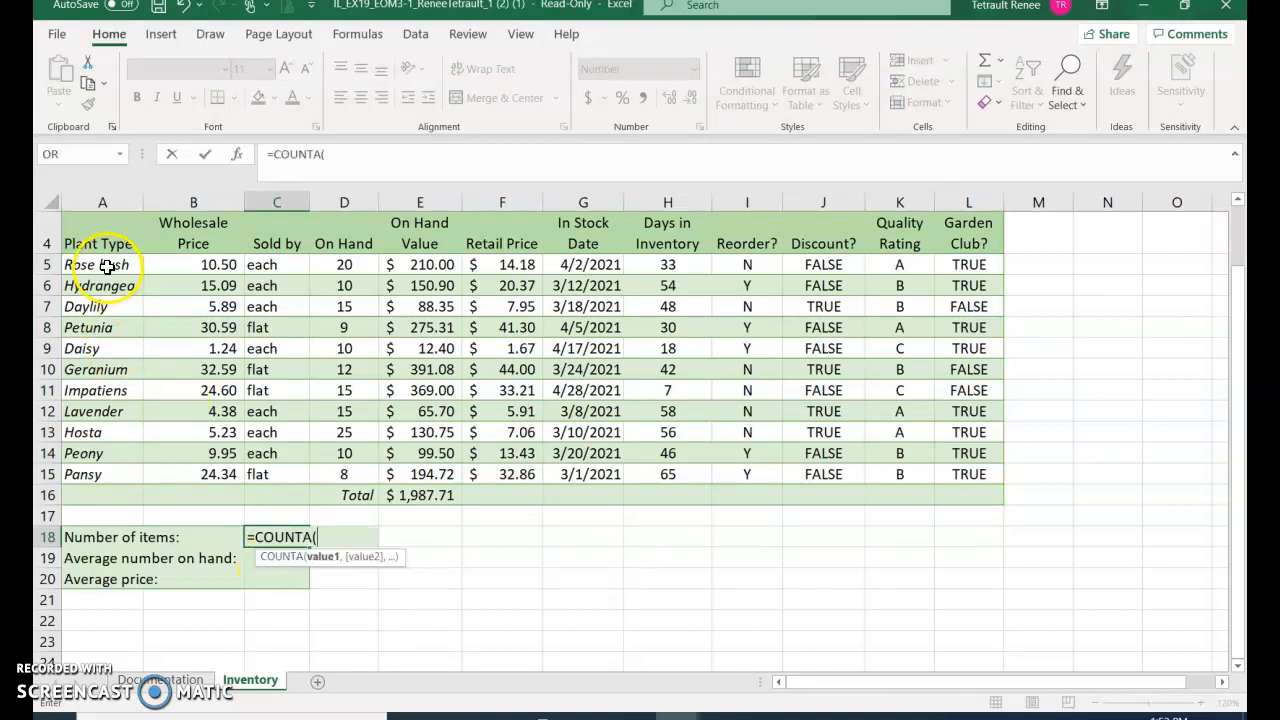
pyautogui.moveTo(102, 264); pyautogui.dragTo(102, 474)
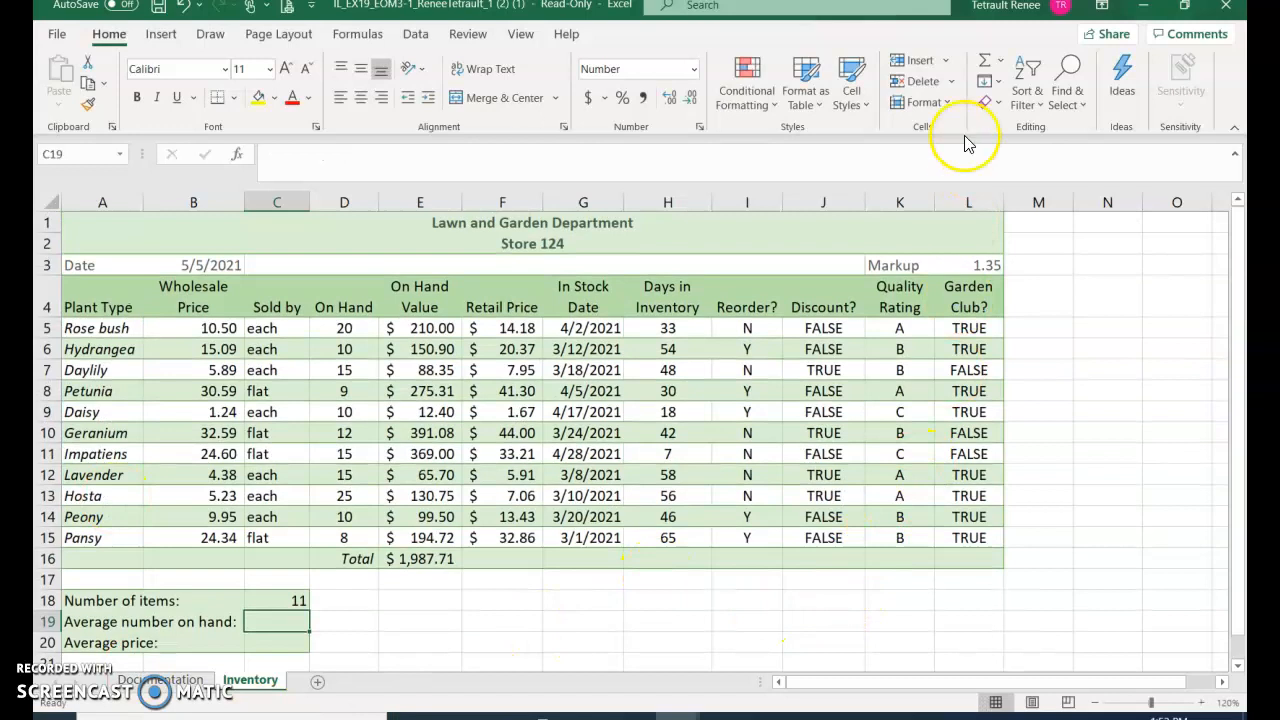
# - Use AutoSum Average over On Hand D5:D15 so average on hand shows 14
pyautogui.click(1001, 68)
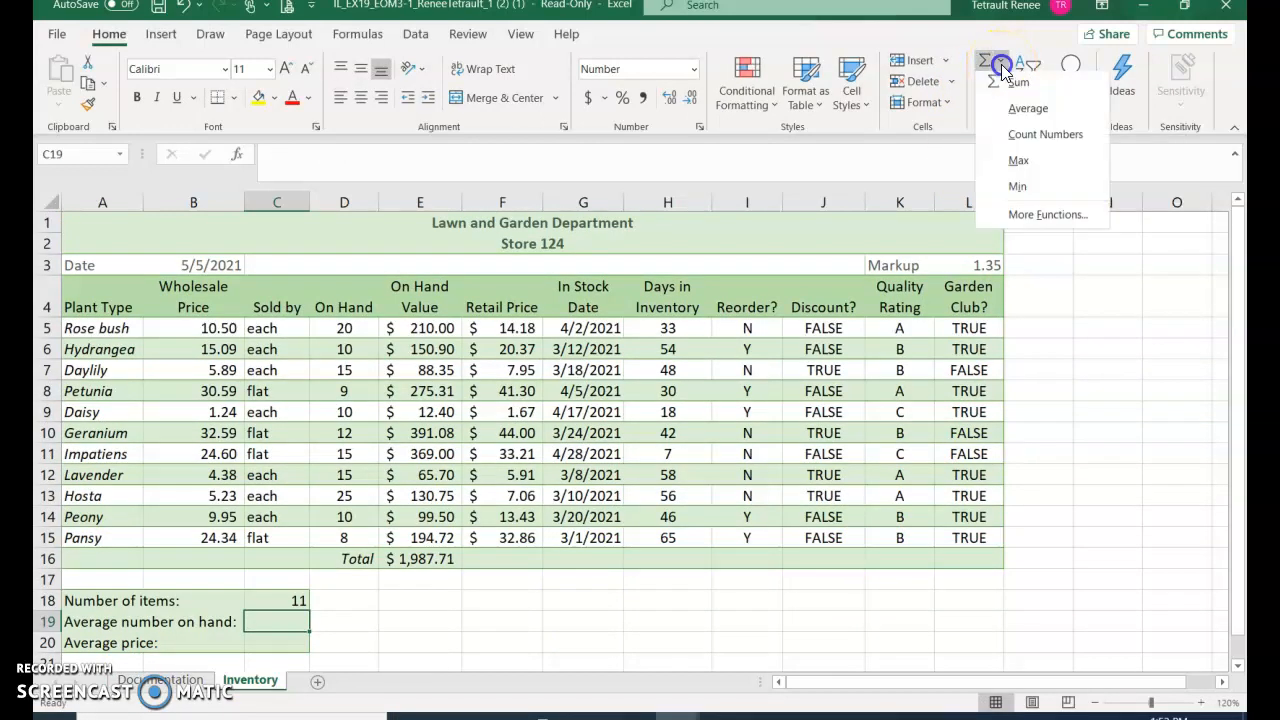
pyautogui.click(1028, 108)
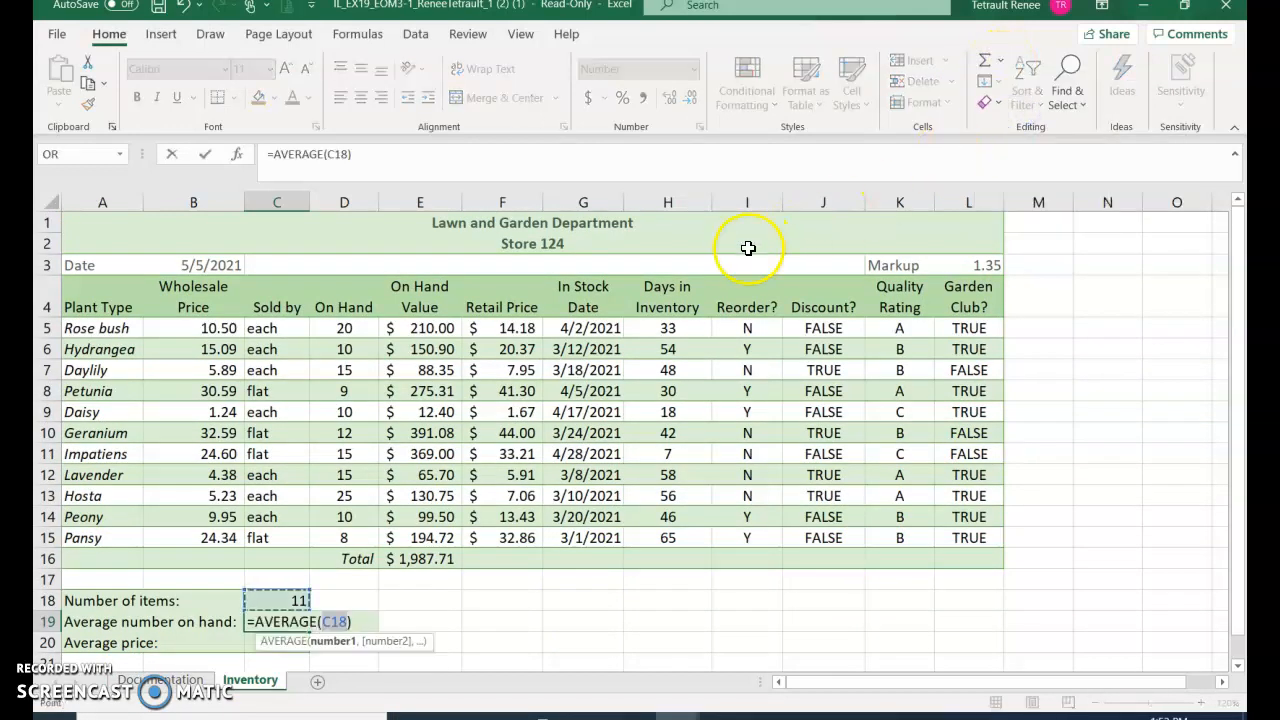
pyautogui.moveTo(415, 365)
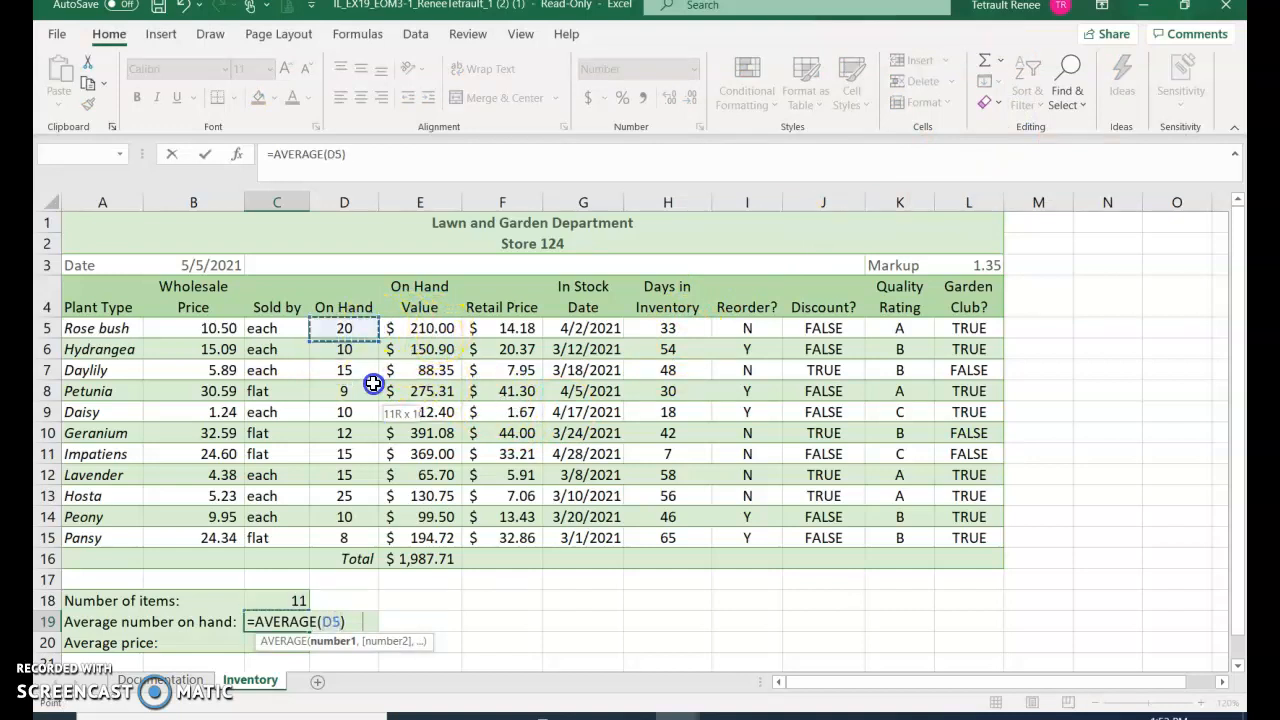
pyautogui.moveTo(344, 328); pyautogui.dragTo(344, 537)
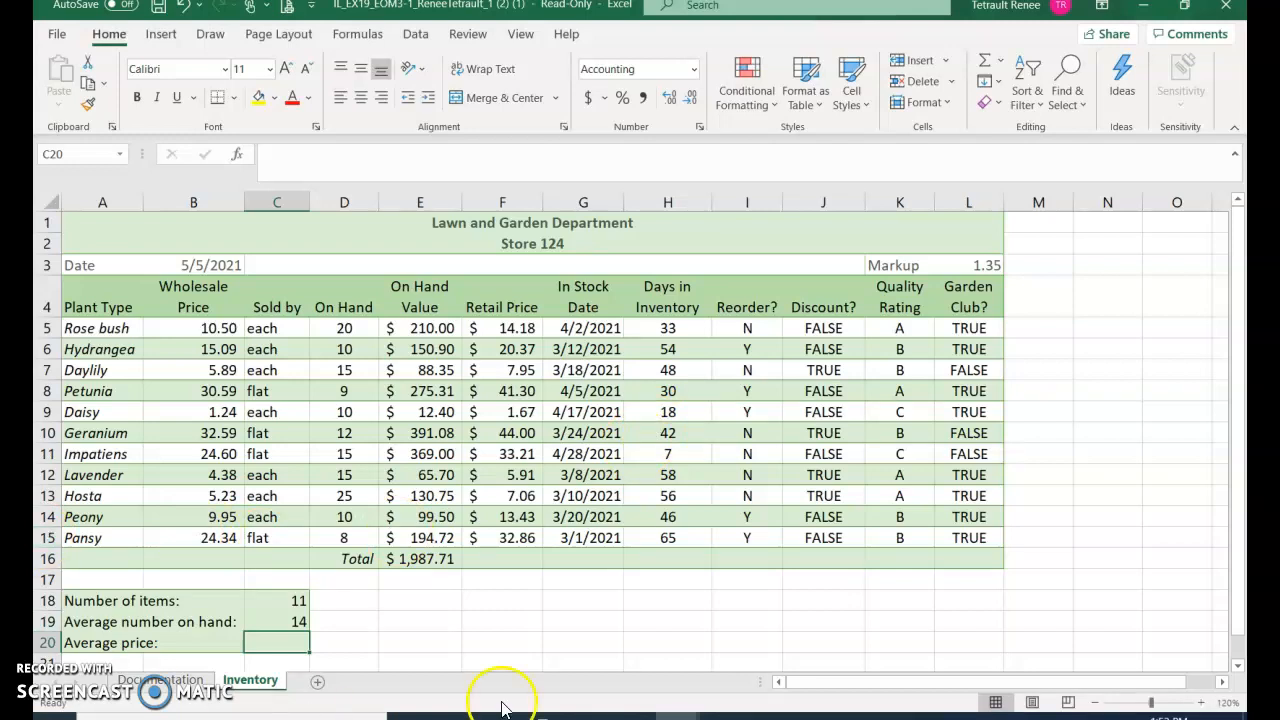
pyautogui.moveTo(990, 75)
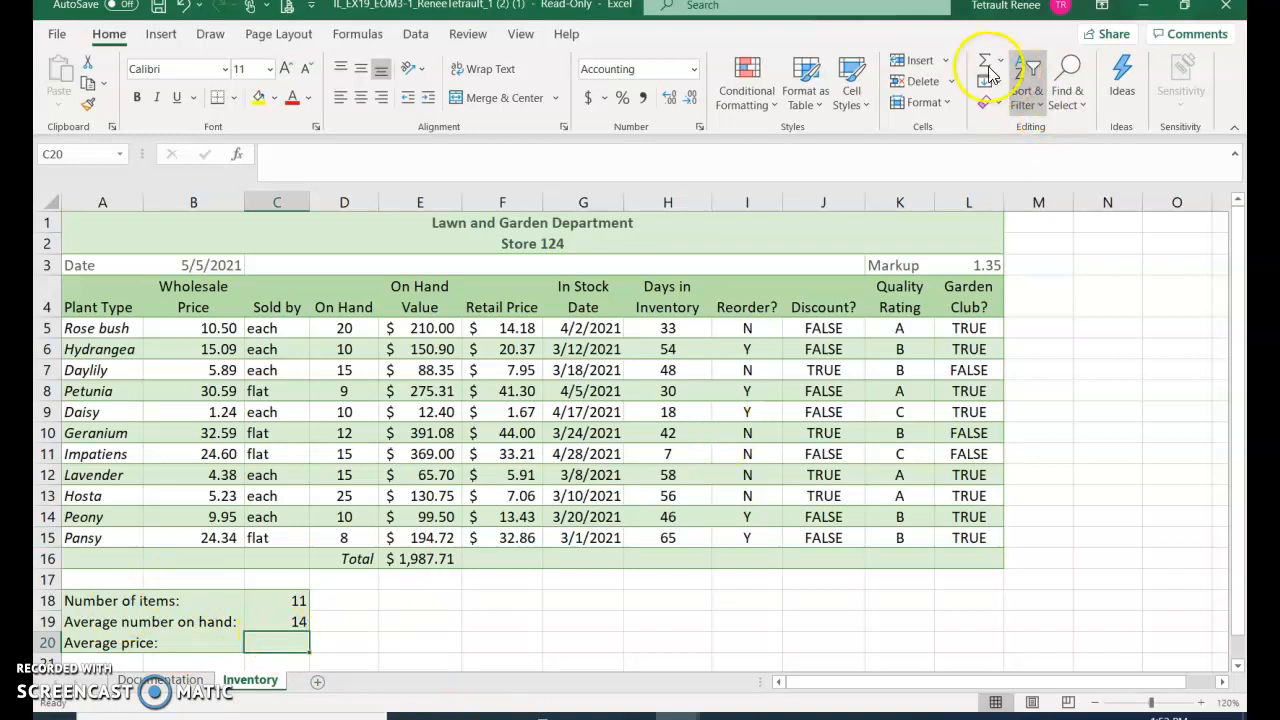
# - Enter =ROUNDUP(AVERAGE(F5:F15),1) in C20 so Average price shows $20.20
pyautogui.click(1001, 62)
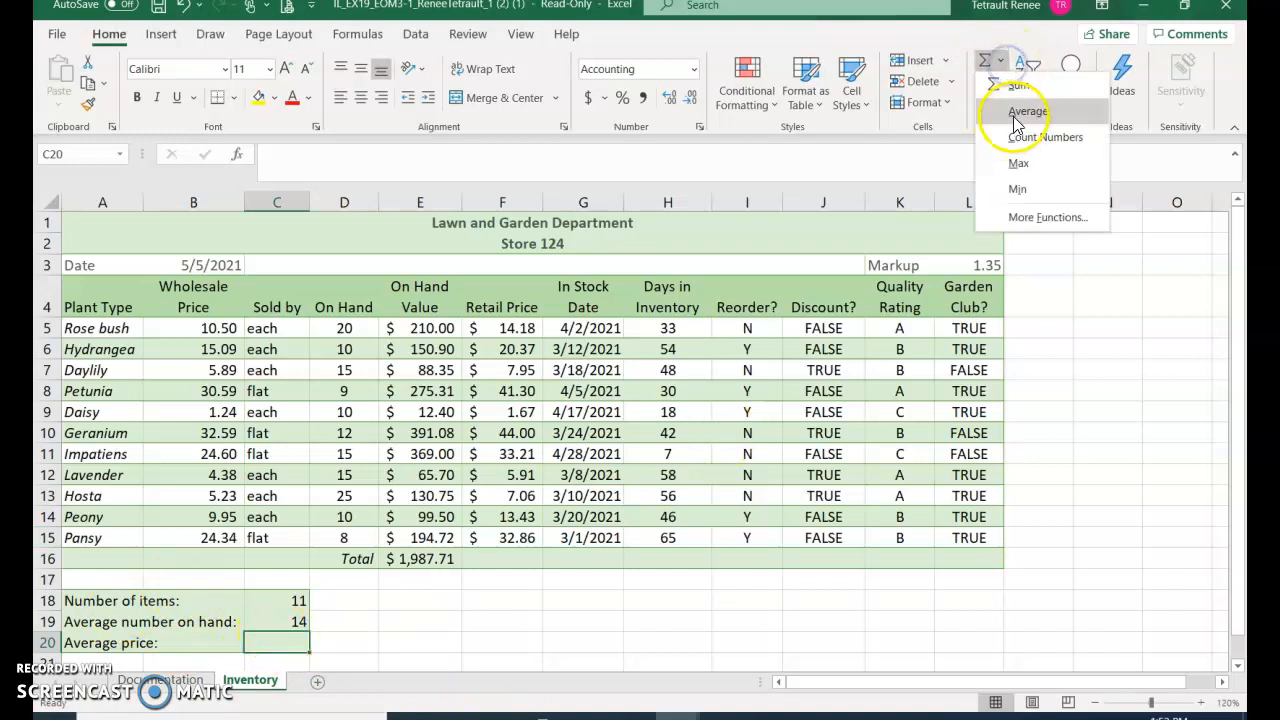
pyautogui.click(1027, 111)
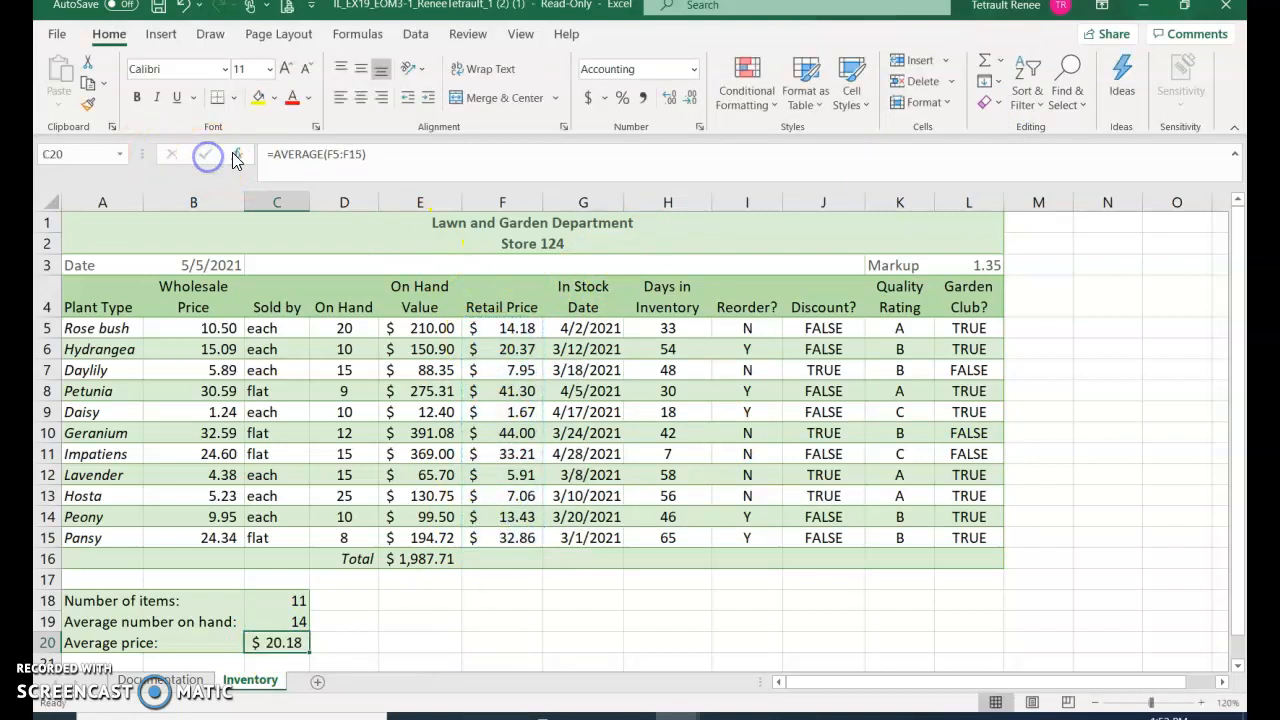
pyautogui.write('=AVERAG')
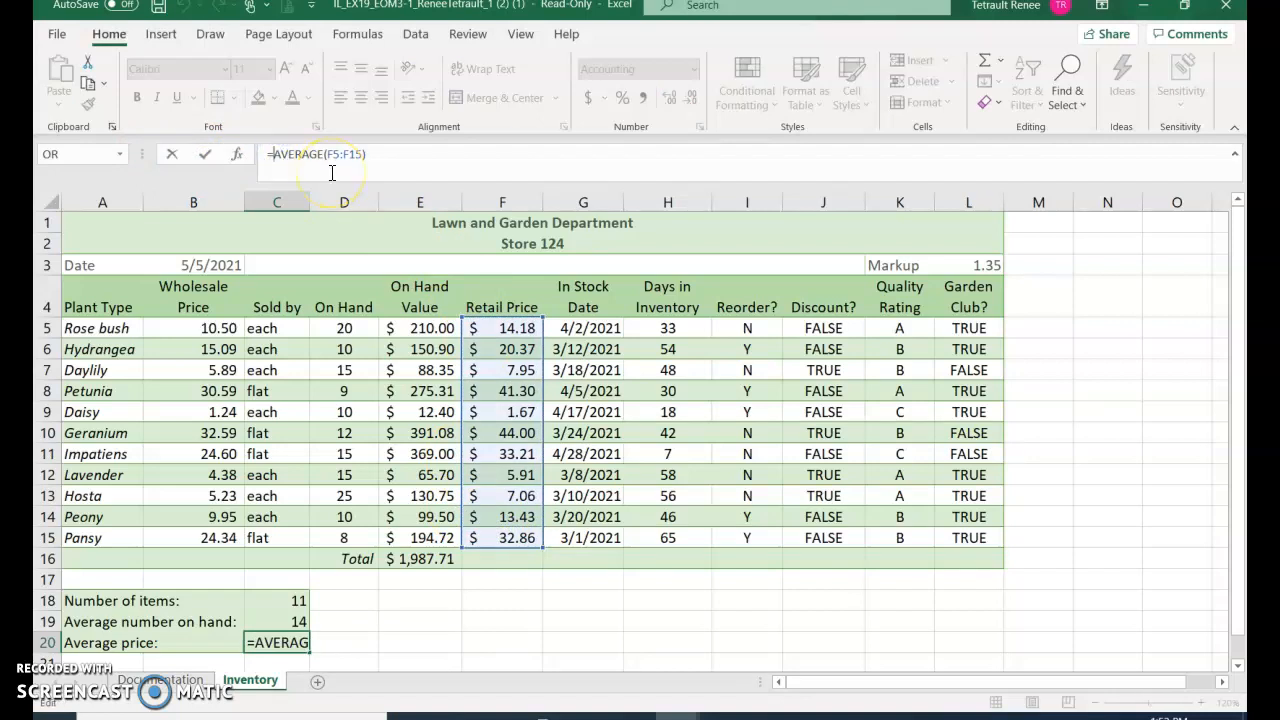
pyautogui.write('ROUNDUP')
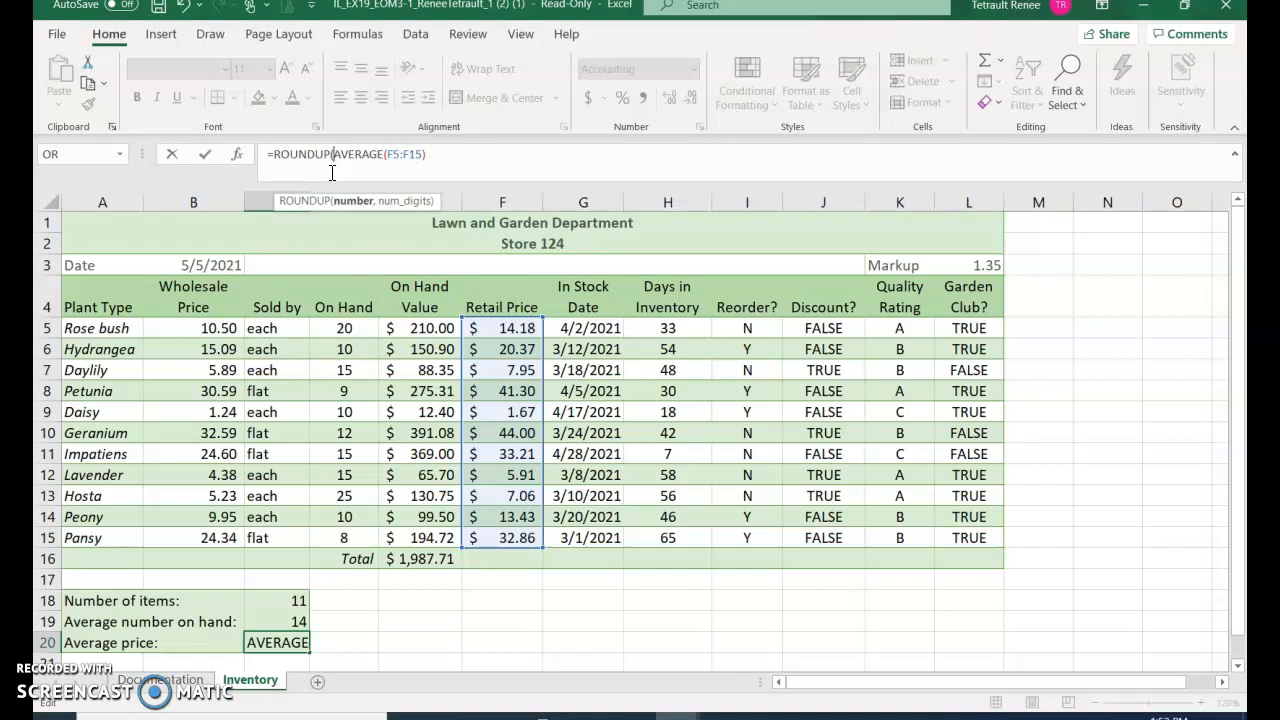
pyautogui.write('(F5:F15)')
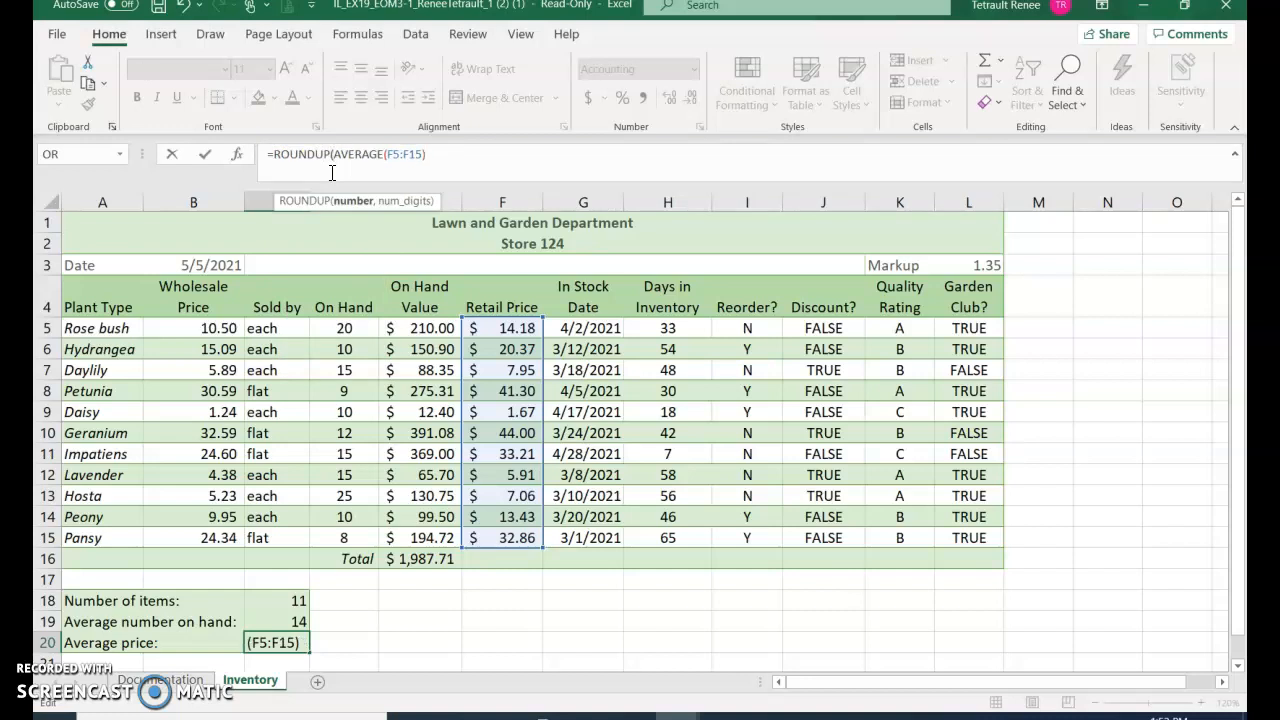
pyautogui.write(',1)')
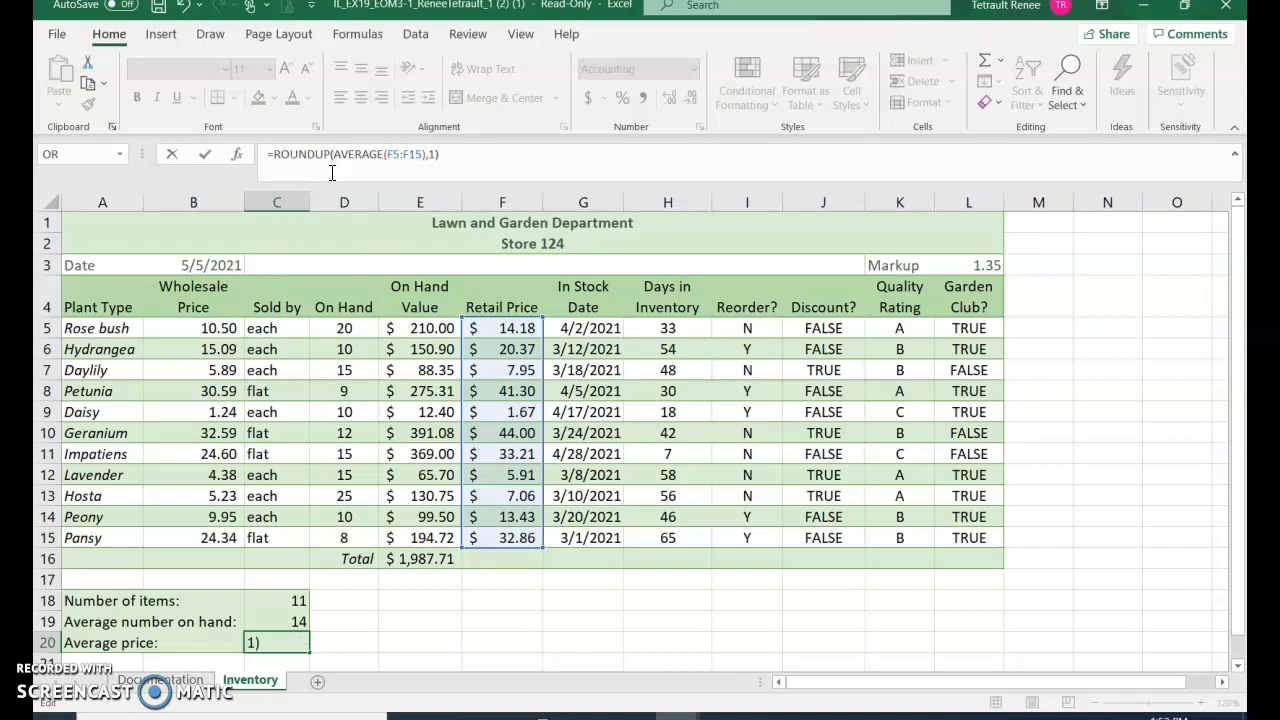
pyautogui.moveTo(363, 598)
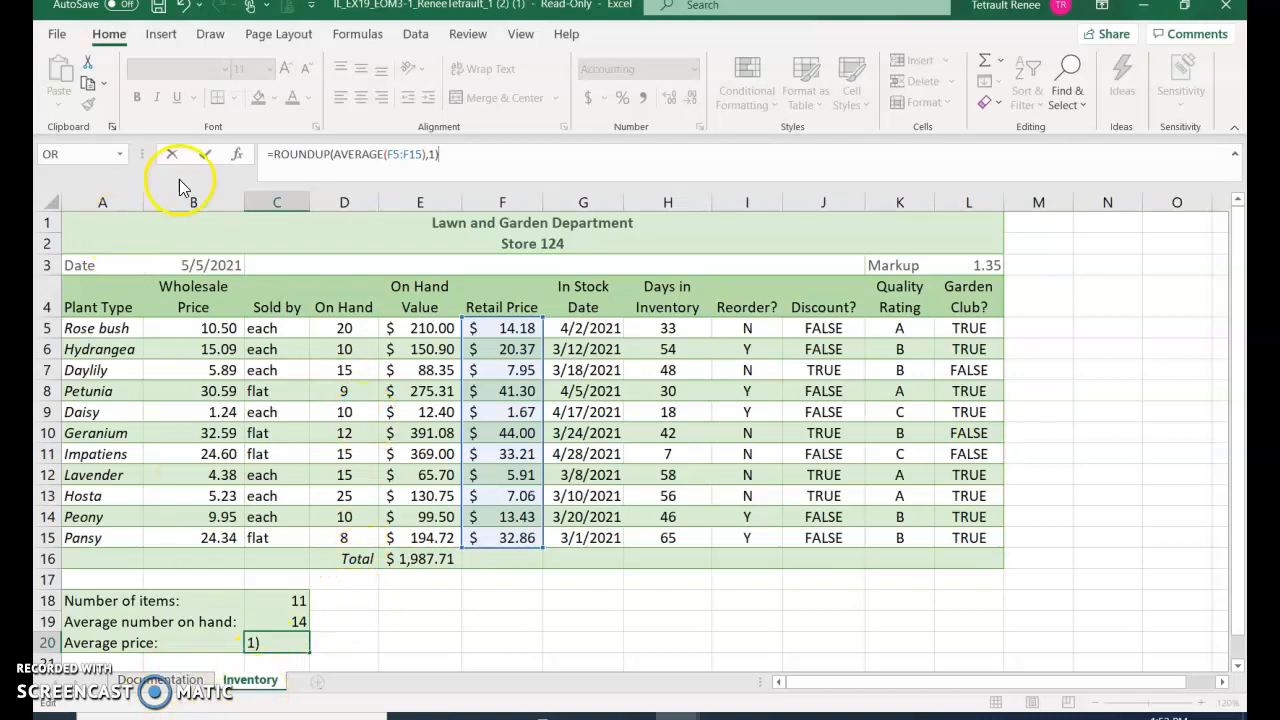
pyautogui.press('enter')
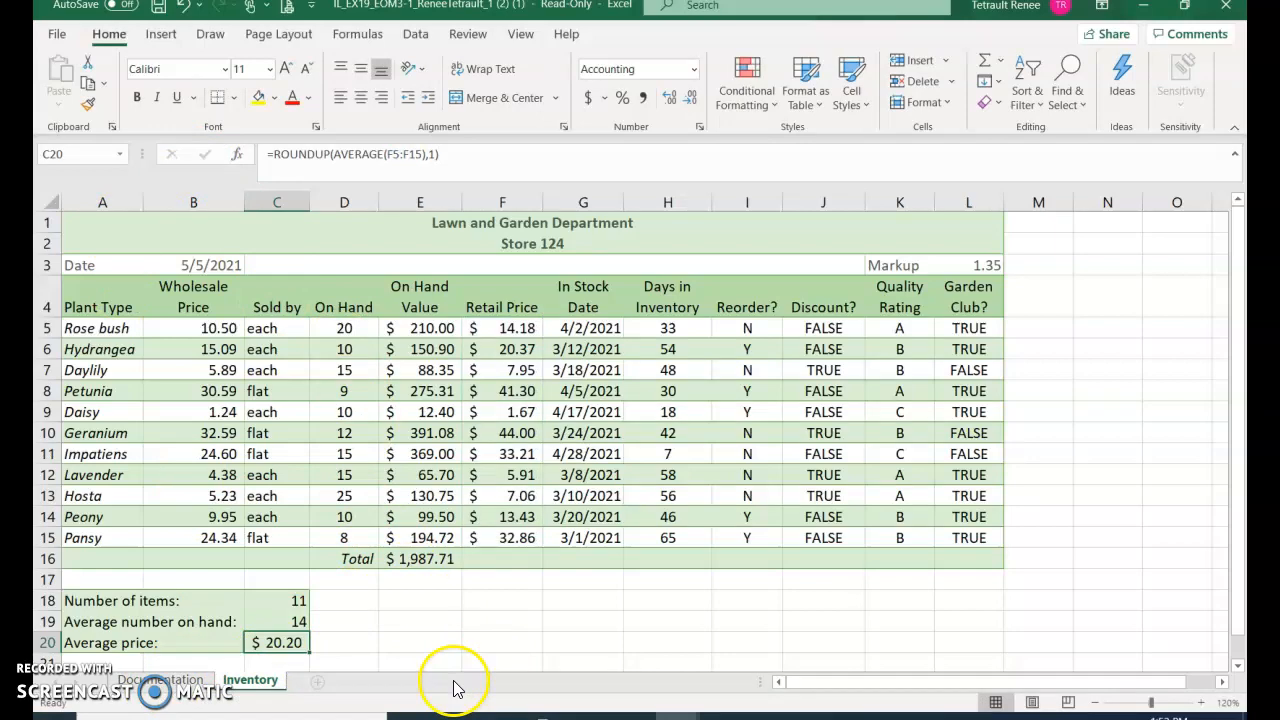